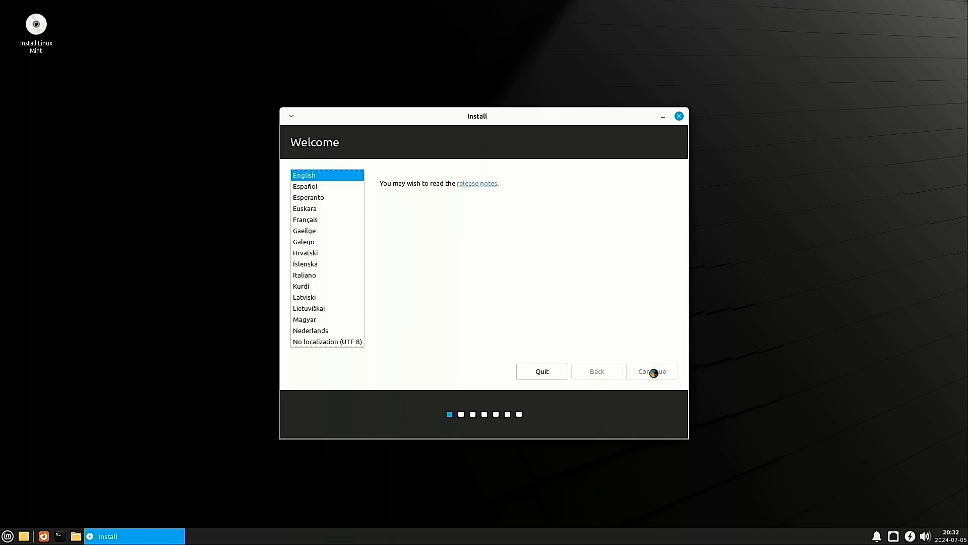
Keep English and the US keyboard layout, opt in to multimedia codecs, and continue to installation type
click(652, 371)
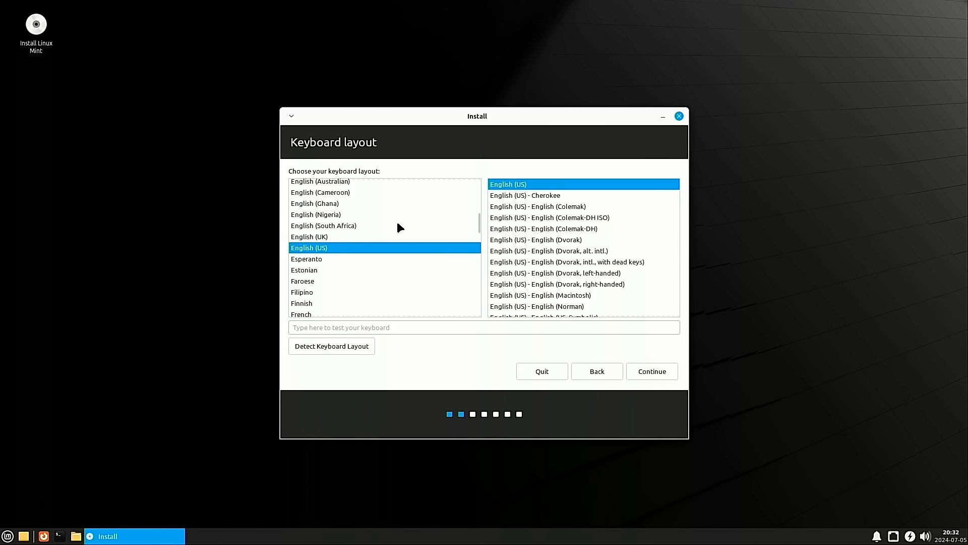
click(652, 371)
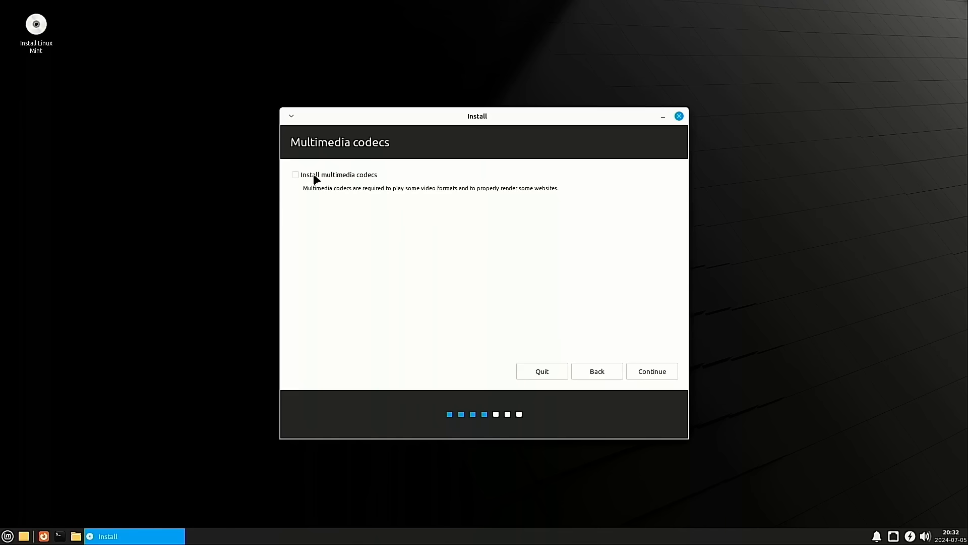
click(295, 175)
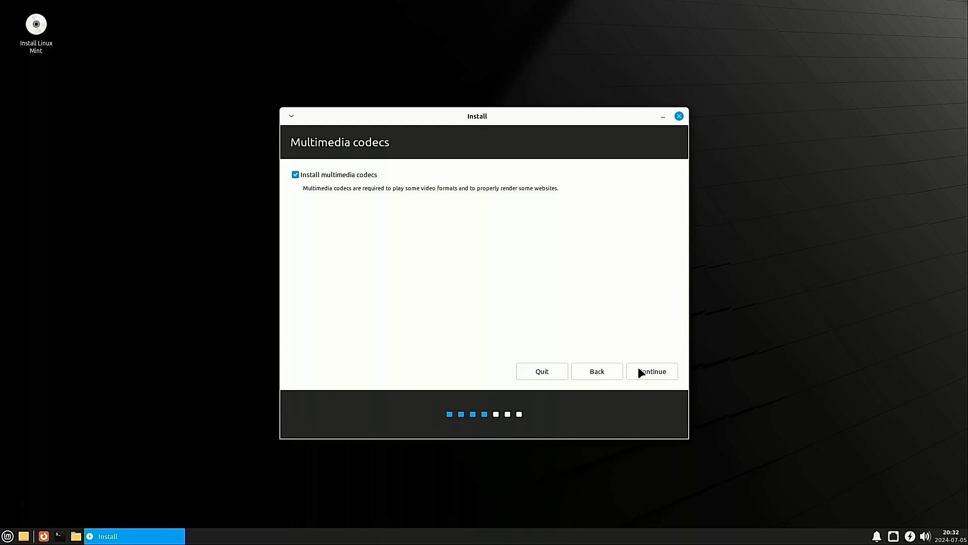
click(651, 371)
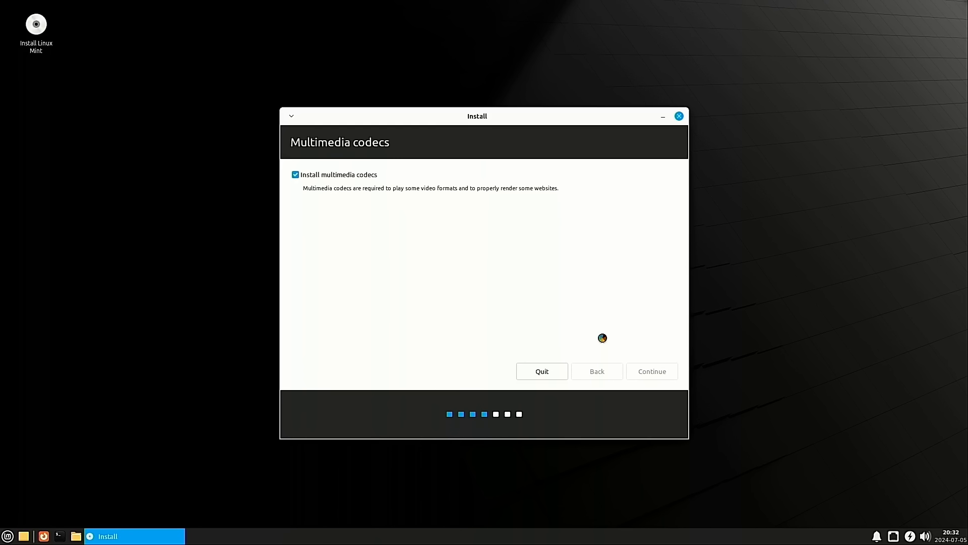
click(652, 371)
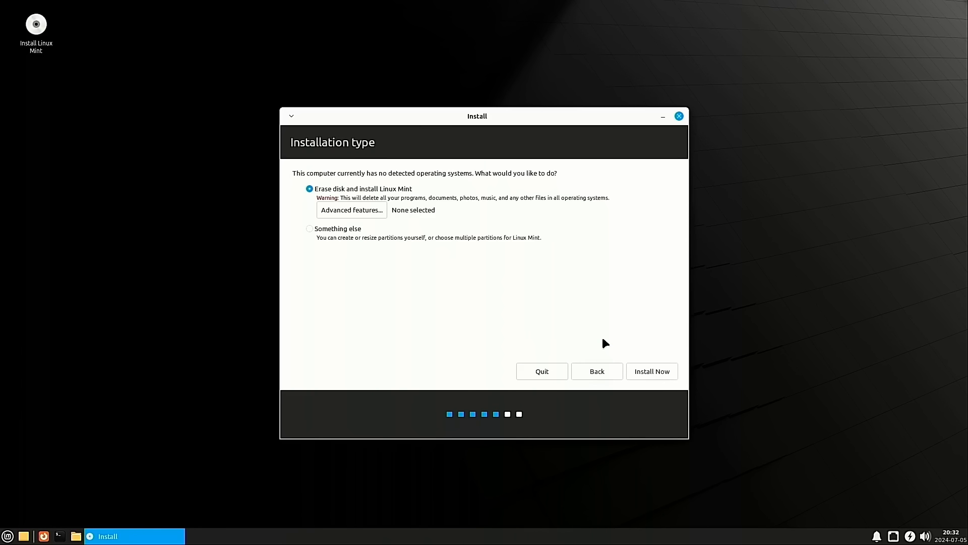
mouse_move(451, 260)
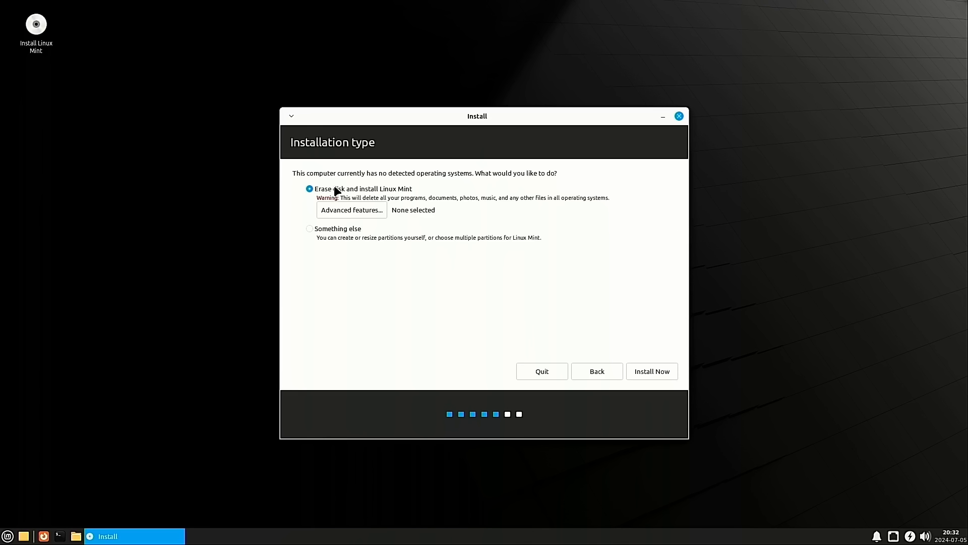
In Advanced features, choose Use LVM with 'Encrypt the new Linux Mint installation' and apply it
click(352, 210)
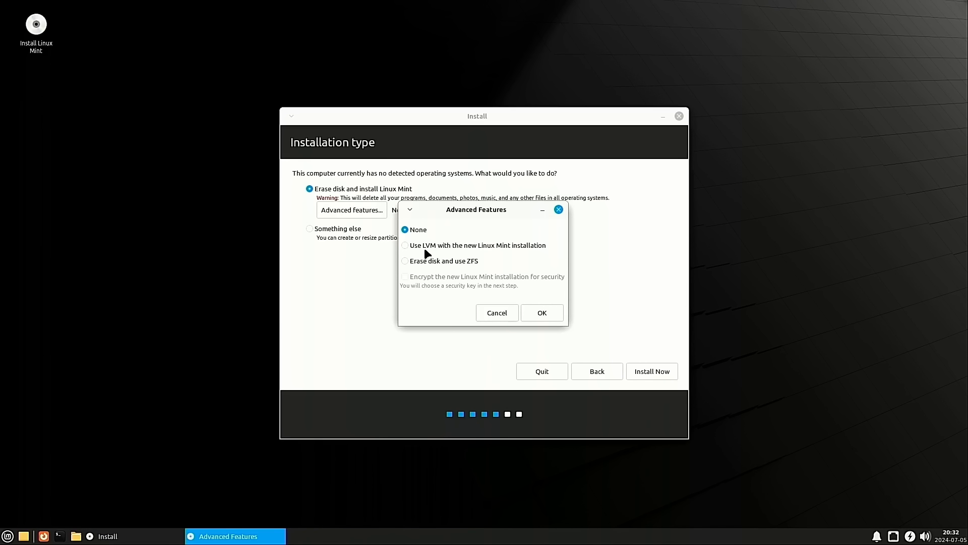
click(406, 245)
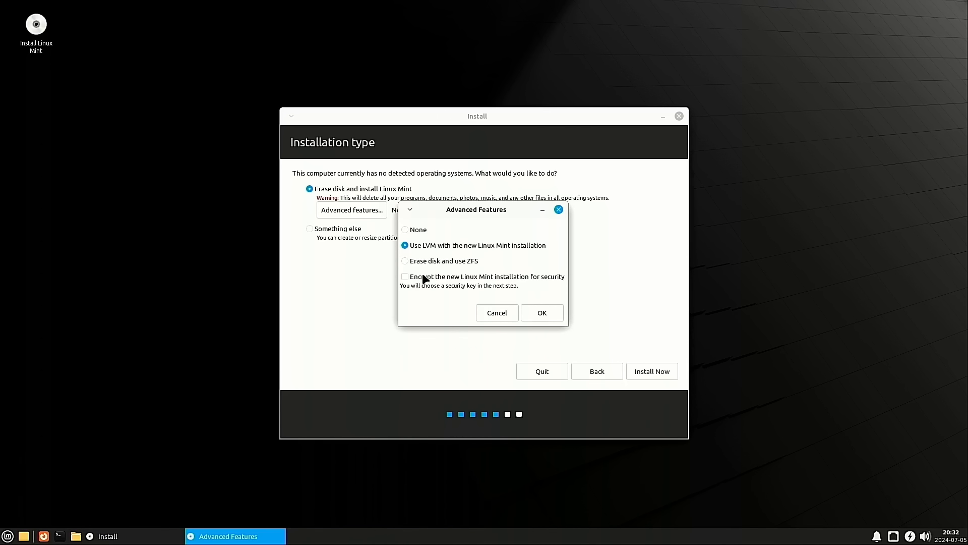
click(405, 276)
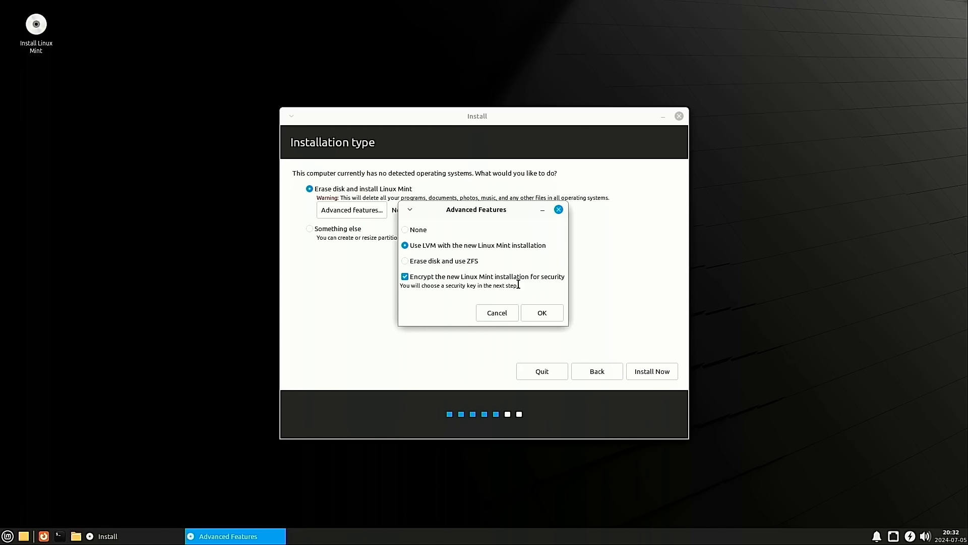
click(542, 313)
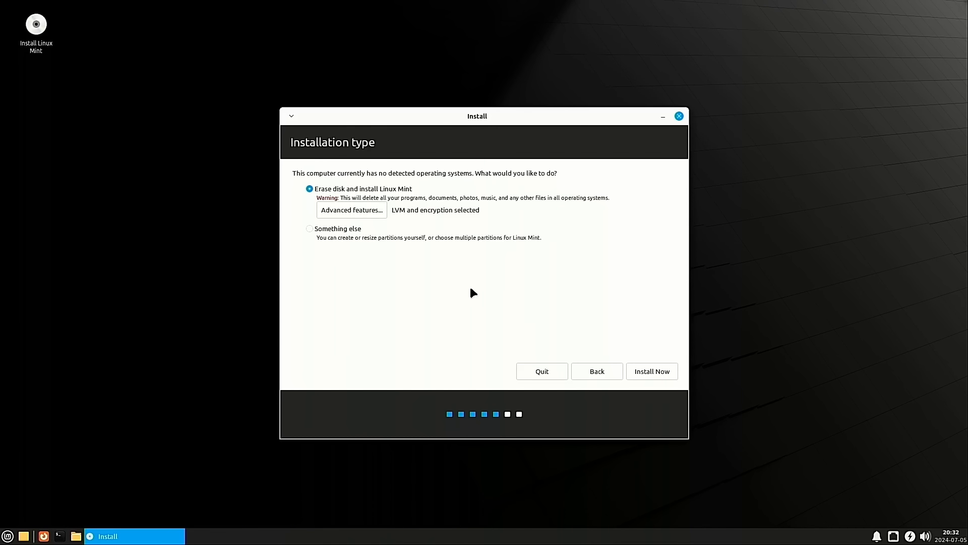
mouse_move(370, 211)
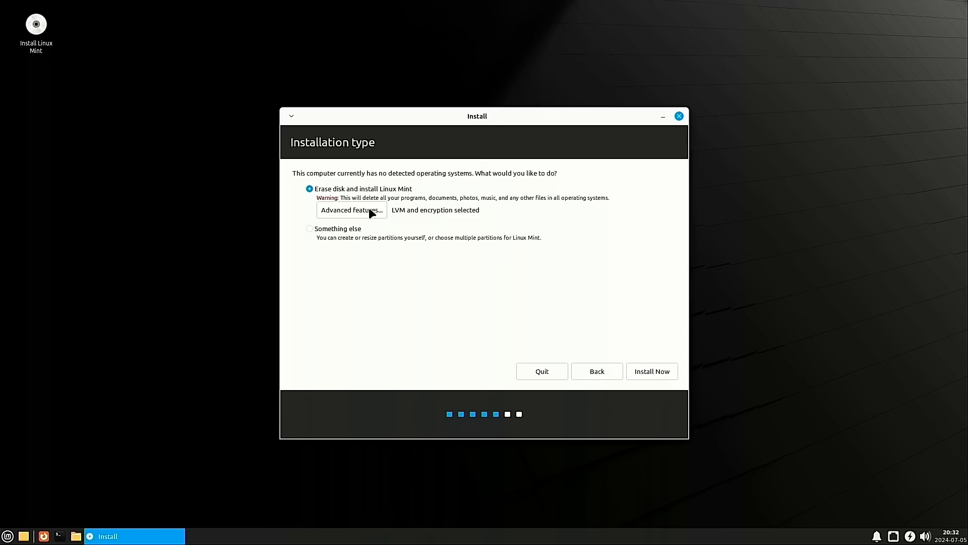
Recheck the advanced choices, keep LVM with encryption, and proceed with Install Now
click(351, 210)
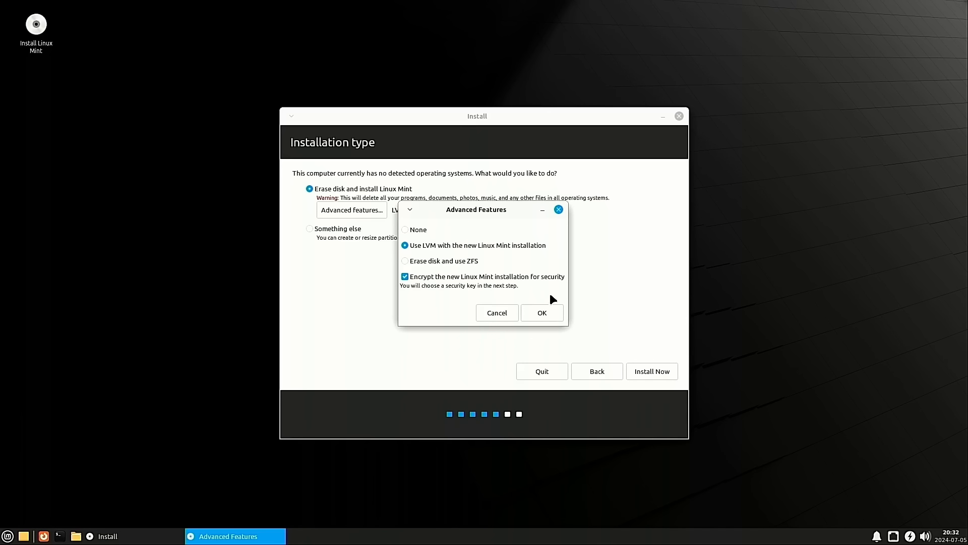
click(542, 313)
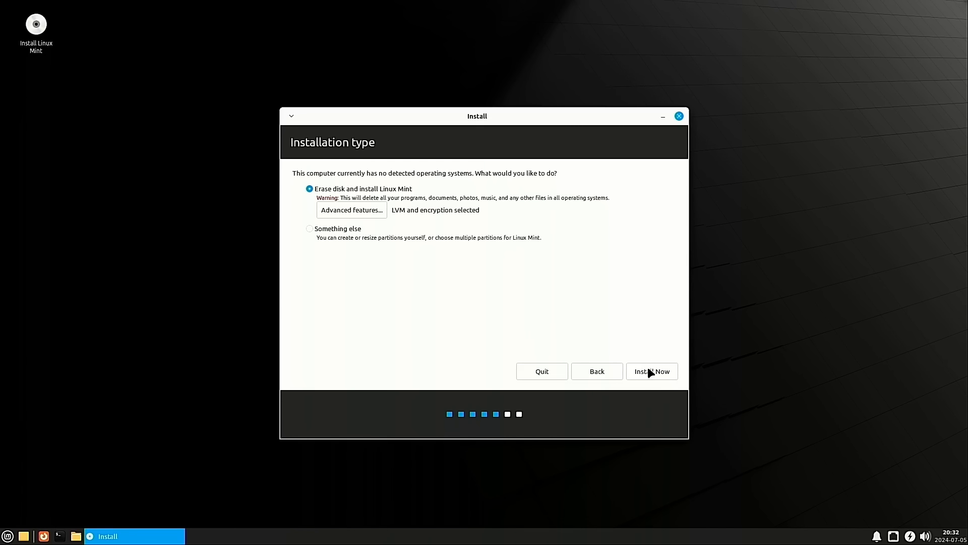
click(652, 371)
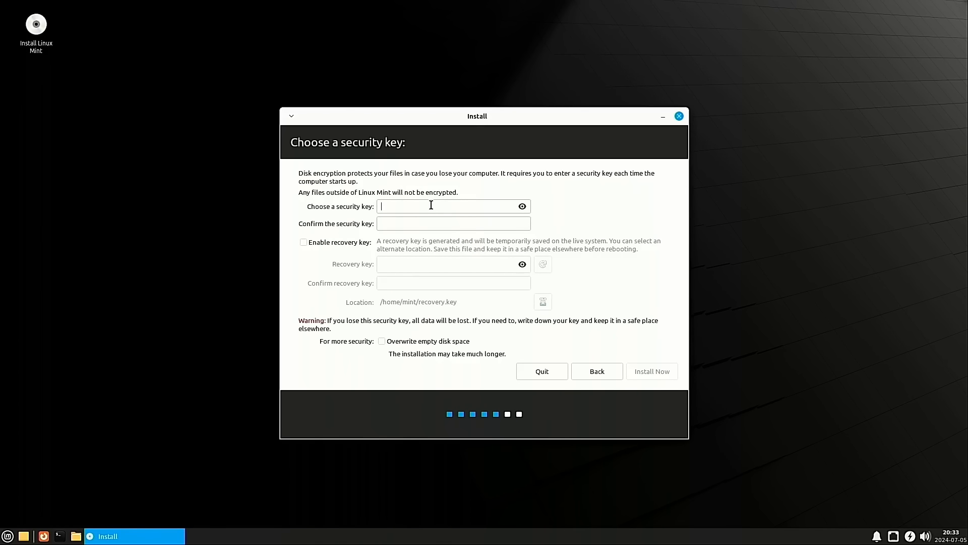
Enter and confirm a matching security key, then start the install to reach the location step
text(password)
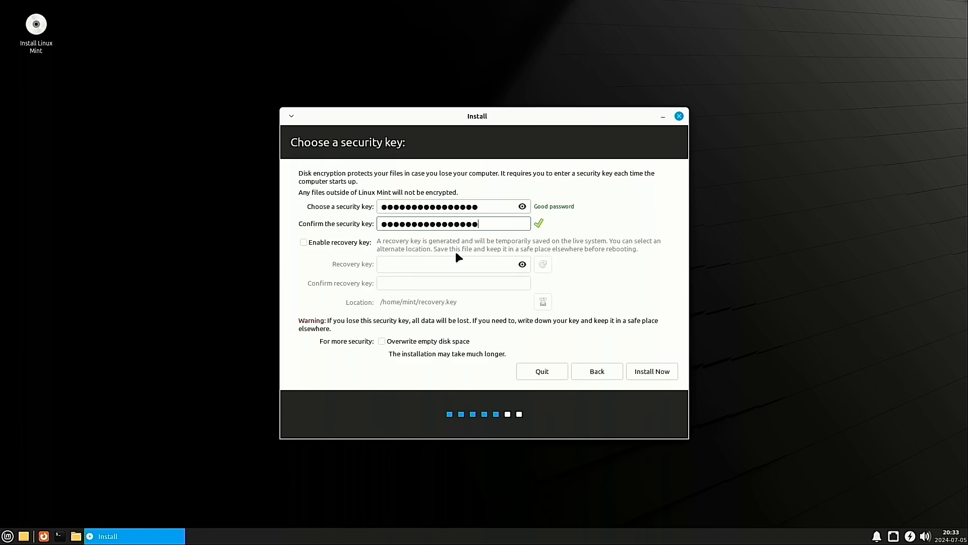
mouse_move(469, 321)
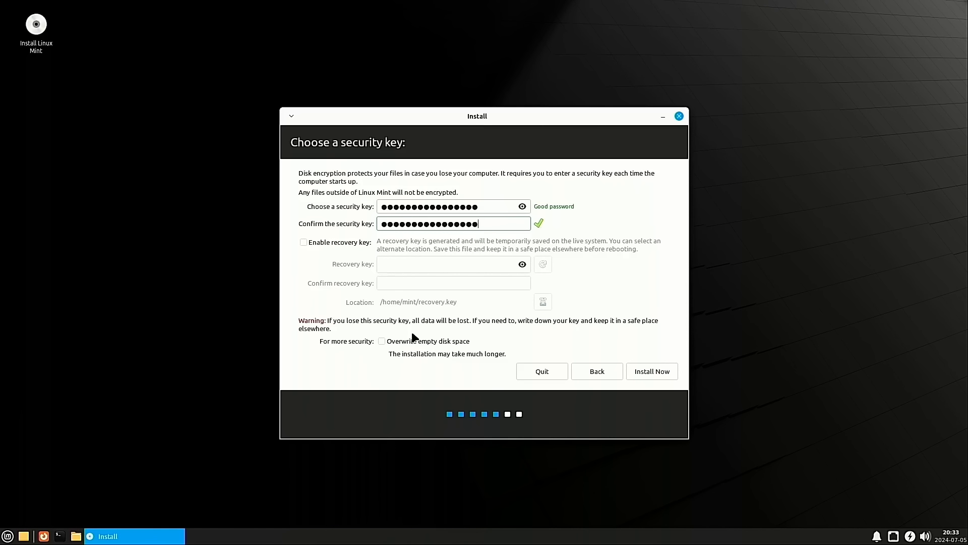
mouse_move(668, 330)
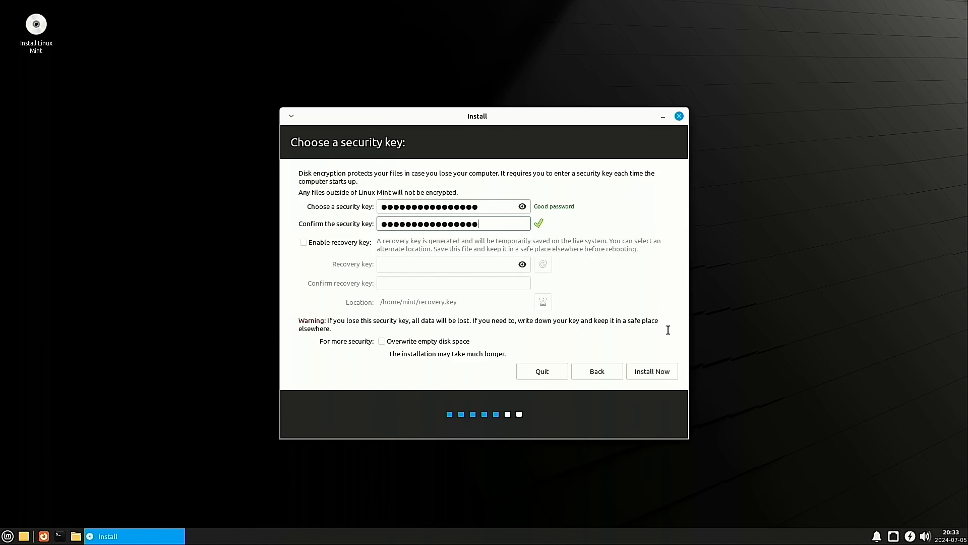
click(651, 371)
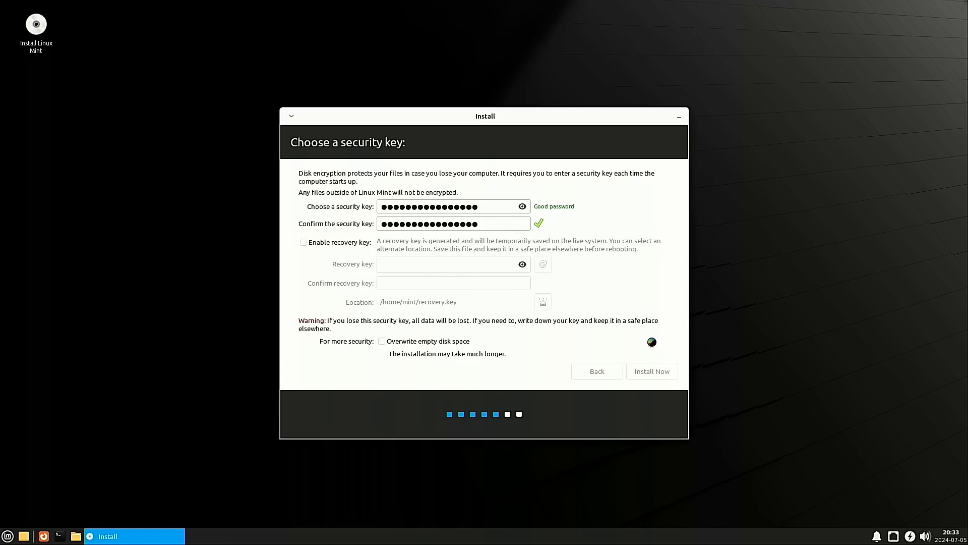
click(652, 372)
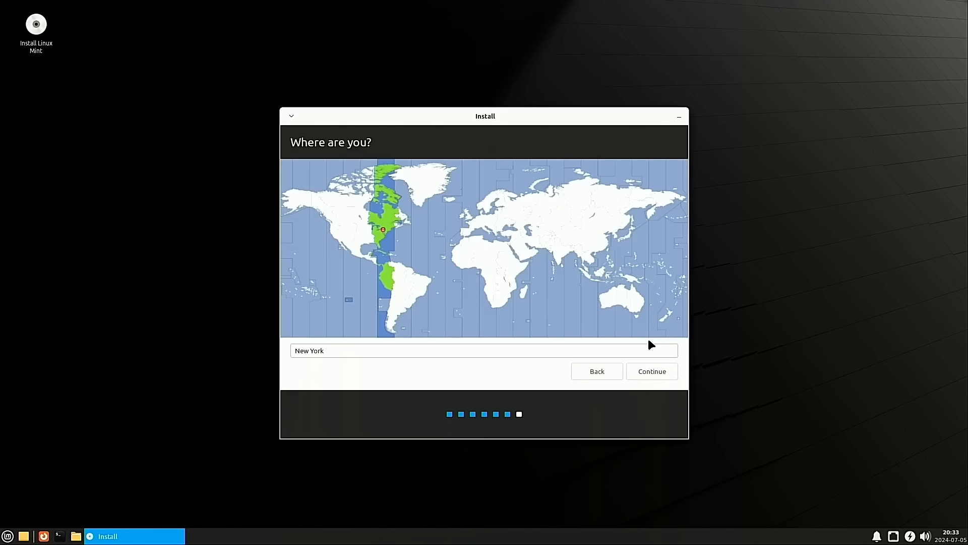
mouse_move(678, 358)
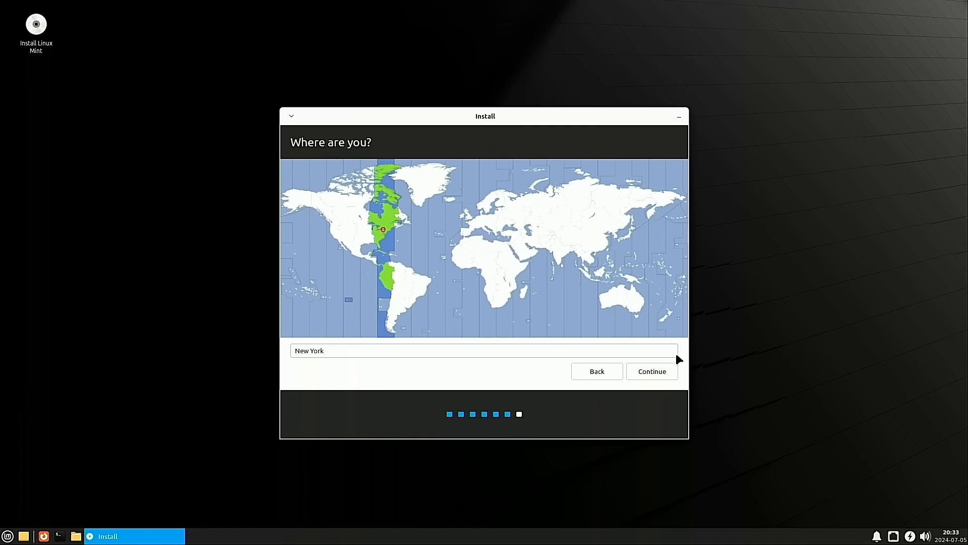
Accept New York, then fill in the account with name 'Tom', username and login password and continue
click(652, 371)
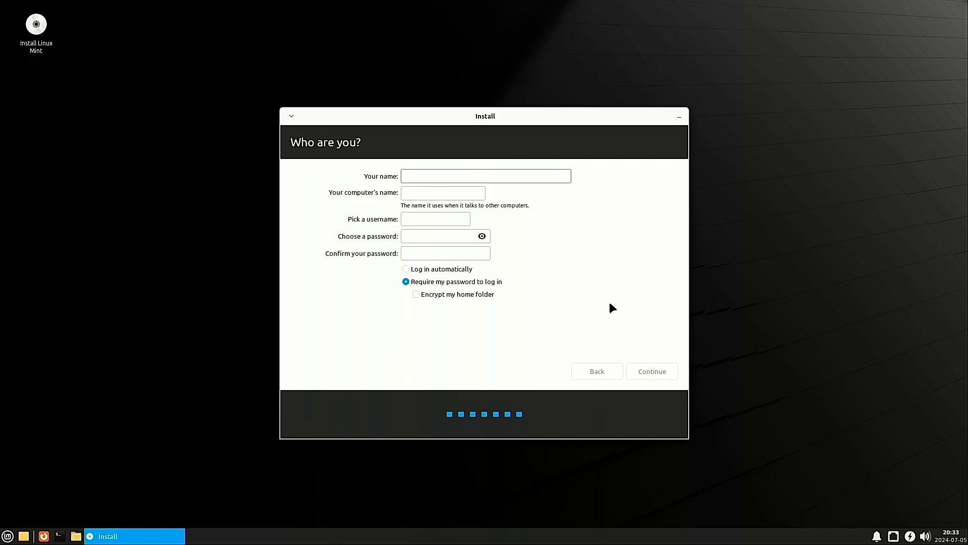
click(485, 176)
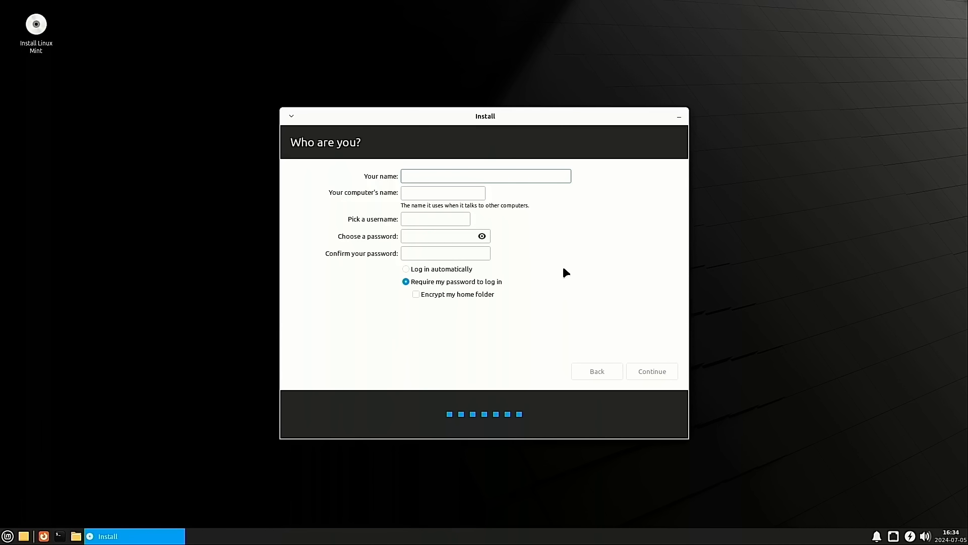
click(486, 175)
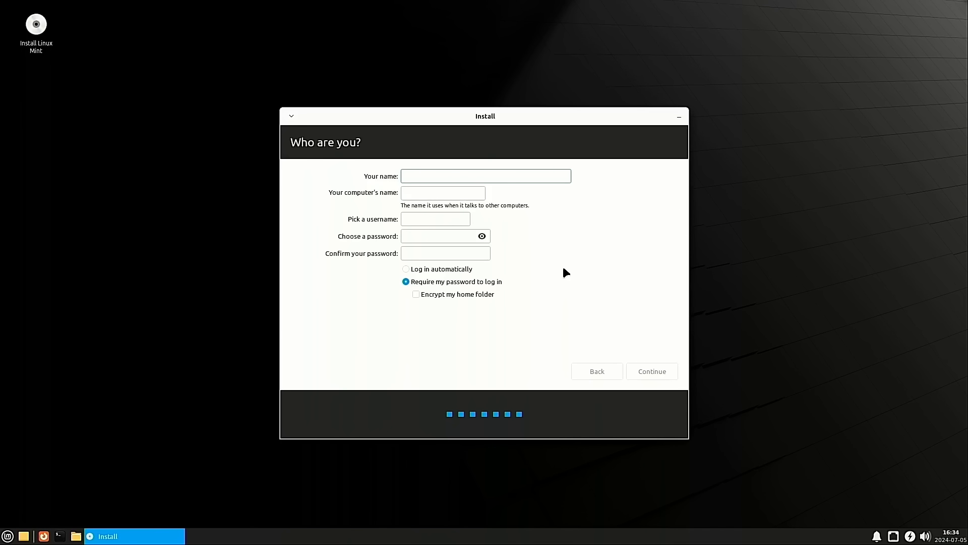
click(486, 176)
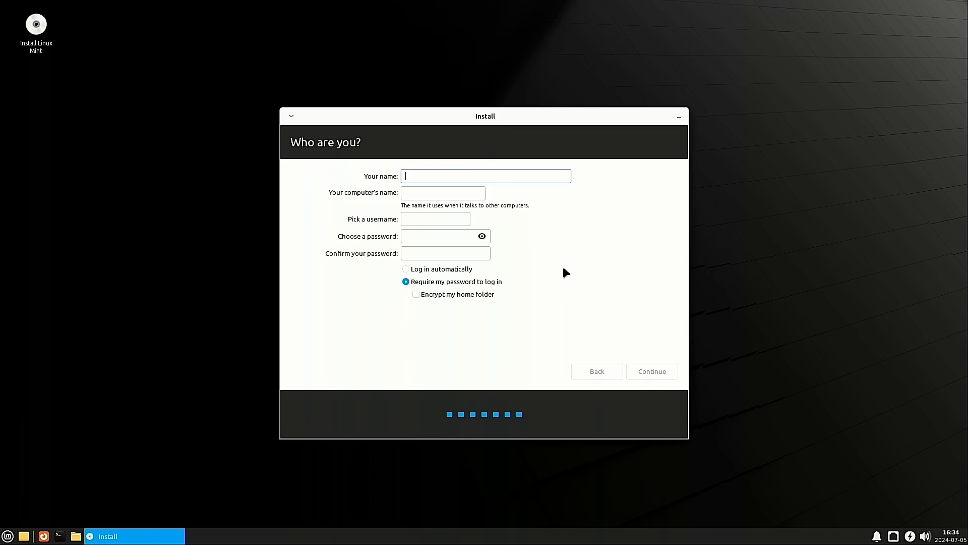
text(Tom)
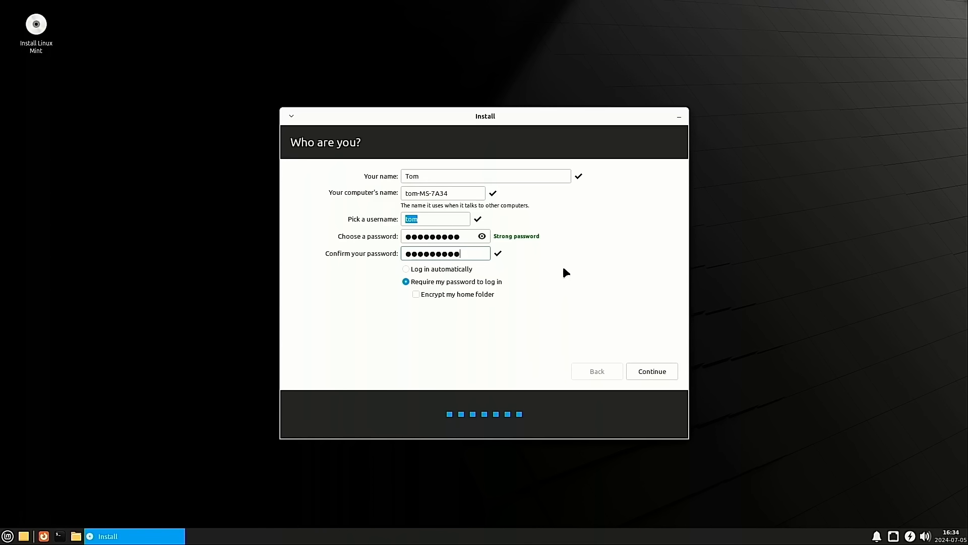
mouse_move(438, 296)
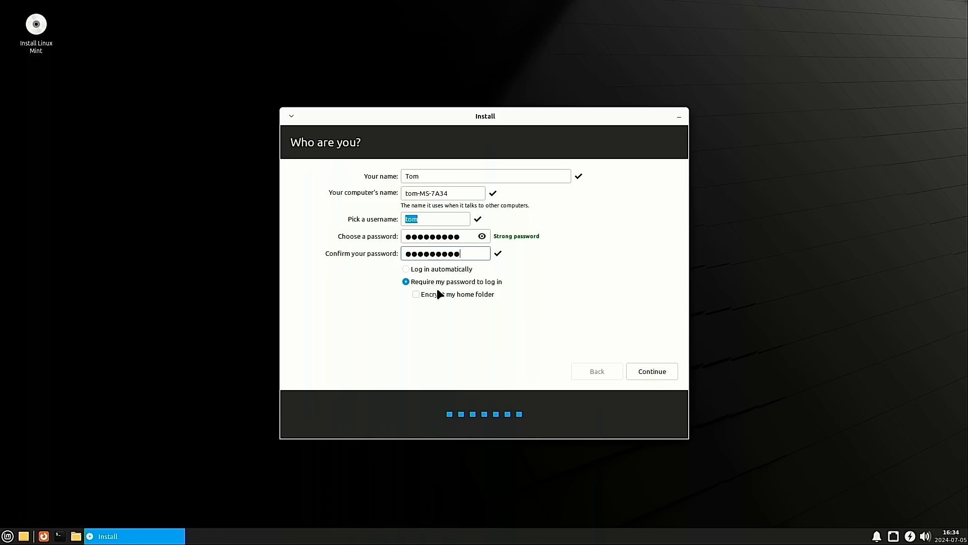
mouse_move(454, 297)
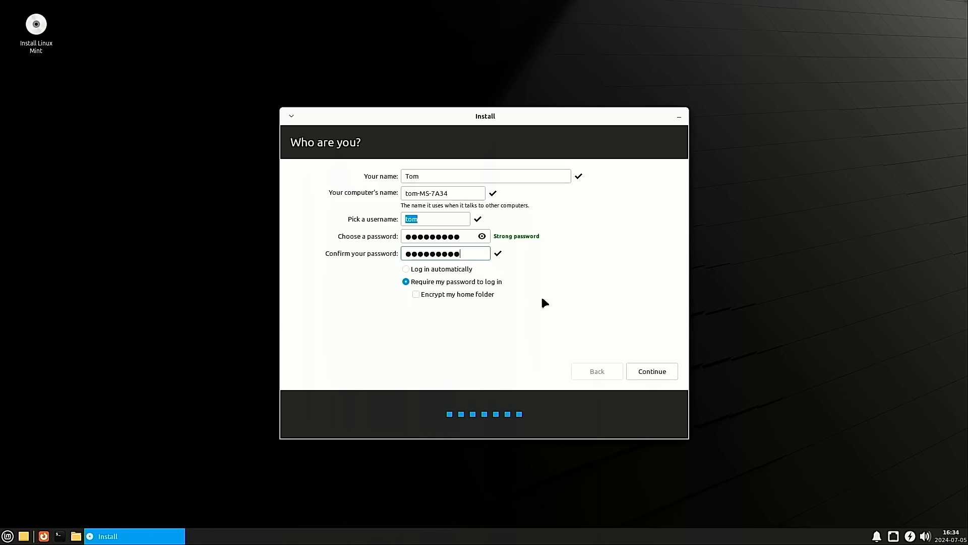
mouse_move(430, 299)
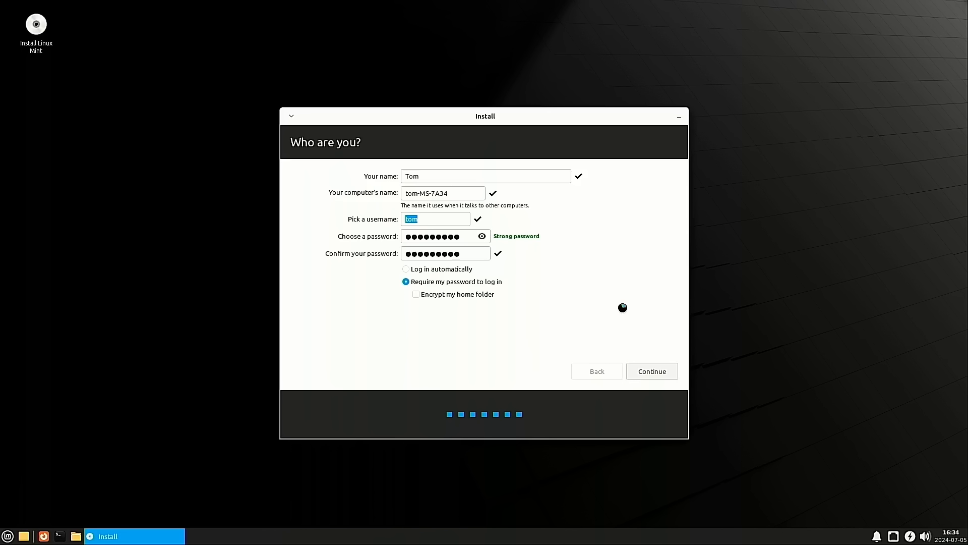
click(652, 371)
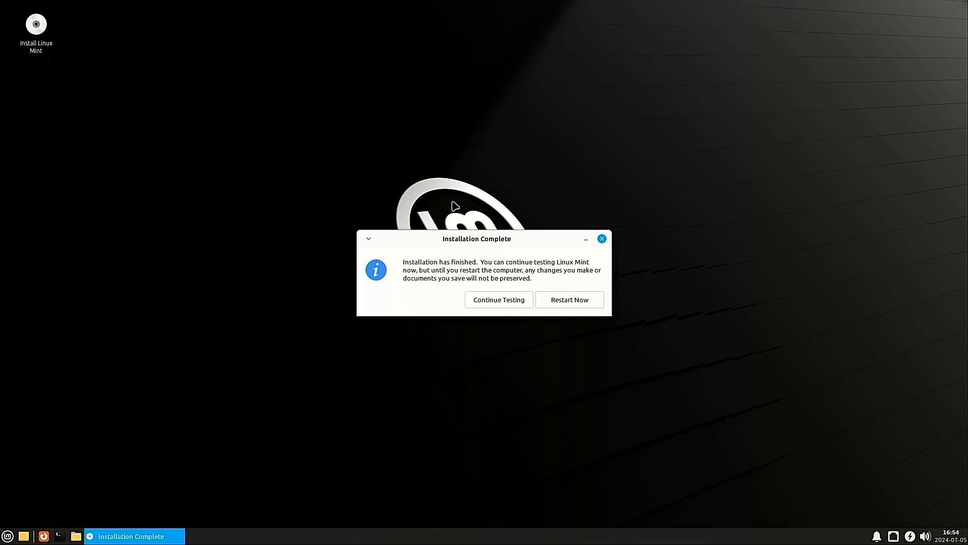
mouse_move(690, 216)
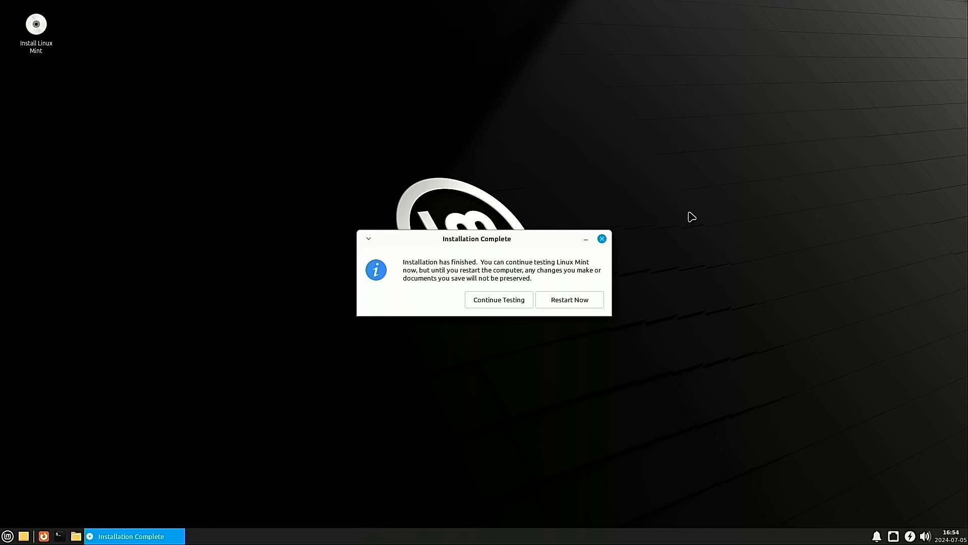
Restart into the installed Linux Mint and sign in with the password, reaching the Welcome screen
click(569, 299)
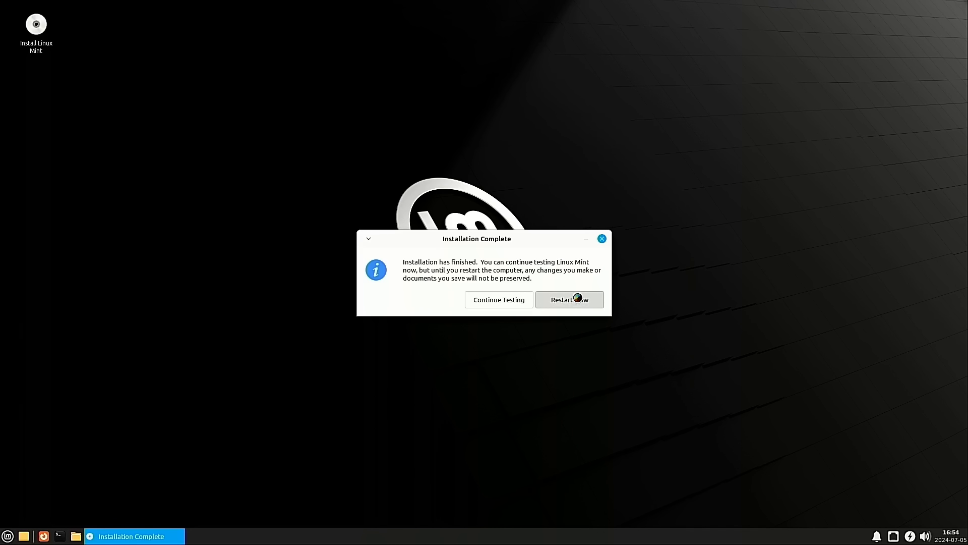
mouse_move(660, 273)
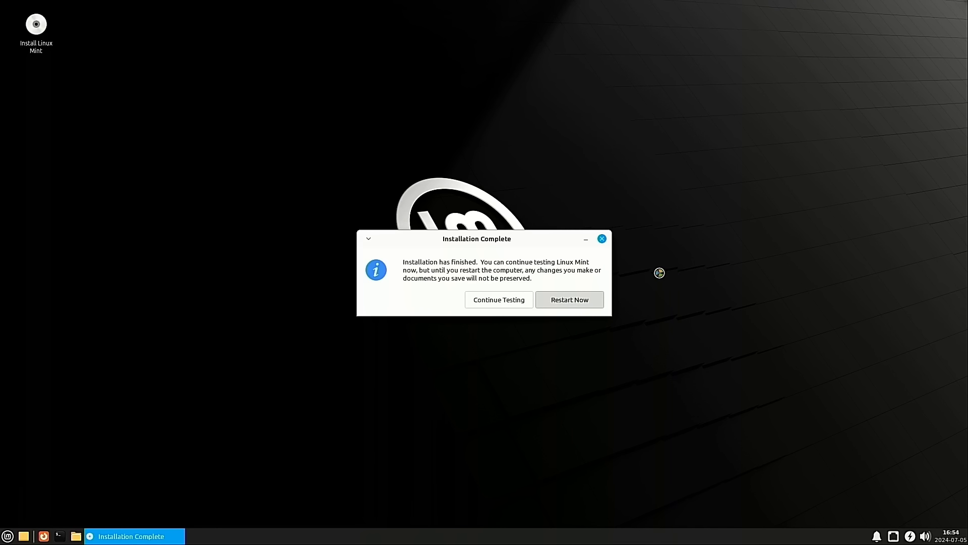
click(569, 299)
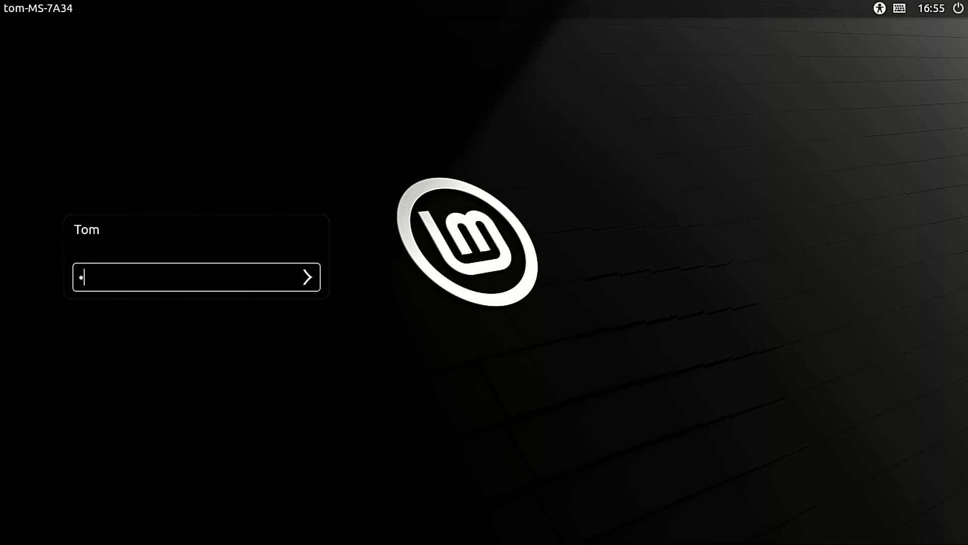
text(password)
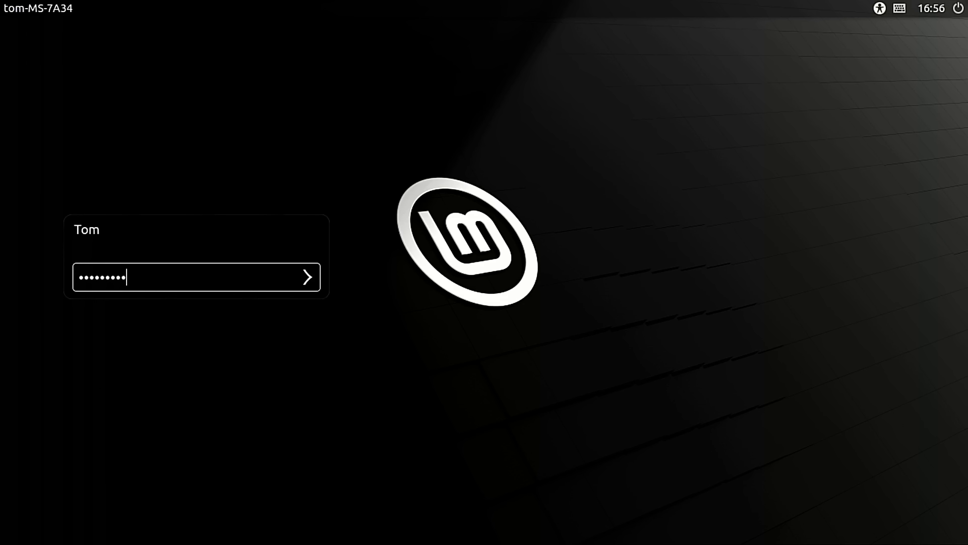
click(307, 277)
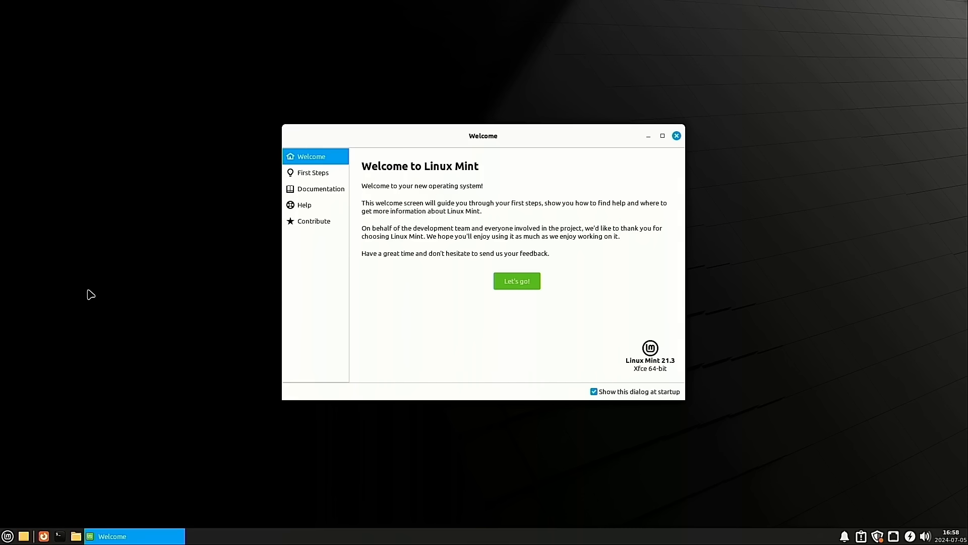
From First Steps' Desktop Colors, switch the style to Mint-Y-Dark-Grey and close Appearance
click(518, 281)
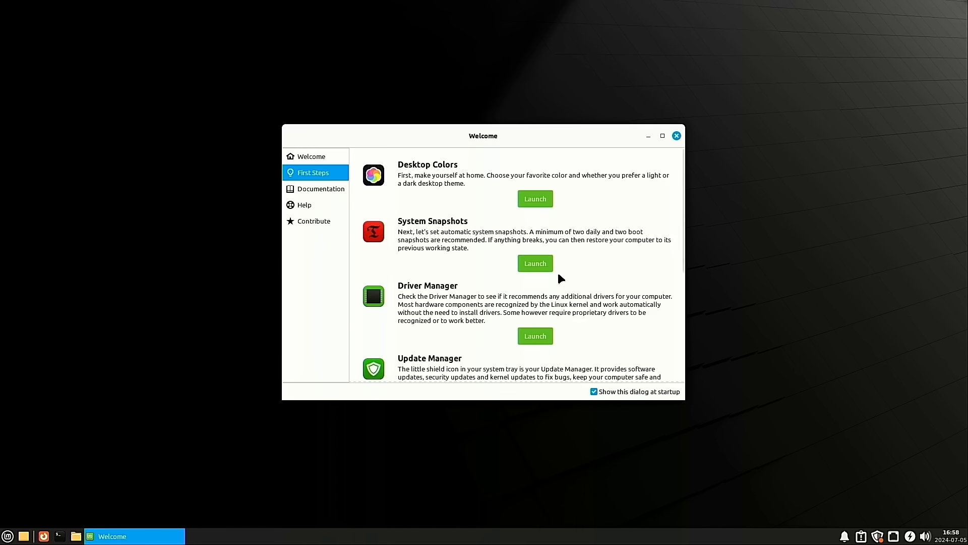
mouse_move(606, 98)
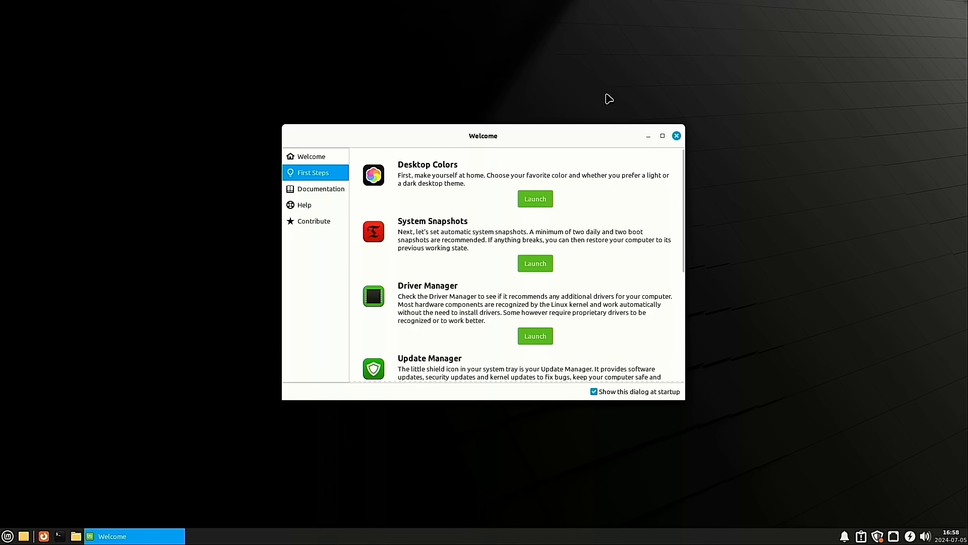
click(534, 199)
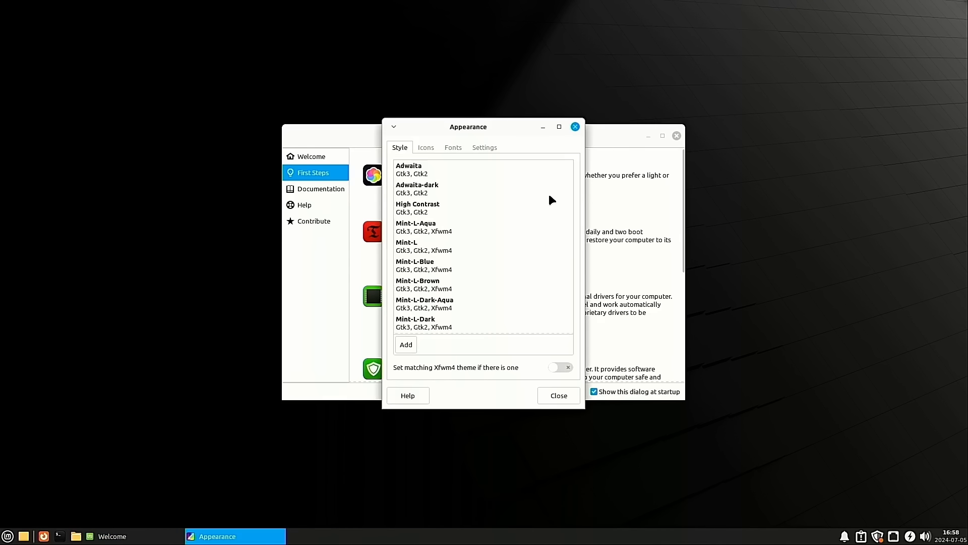
mouse_move(425, 151)
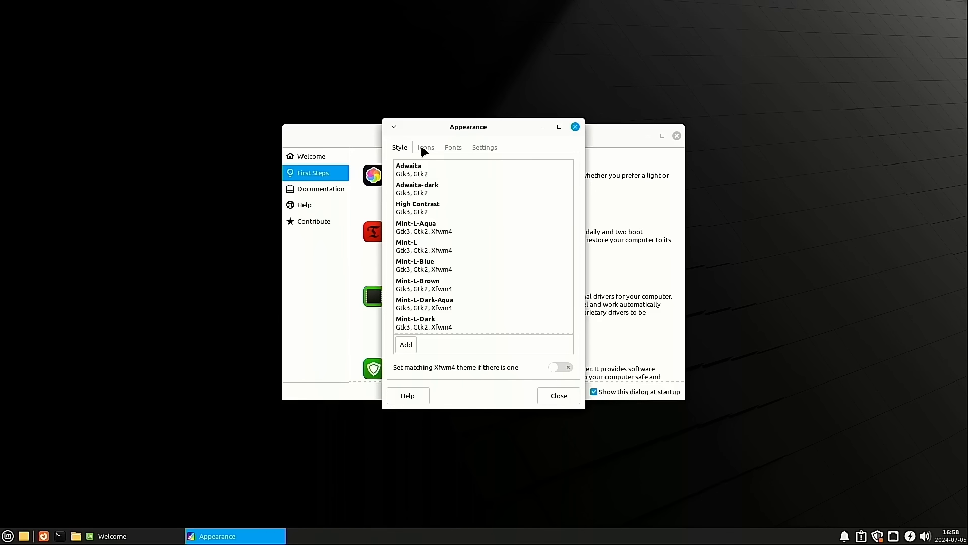
mouse_move(424, 214)
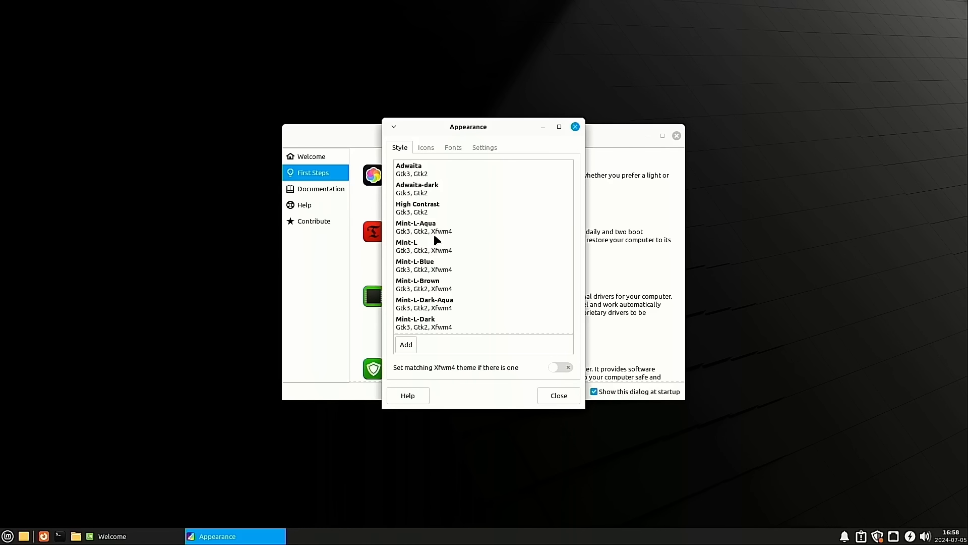
mouse_move(440, 325)
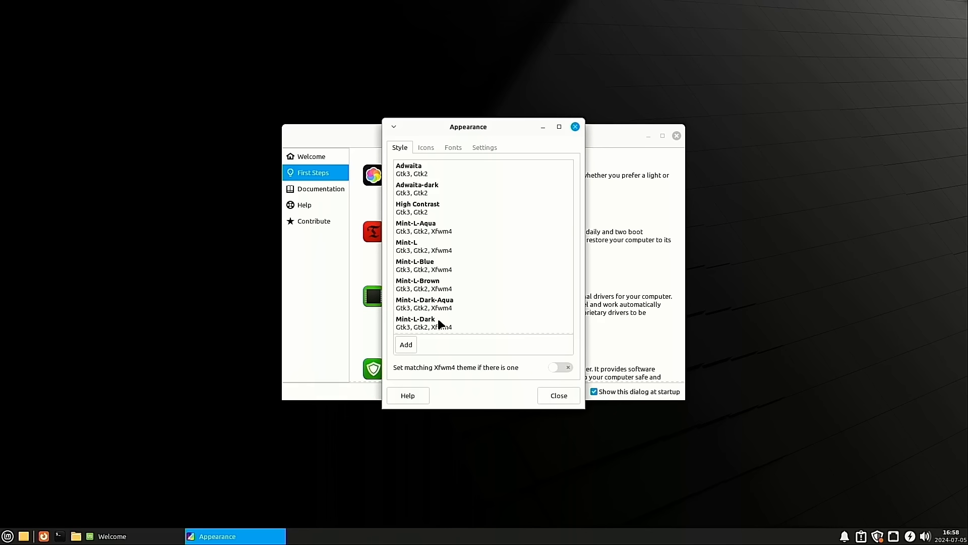
mouse_move(492, 259)
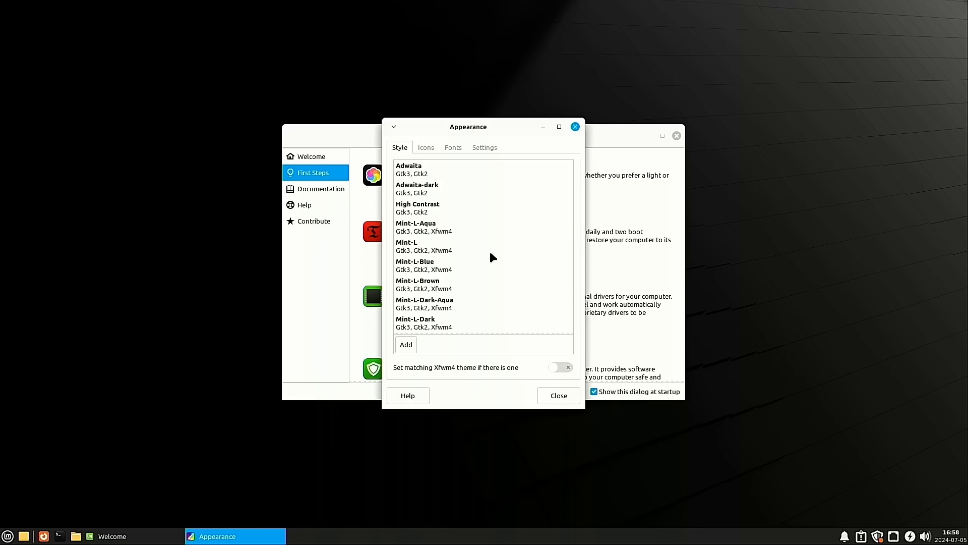
mouse_move(514, 402)
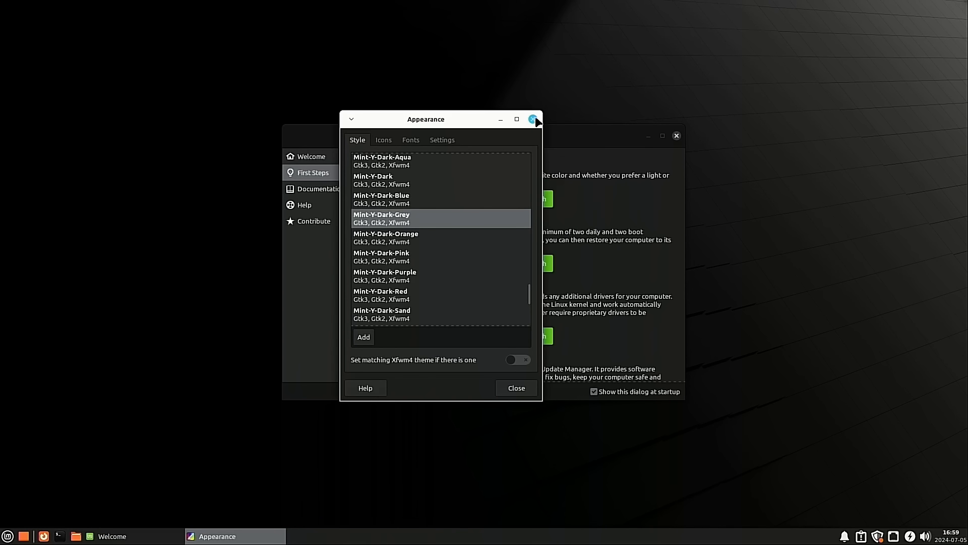
click(533, 119)
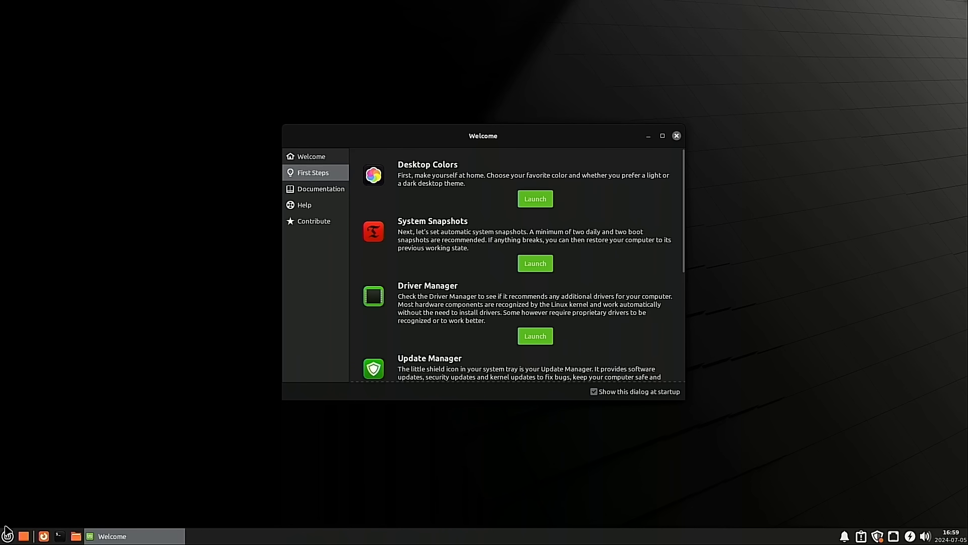
mouse_move(563, 258)
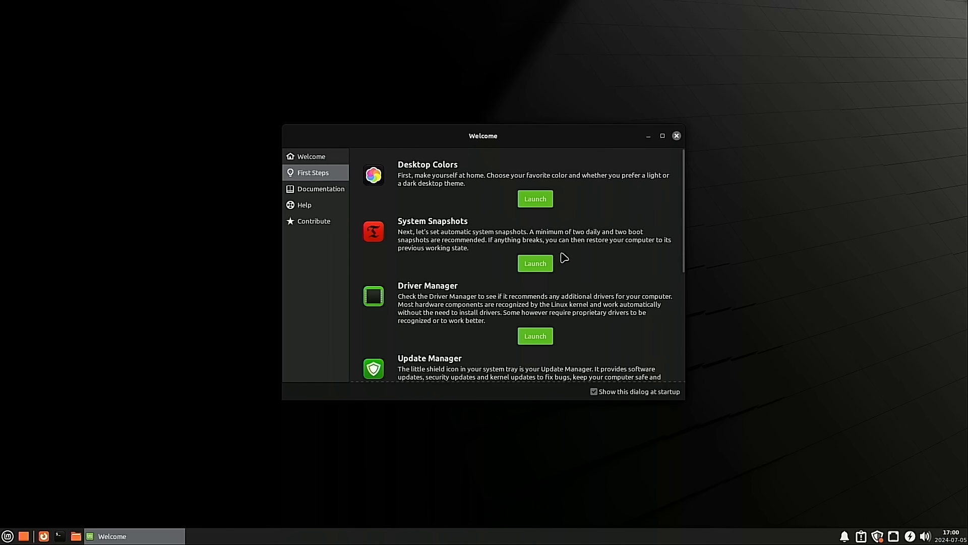
Browse further down the First Steps list and bring up the applications menu
scroll(down, 3)
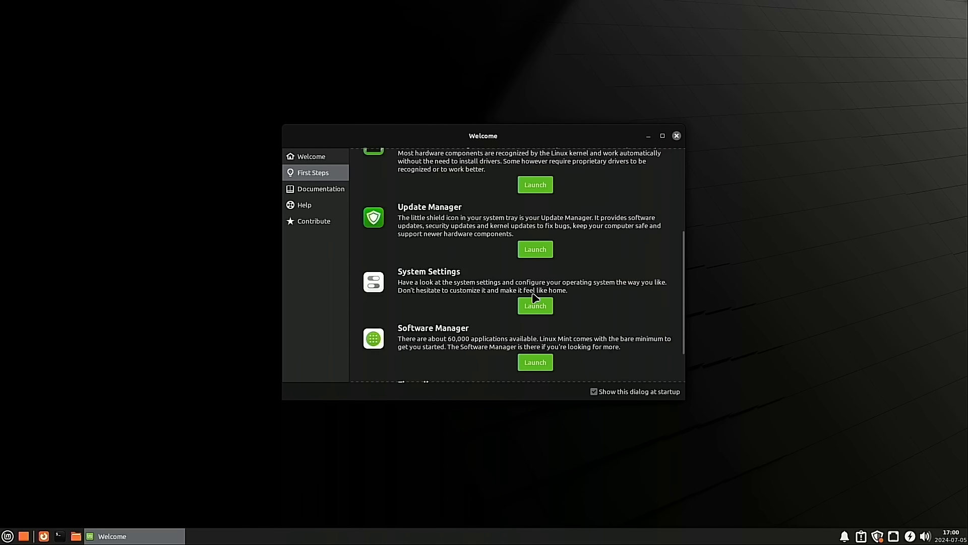
mouse_move(511, 298)
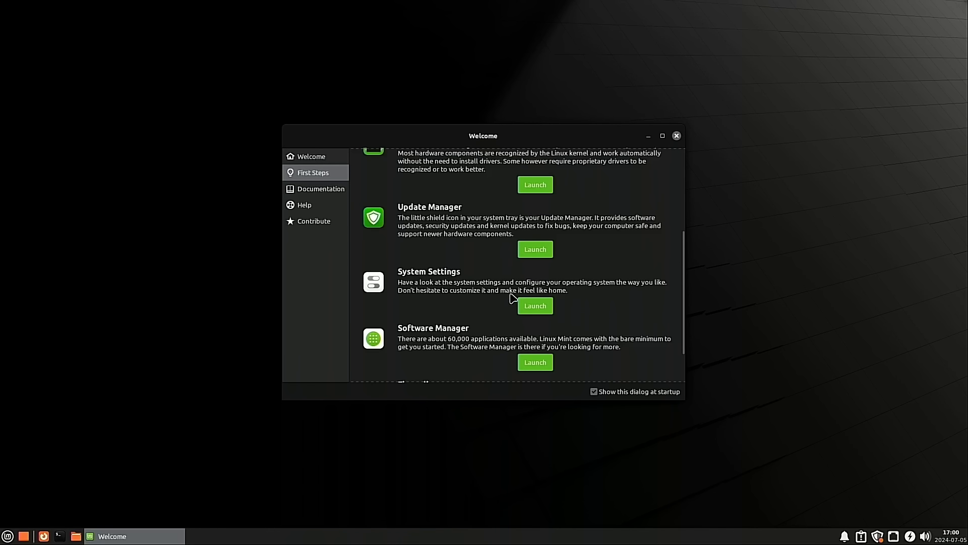
scroll(down, 3)
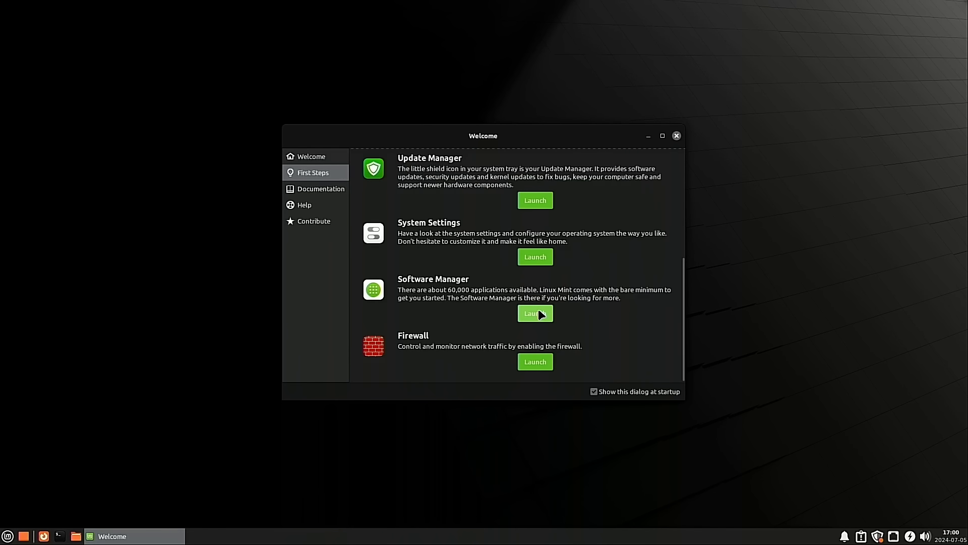
click(6, 535)
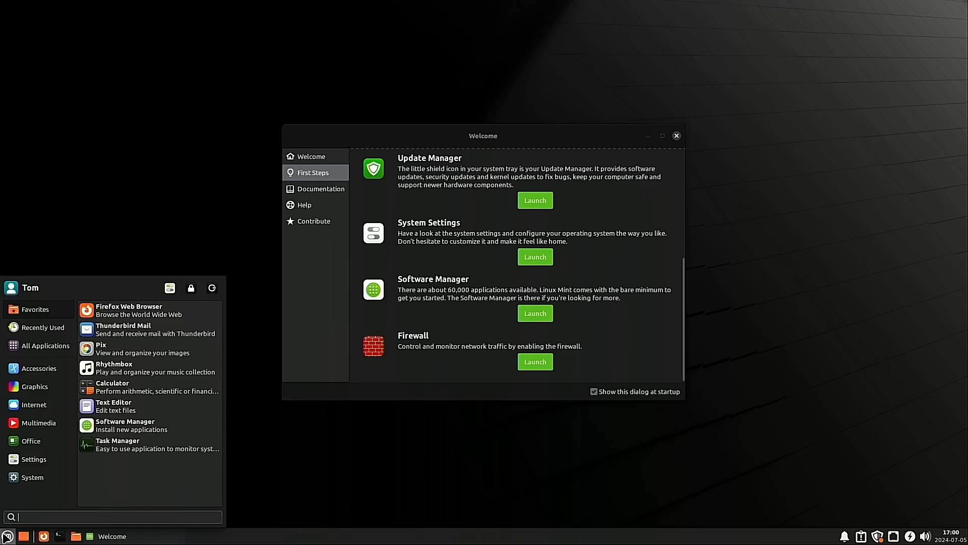
Browse the Whisker Menu by category, view Accessories, dismiss the Redshift popup and look further down
click(43, 326)
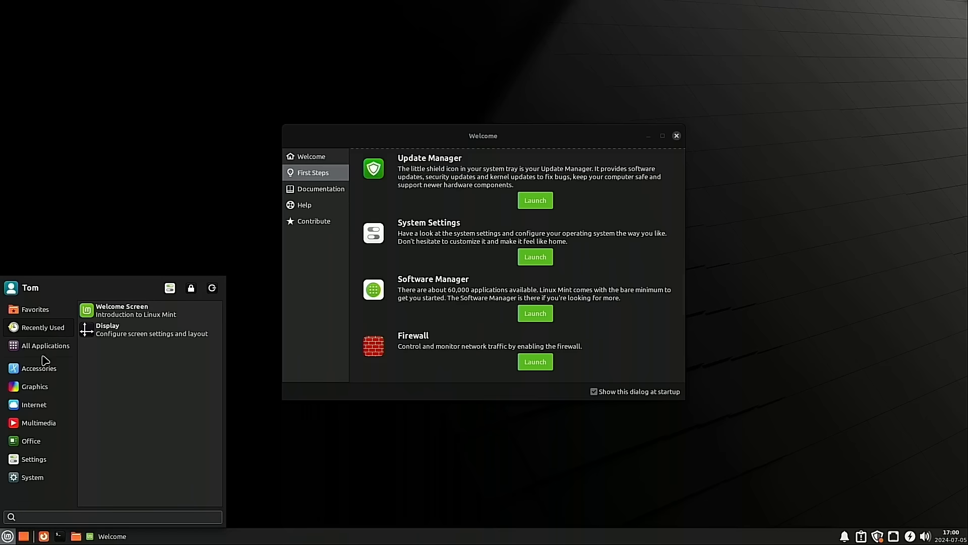
click(38, 368)
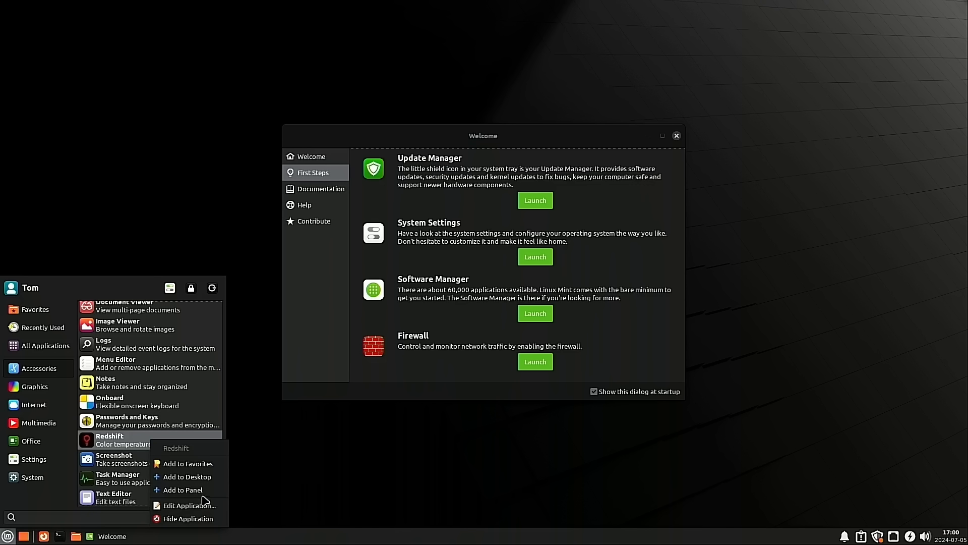
click(112, 440)
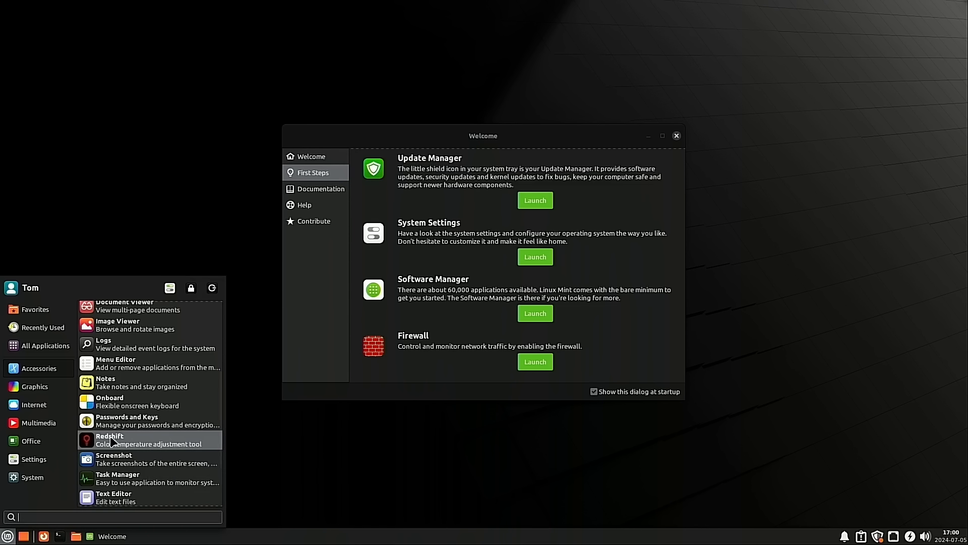
scroll(down, 3)
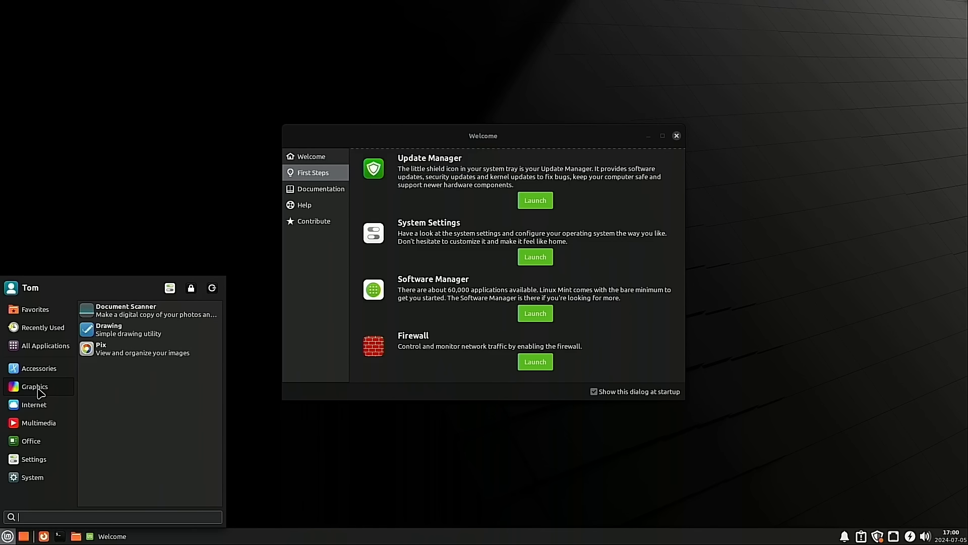
mouse_move(83, 399)
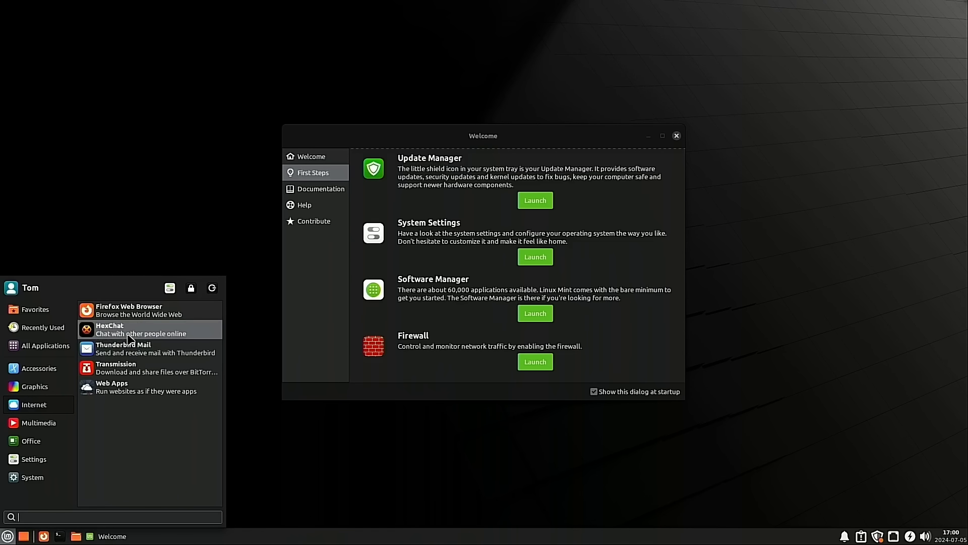
mouse_move(126, 382)
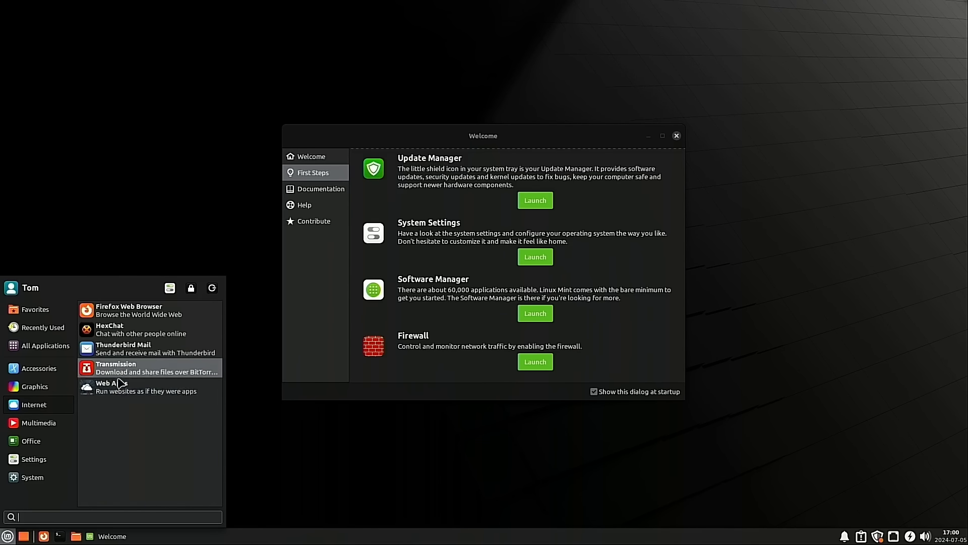
mouse_move(111, 353)
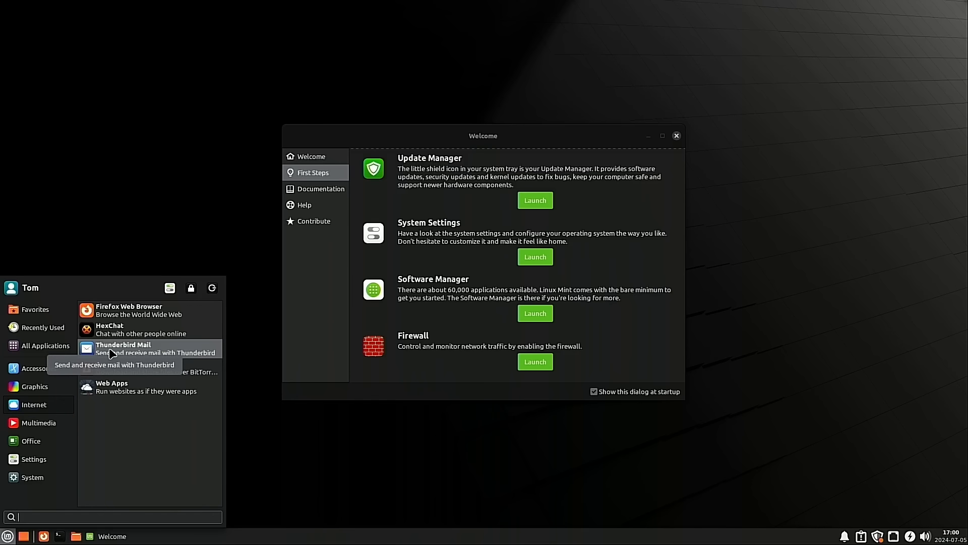
mouse_move(126, 405)
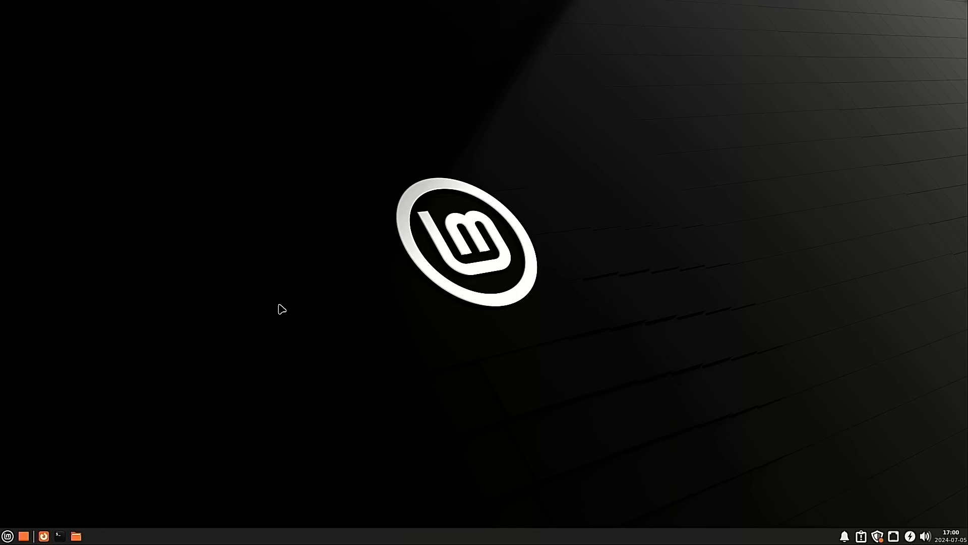
Launch Software Manager from the Whisker Menu search
click(8, 533)
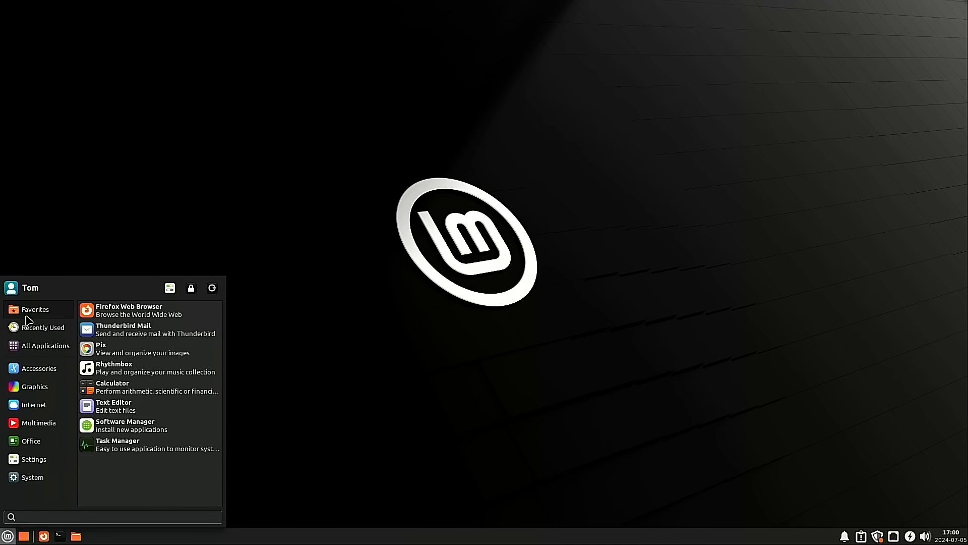
text(s)
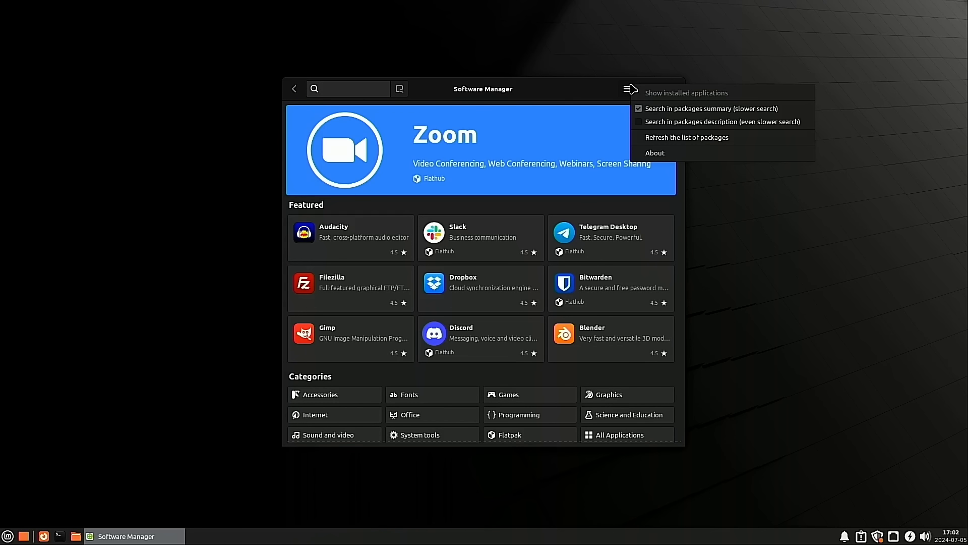
mouse_move(559, 99)
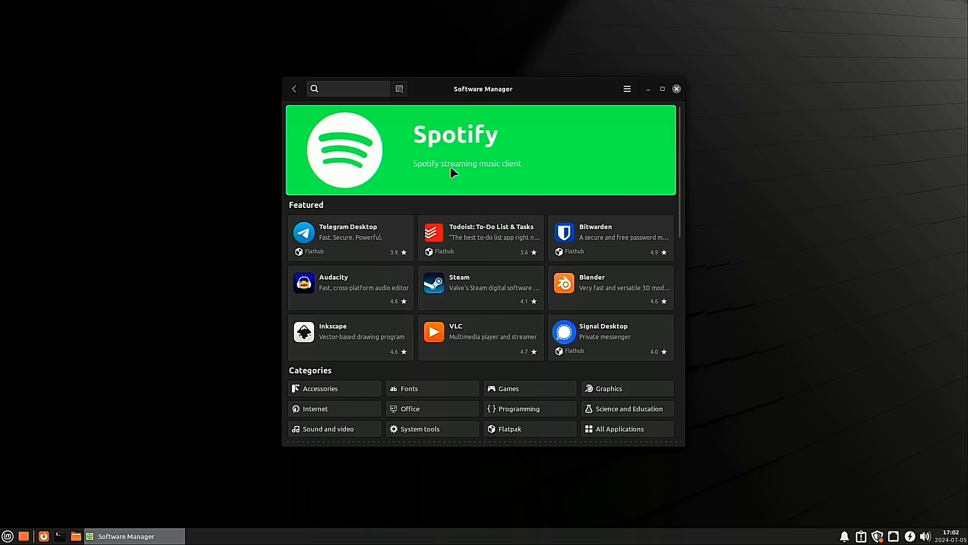
mouse_move(592, 168)
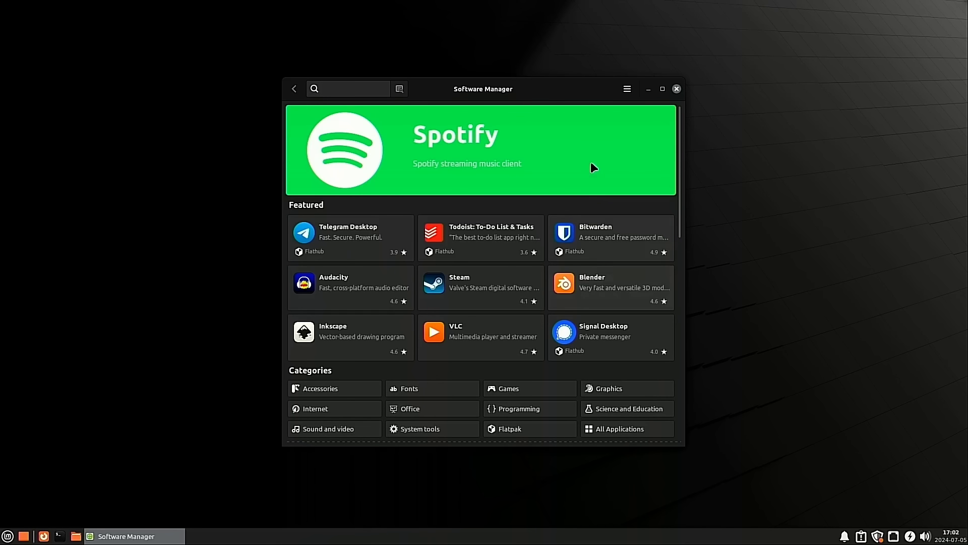
click(627, 89)
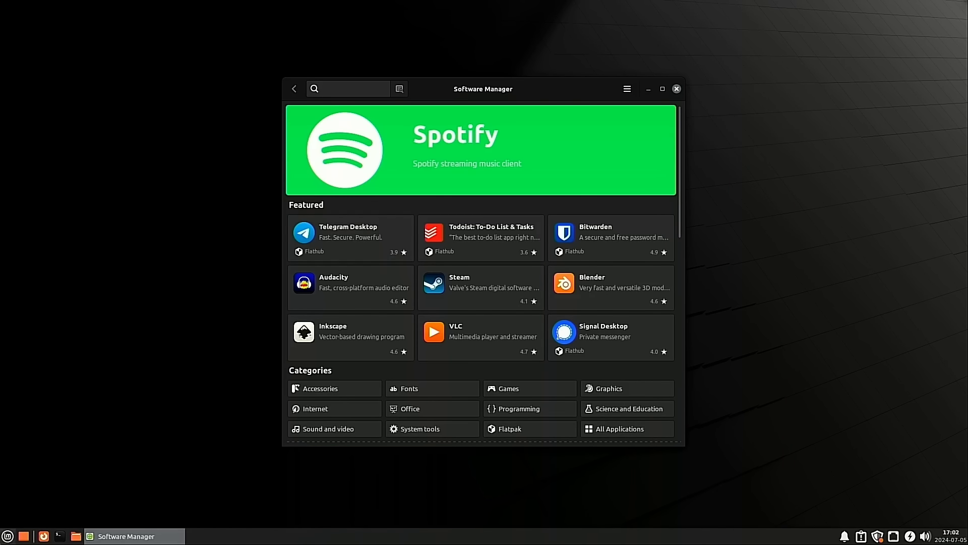
Search the Software Manager catalogue for 'thunderbird' so its packages are listed
click(7, 534)
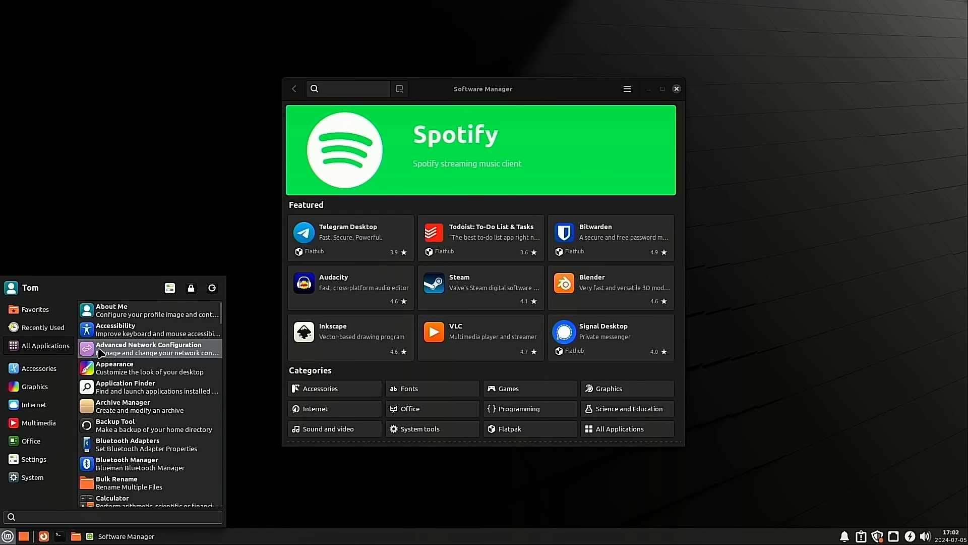
click(345, 89)
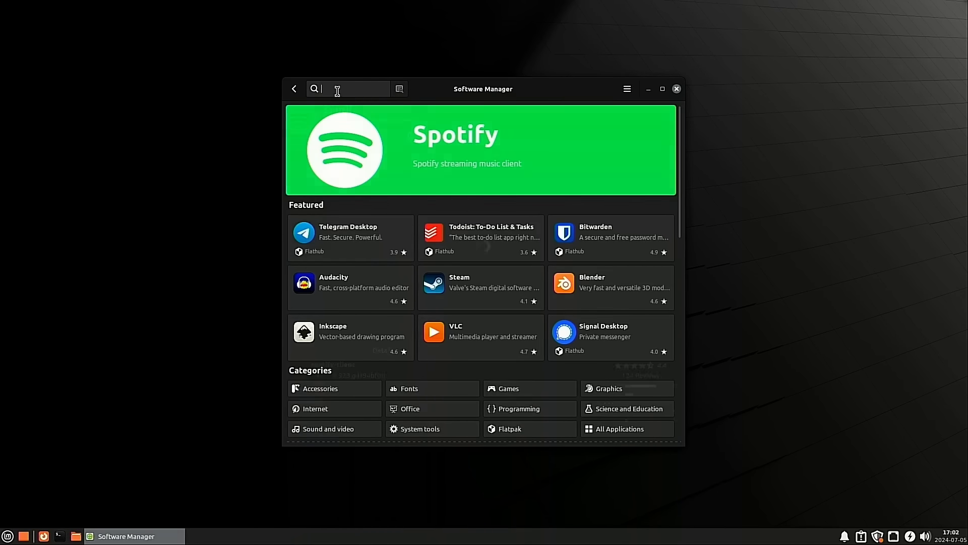
text(thunderbird)
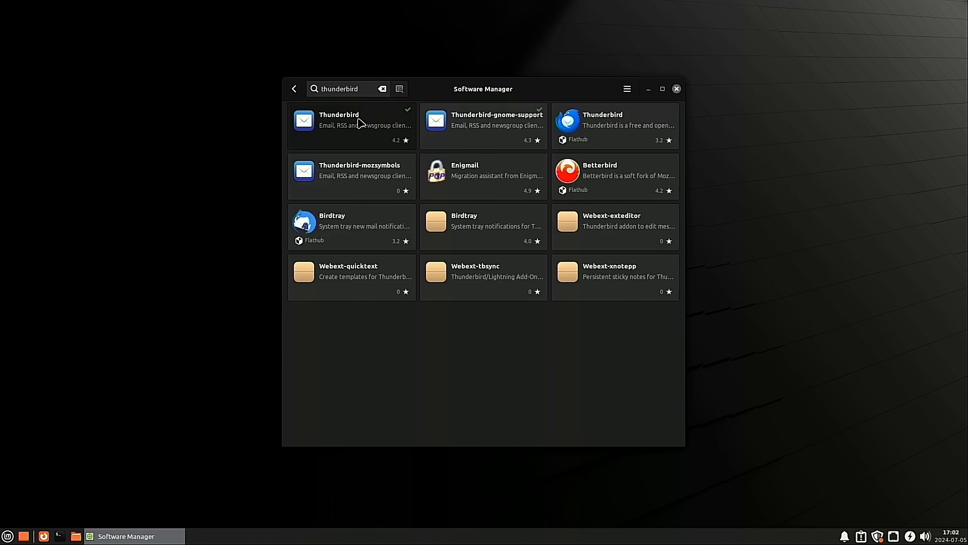
Remove Thunderbird with its extra gnome-support and locale packages, authenticating with the password
click(351, 125)
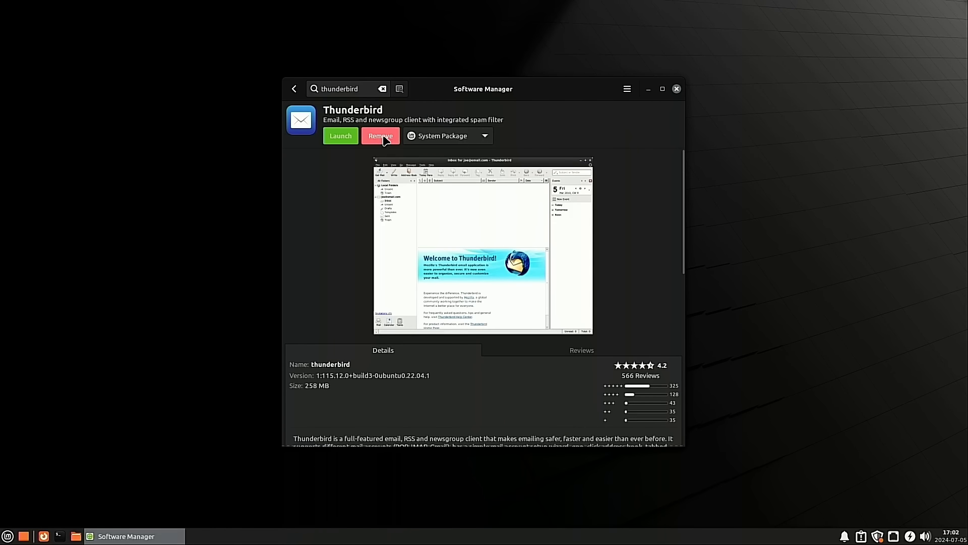
click(380, 135)
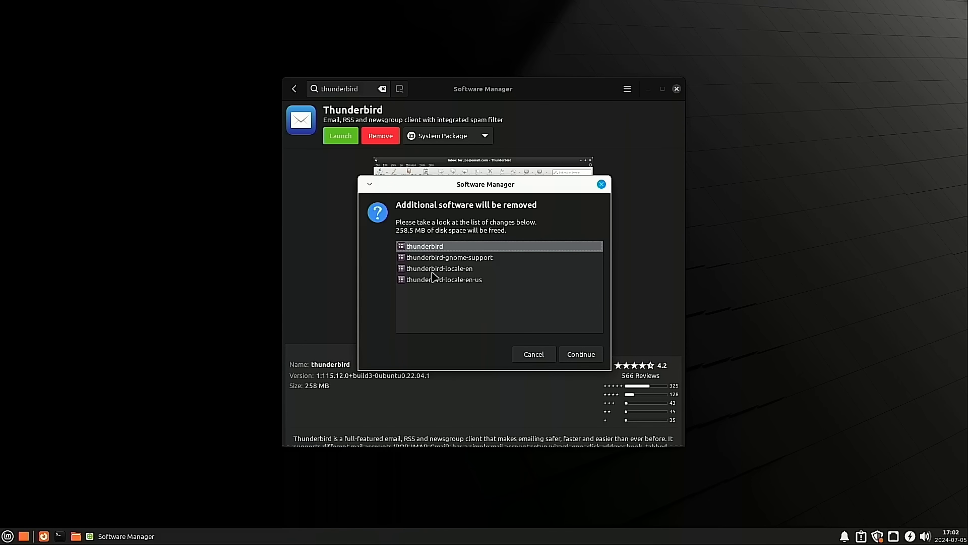
click(581, 354)
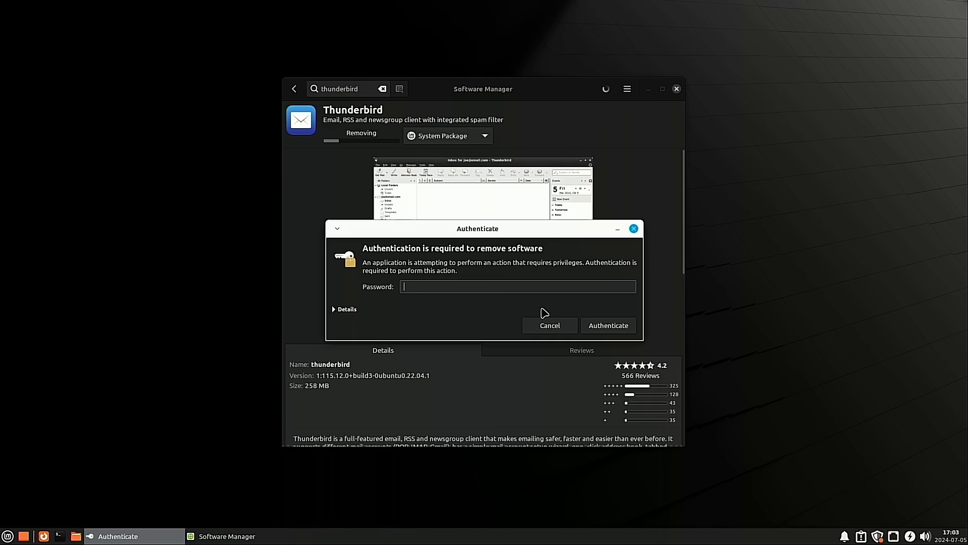
text(password)
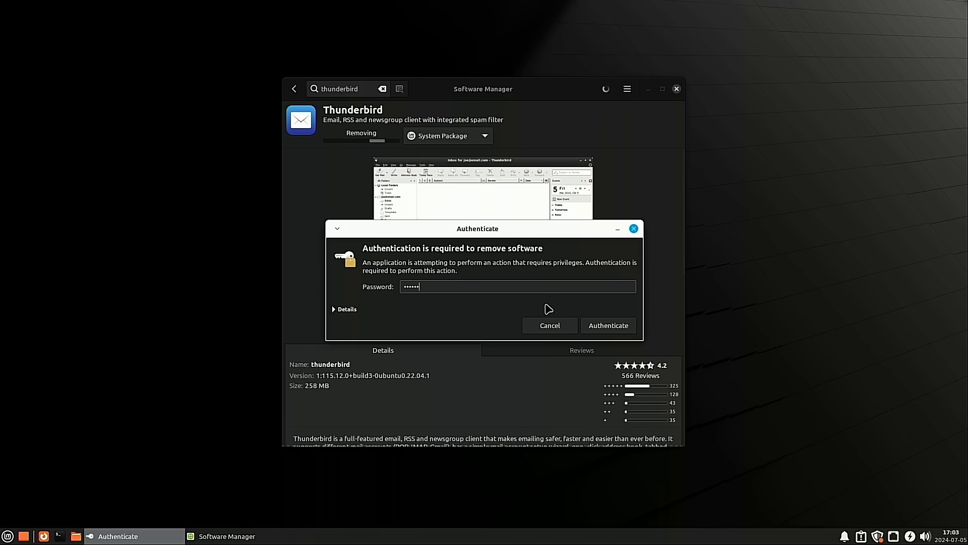
click(610, 324)
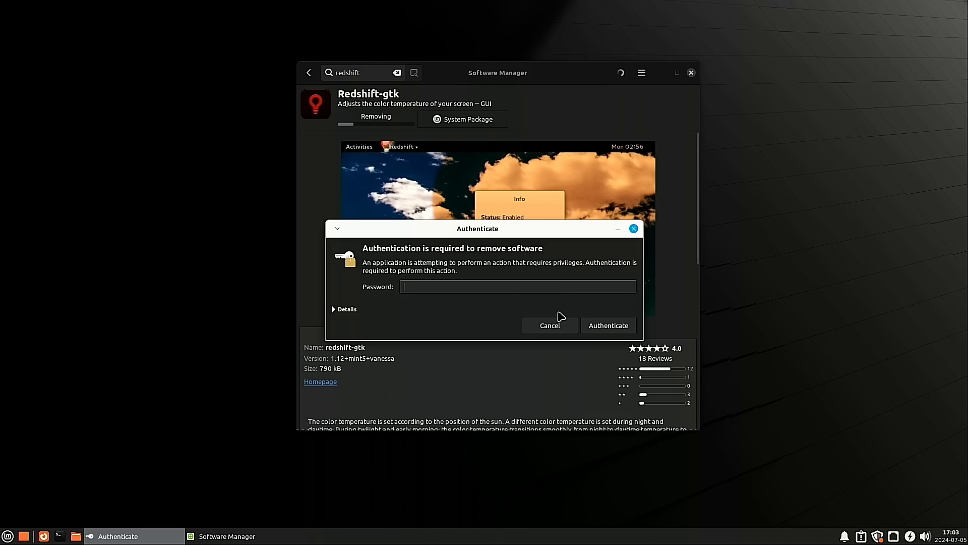
Authenticate the Redshift-gtk removal and return to the redshift search results
text(password)
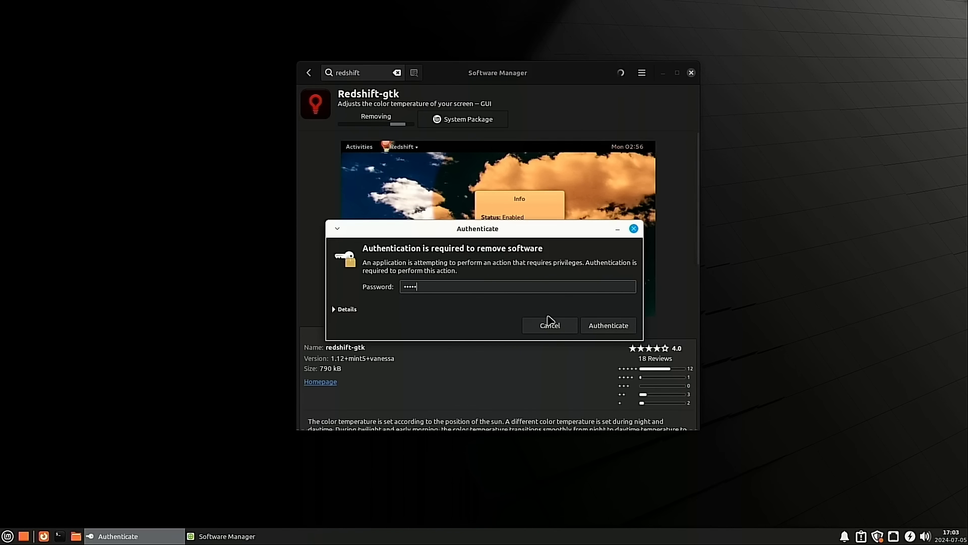
click(608, 325)
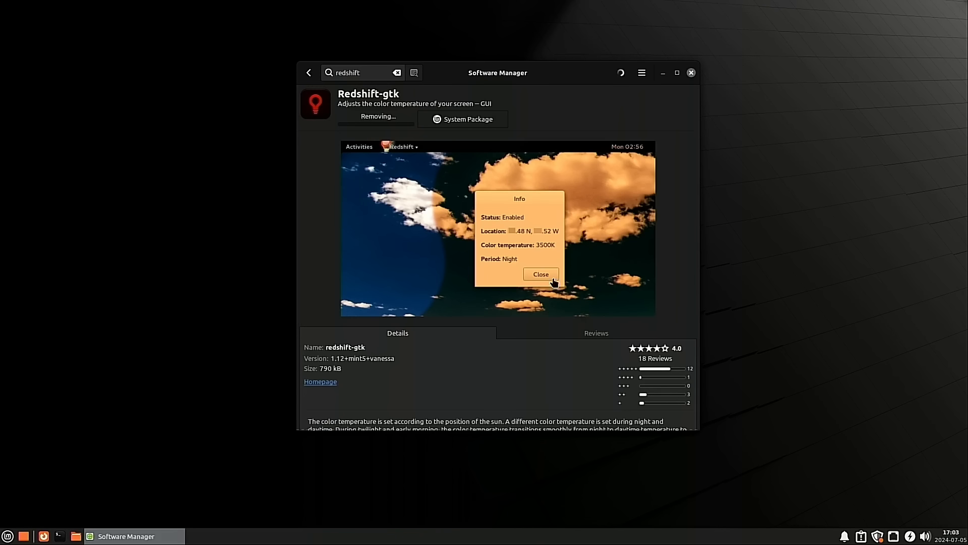
mouse_move(587, 140)
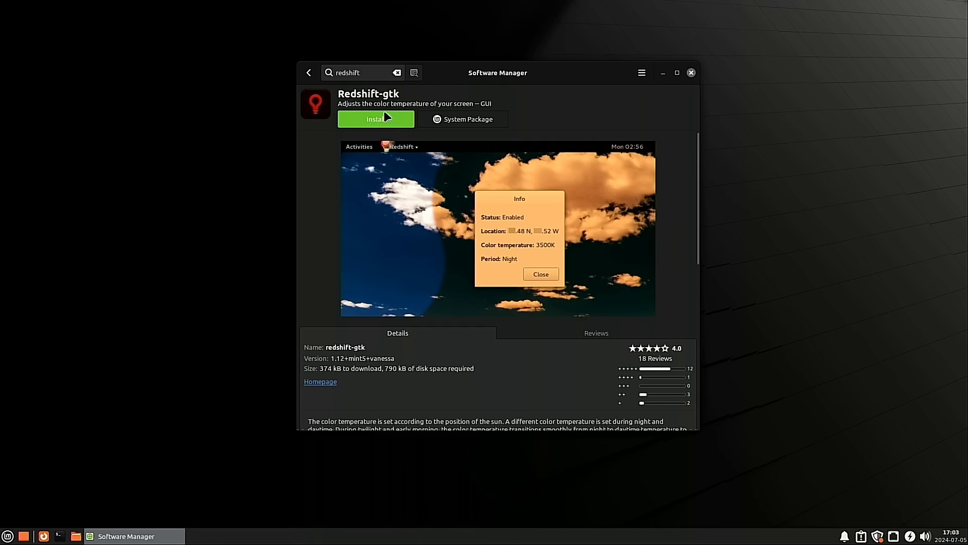
mouse_move(369, 73)
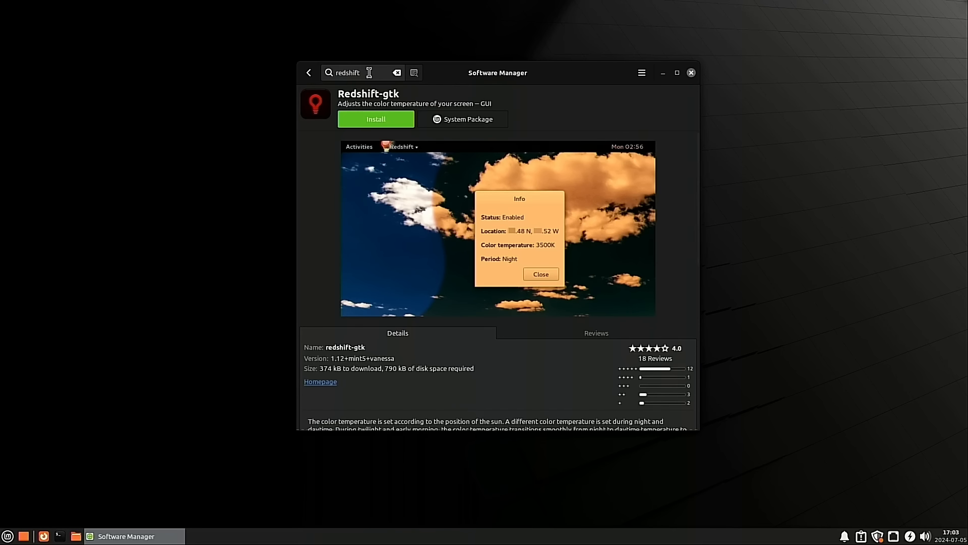
click(309, 72)
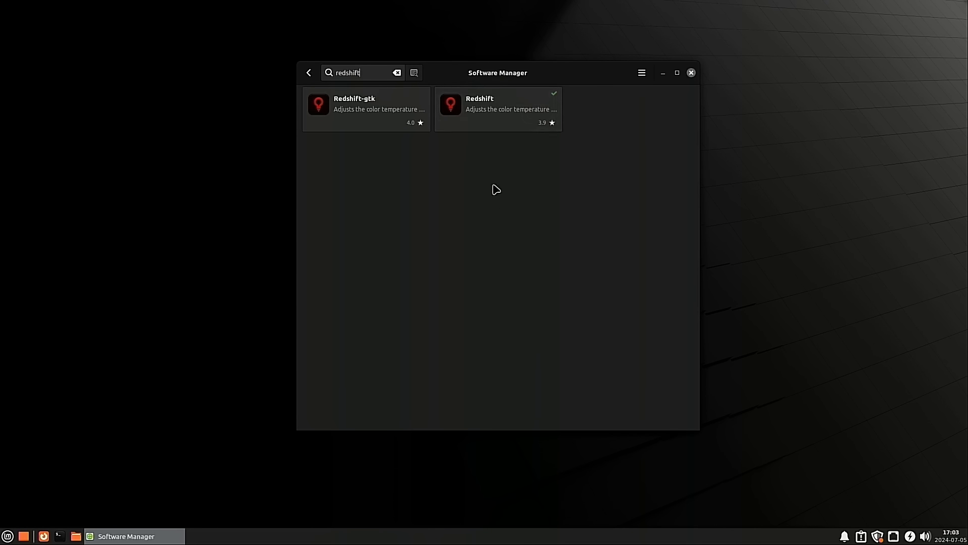
Remove the Redshift package as well, authenticating with the password
click(499, 109)
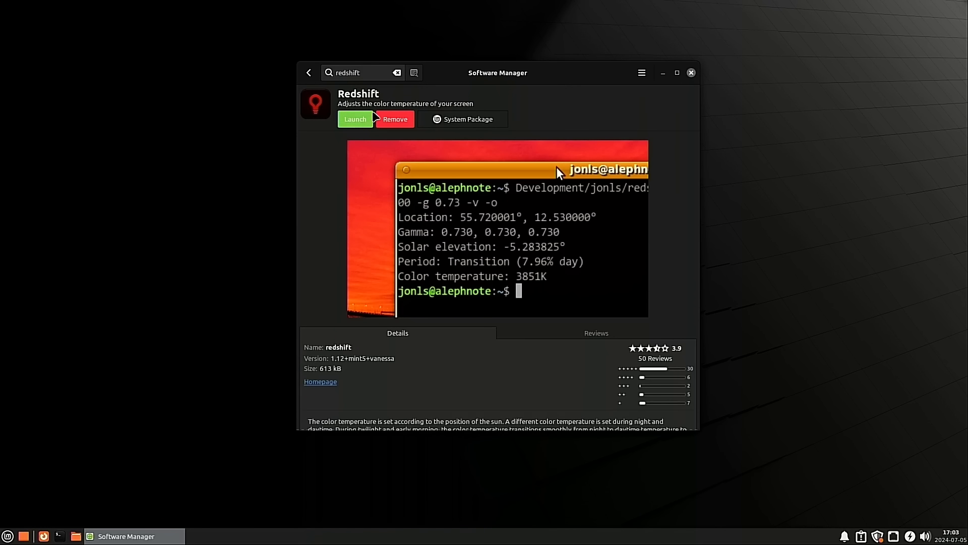
click(394, 119)
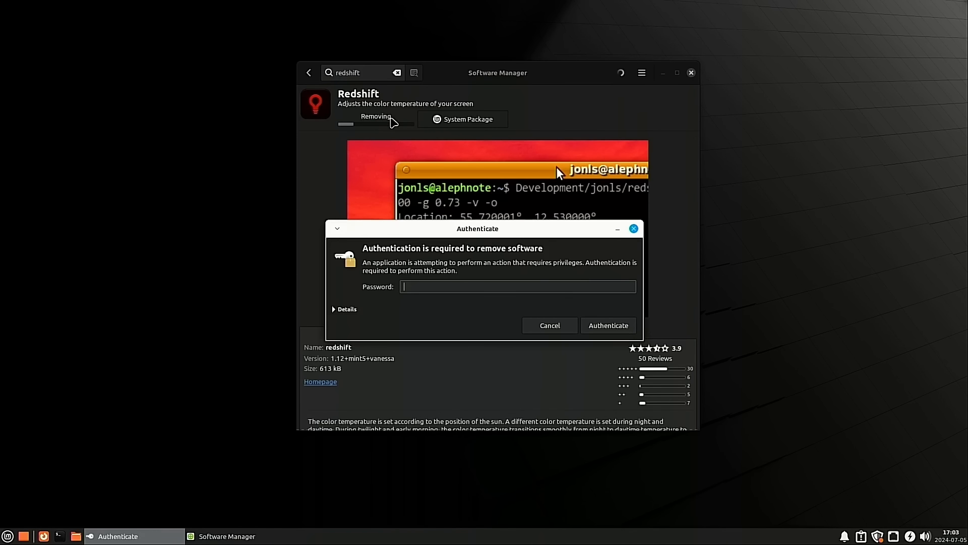
text(••••••••)
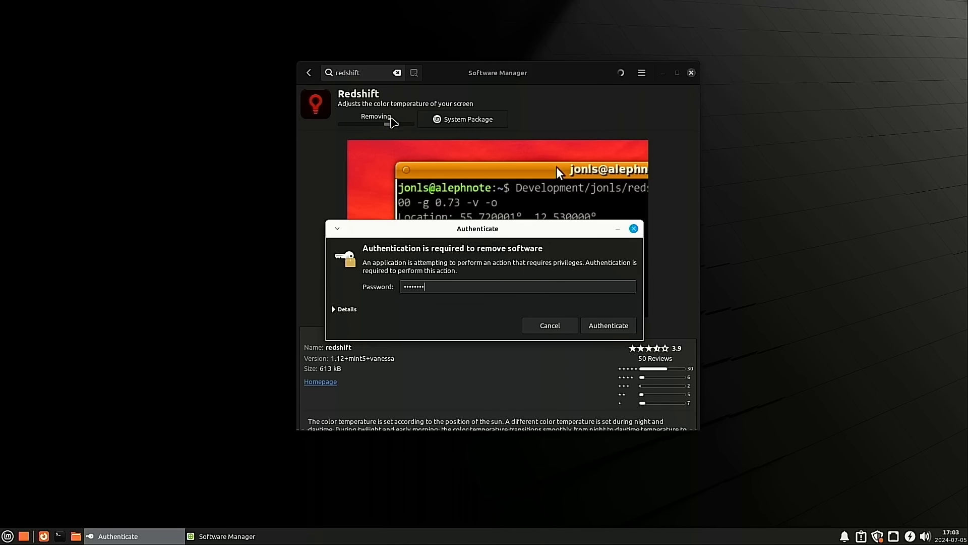
click(608, 325)
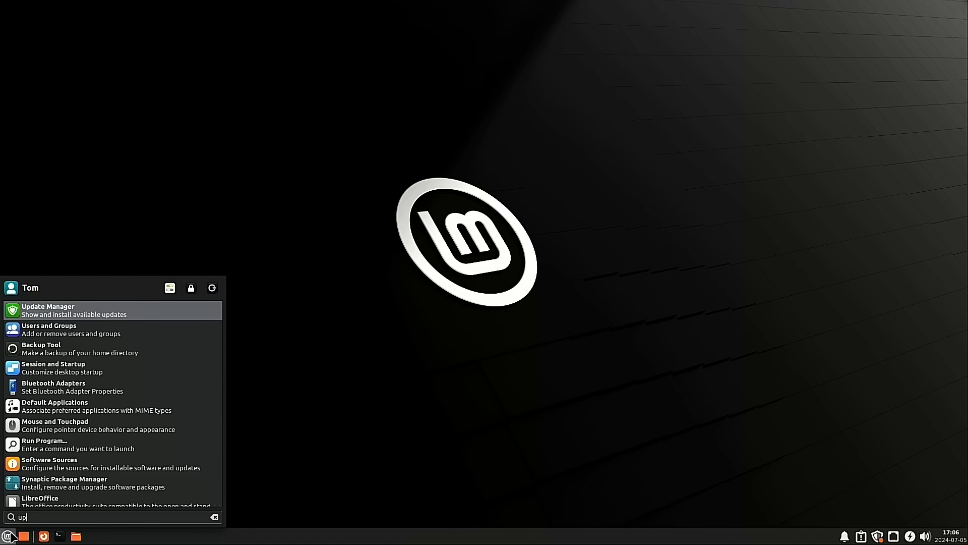
Launch Update Manager, dismiss its welcome info and apply the new Update Manager version with authorization
click(48, 311)
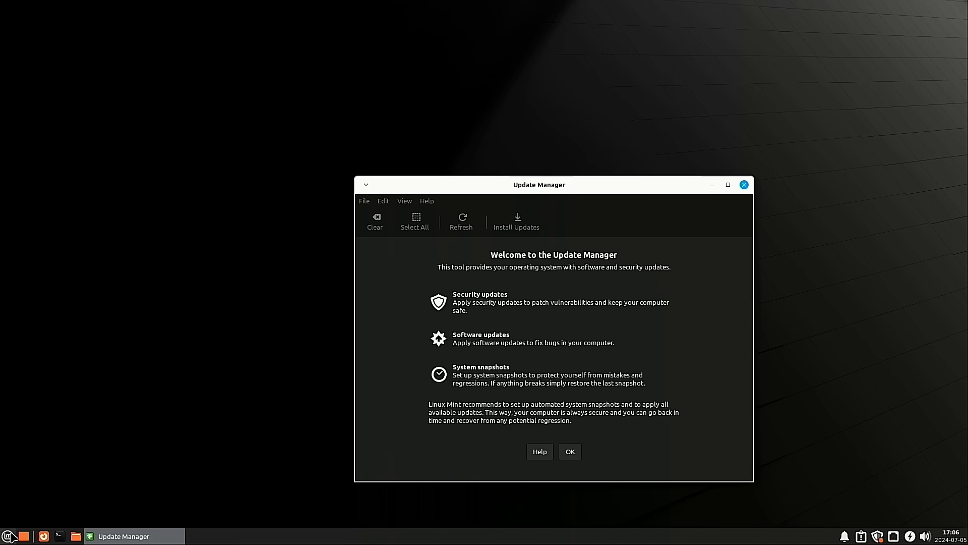
drag(539, 184, 289, 118)
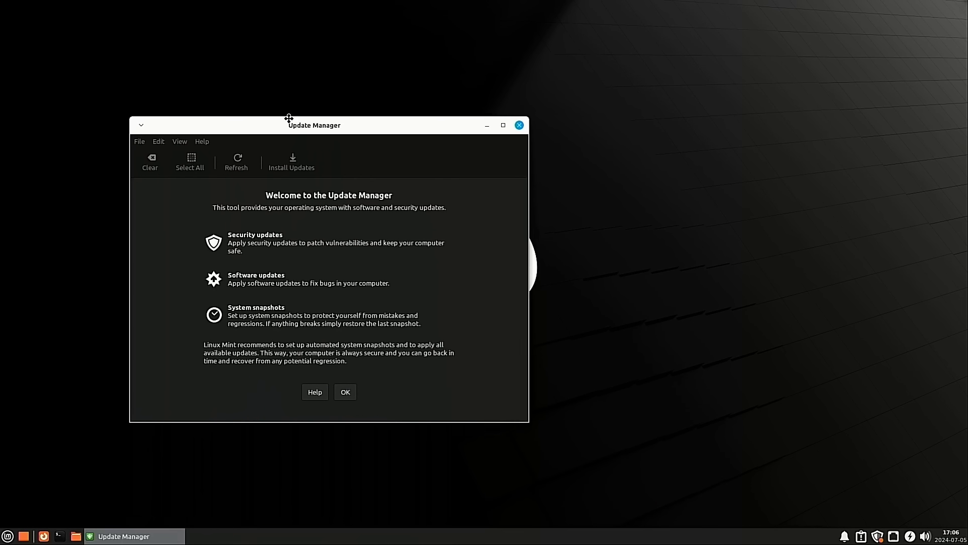
click(345, 391)
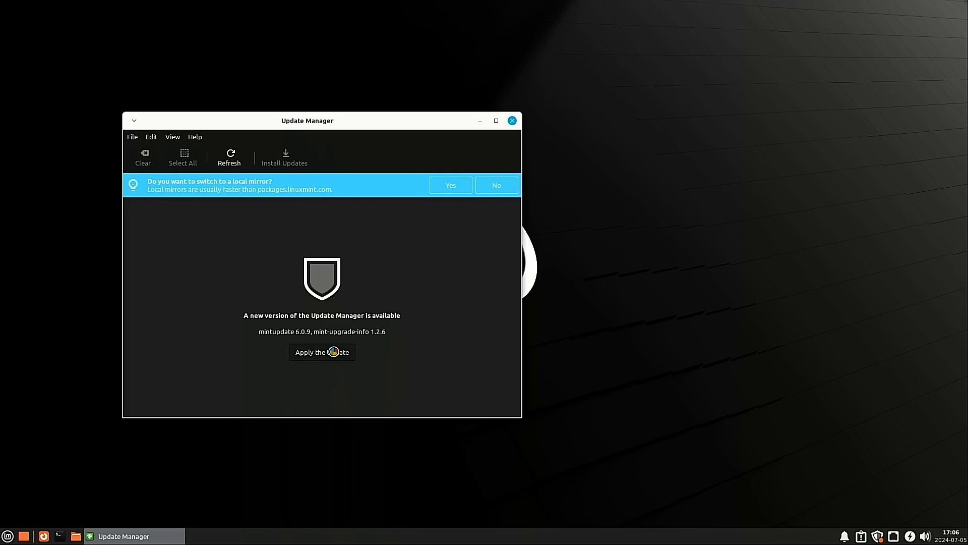
click(322, 352)
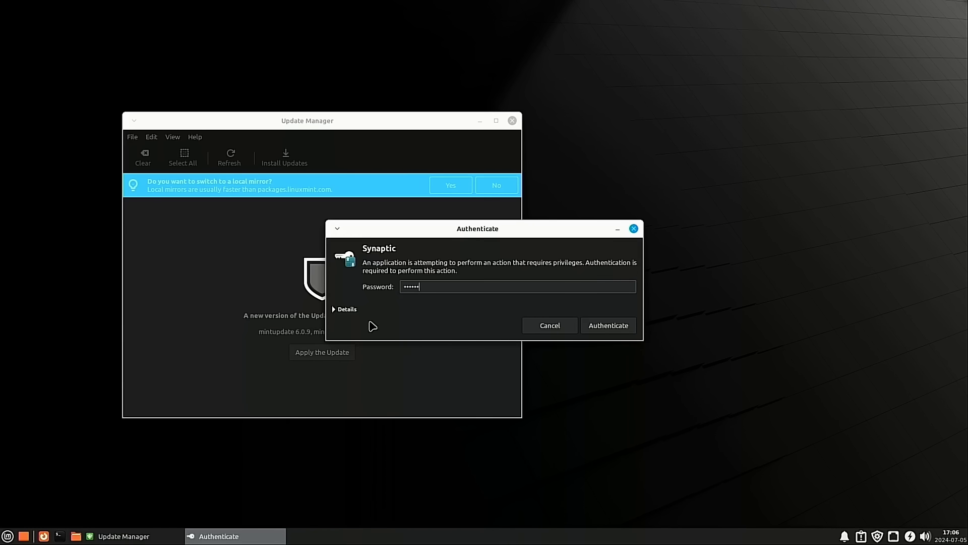
click(608, 325)
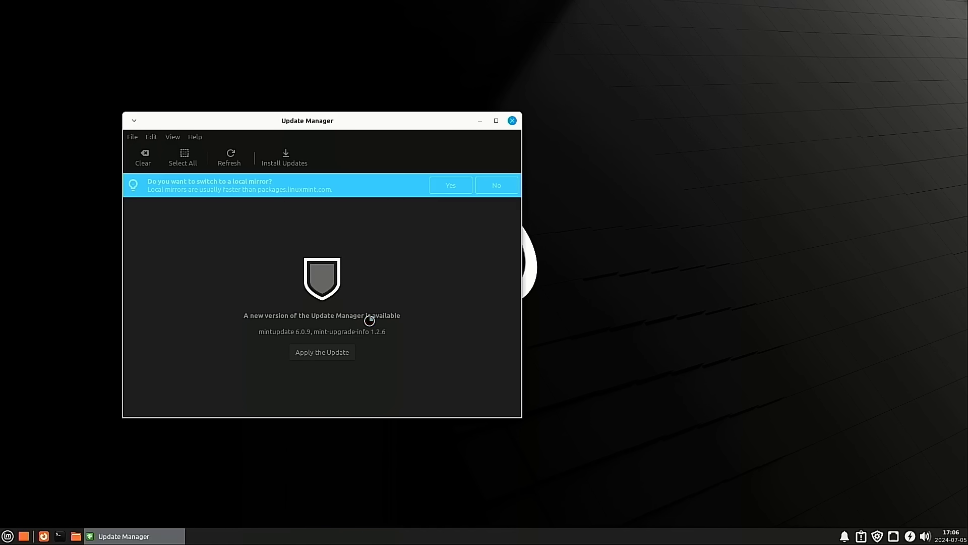
click(322, 352)
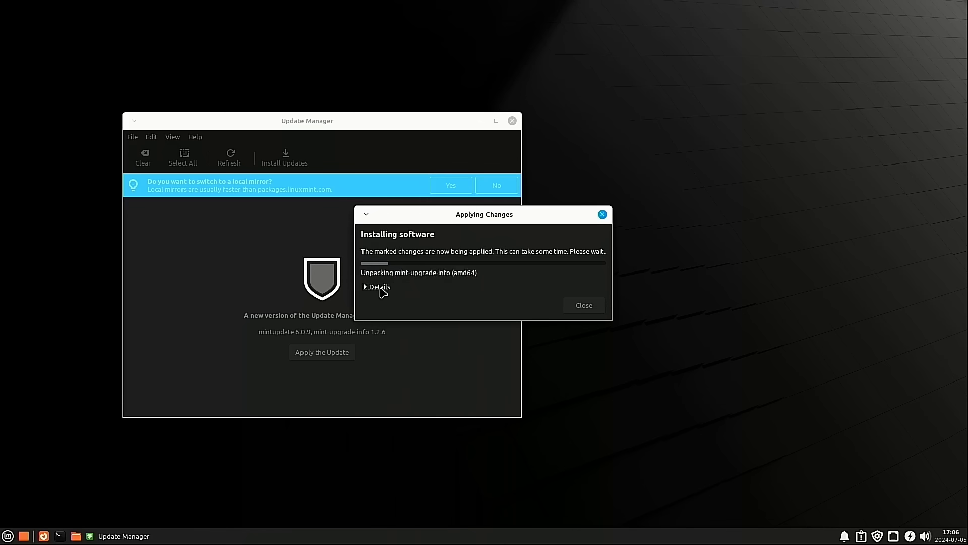
click(376, 286)
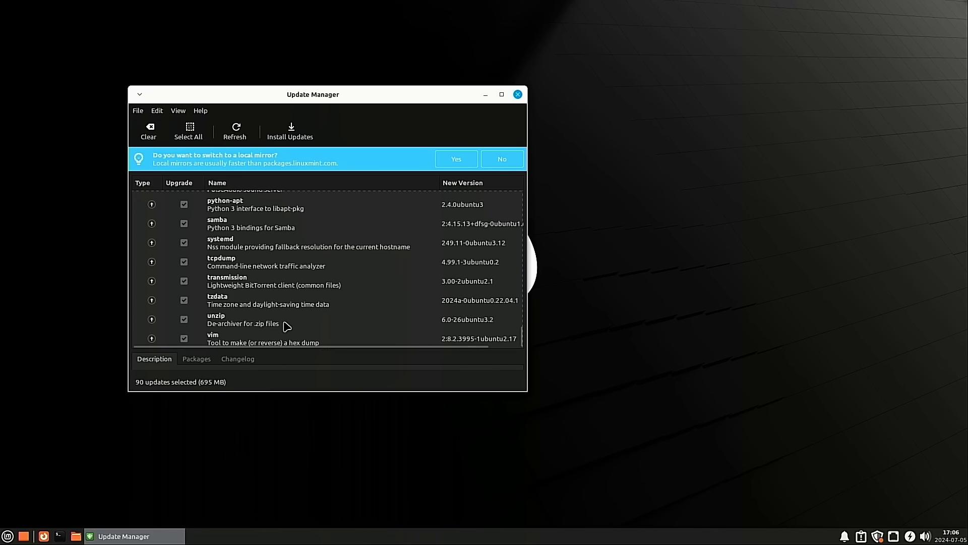
Toggle the transmission package off and back on, then start installing all 90 selected updates
click(246, 288)
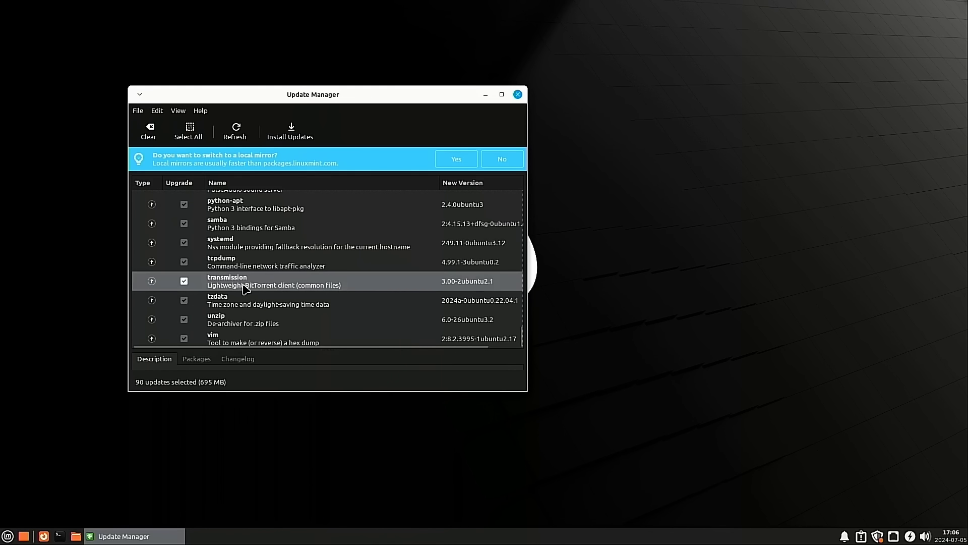
mouse_move(283, 288)
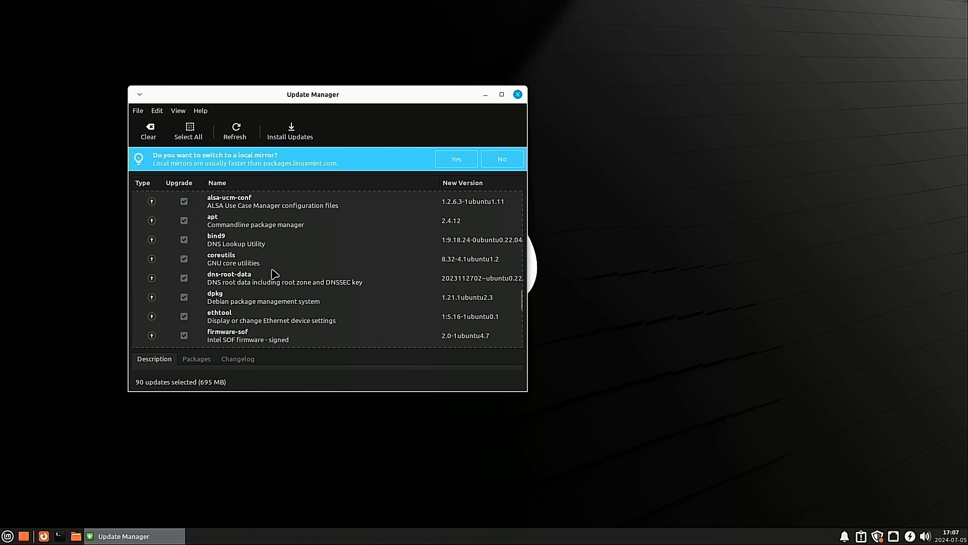
scroll(down, 3)
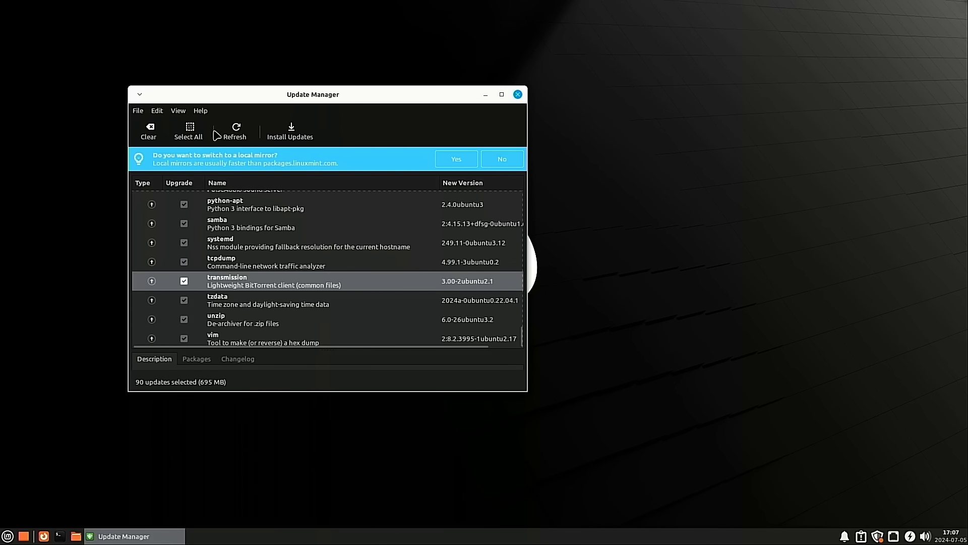
click(236, 130)
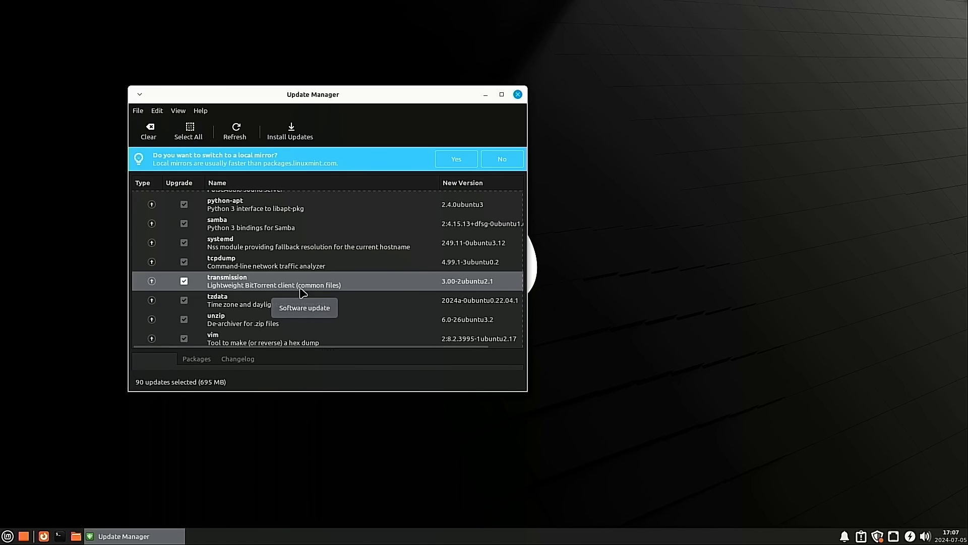
click(183, 281)
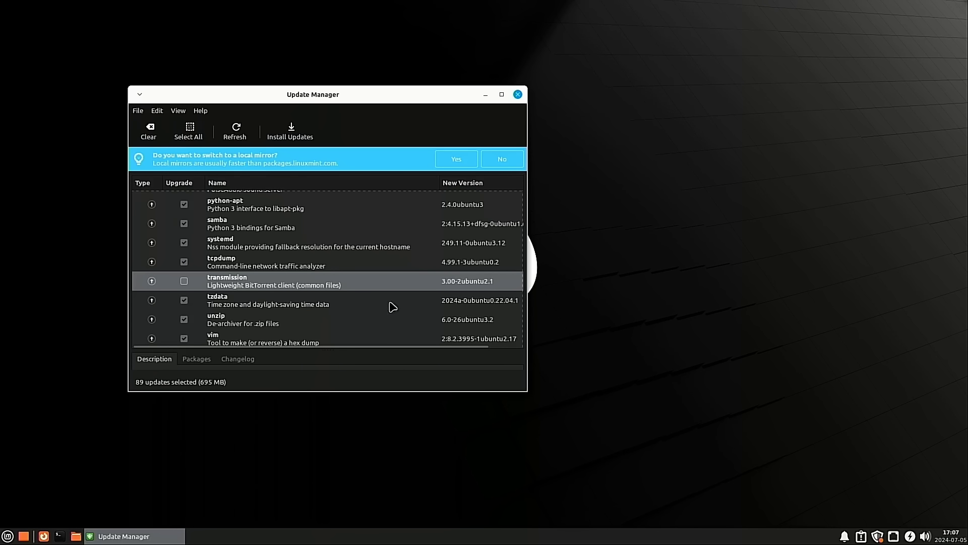
mouse_move(248, 165)
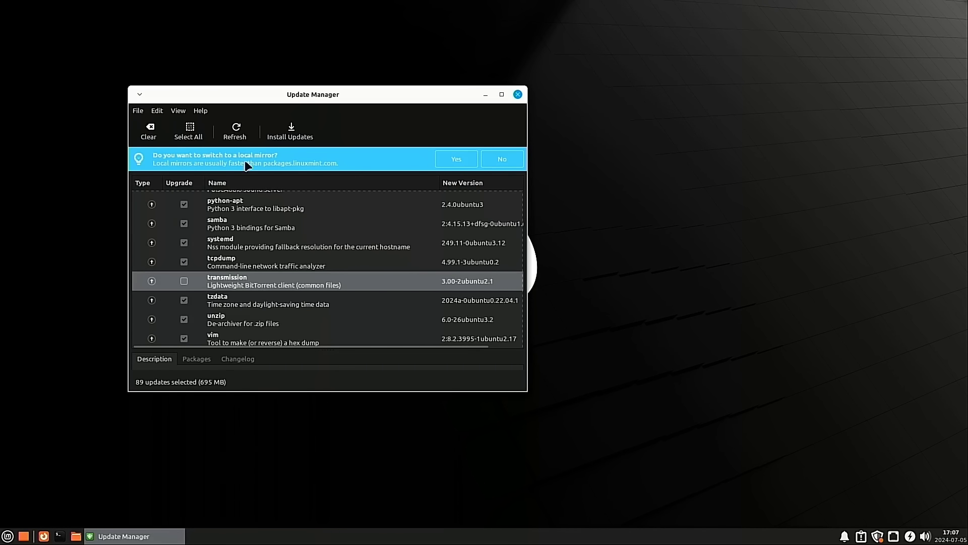
click(184, 281)
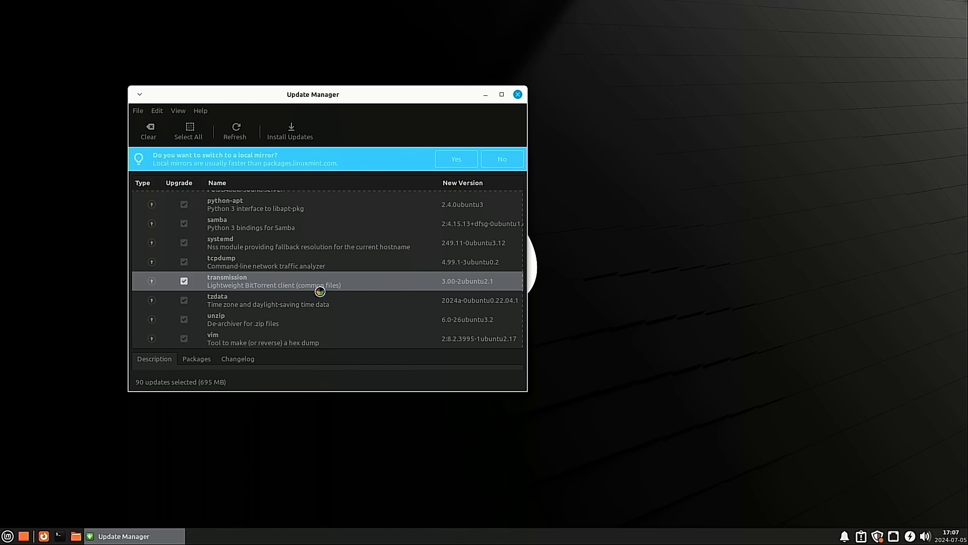
click(291, 132)
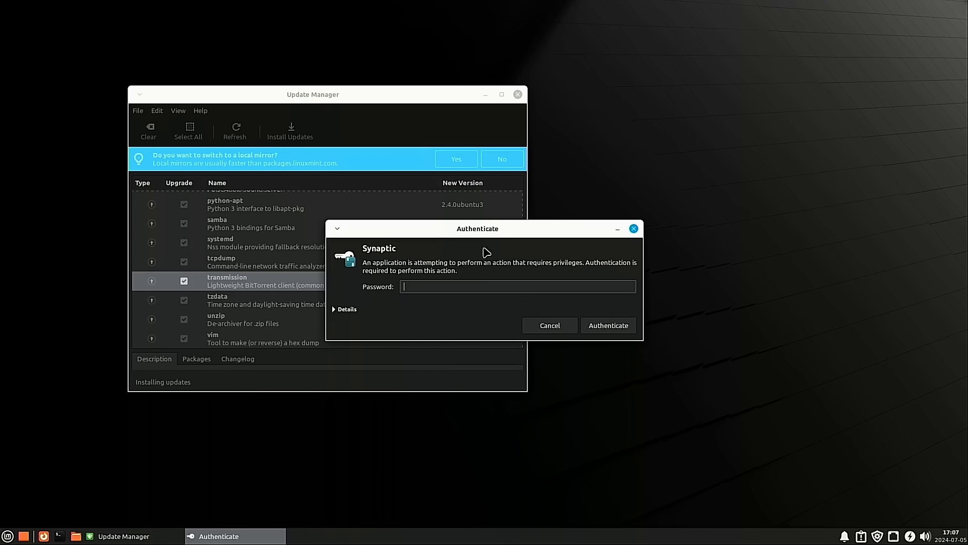
Enter the administrator password and authenticate so the selected updates install
text(password)
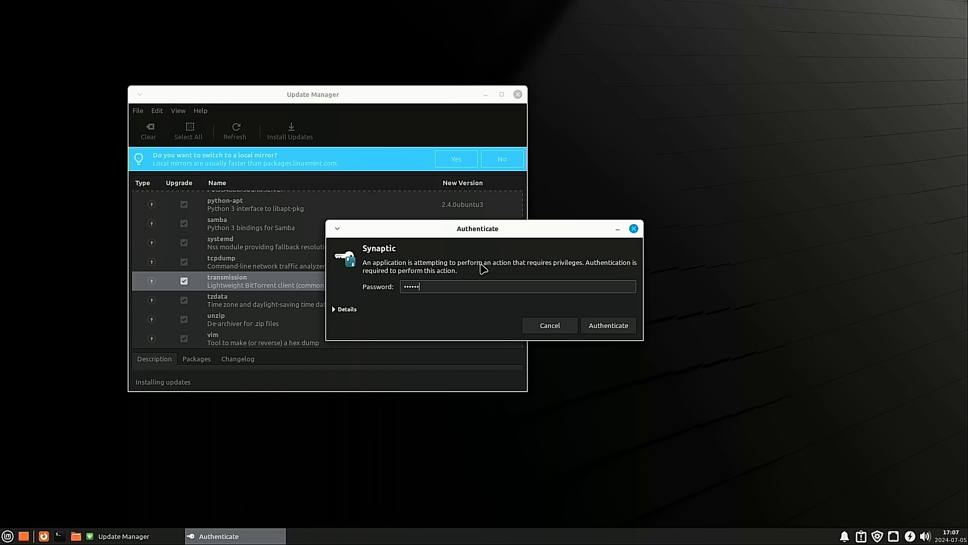
click(608, 325)
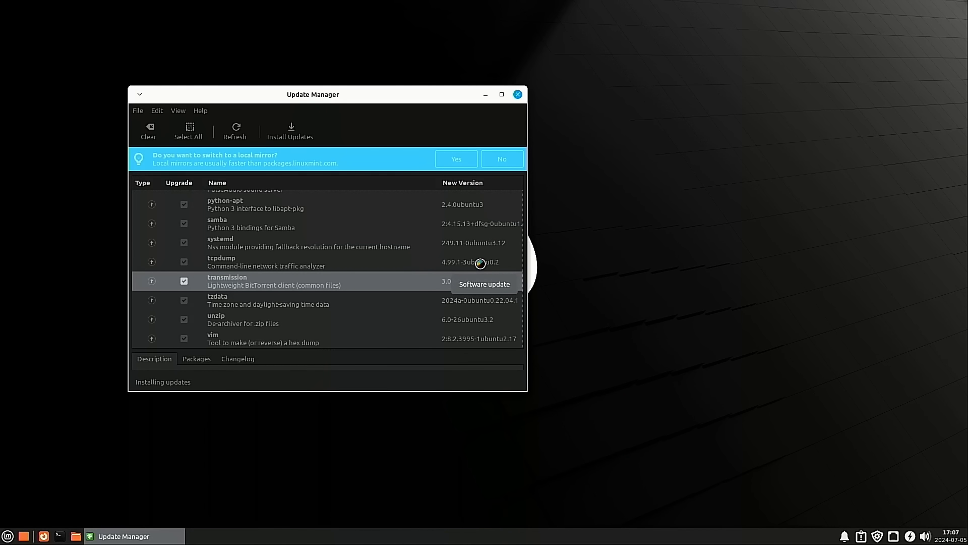
click(290, 130)
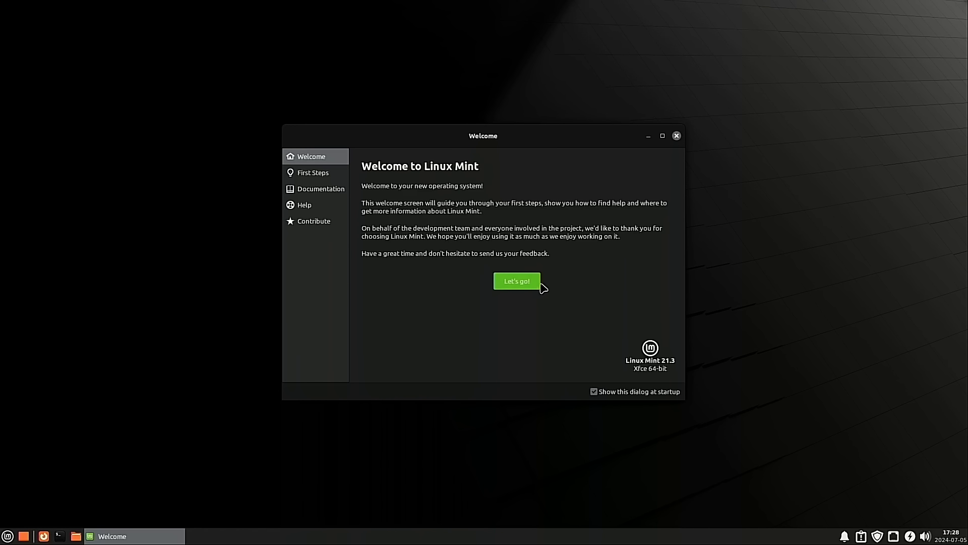
Disable 'Show this dialog at startup', close Welcome, and search the Whisker Menu for transmission
click(594, 392)
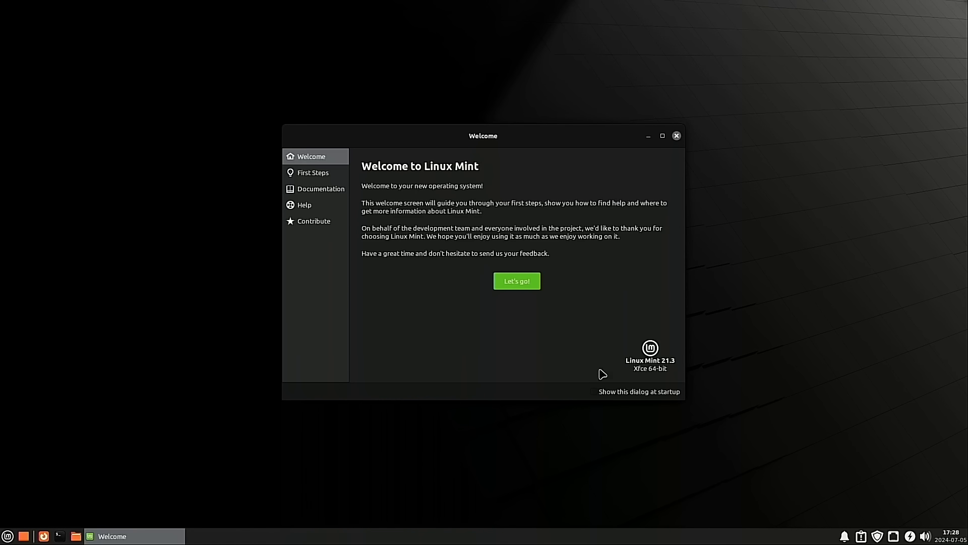
click(676, 135)
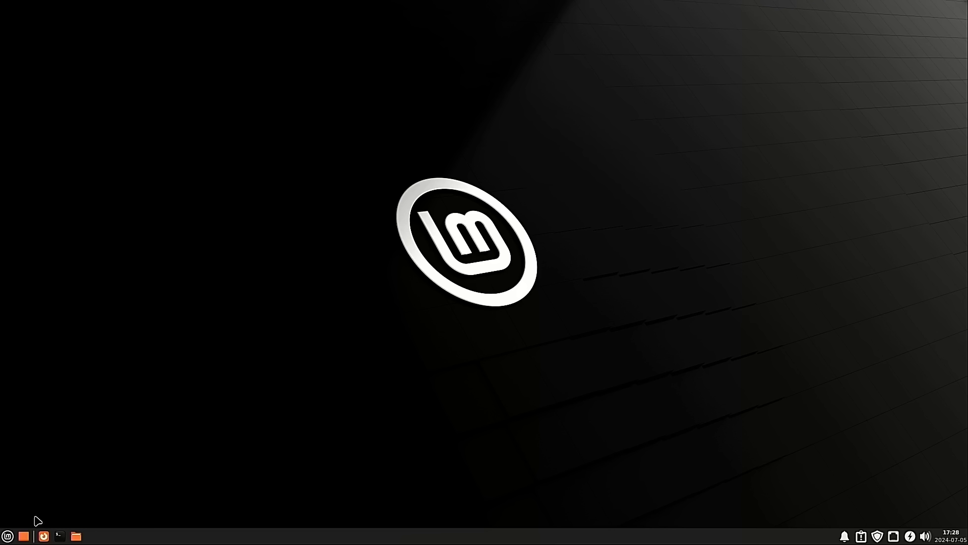
click(6, 535)
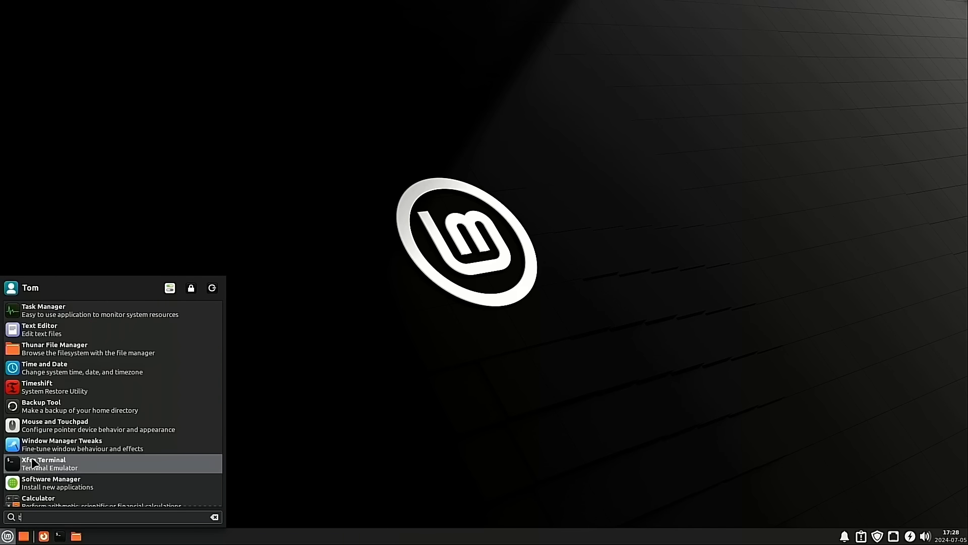
text(rans)
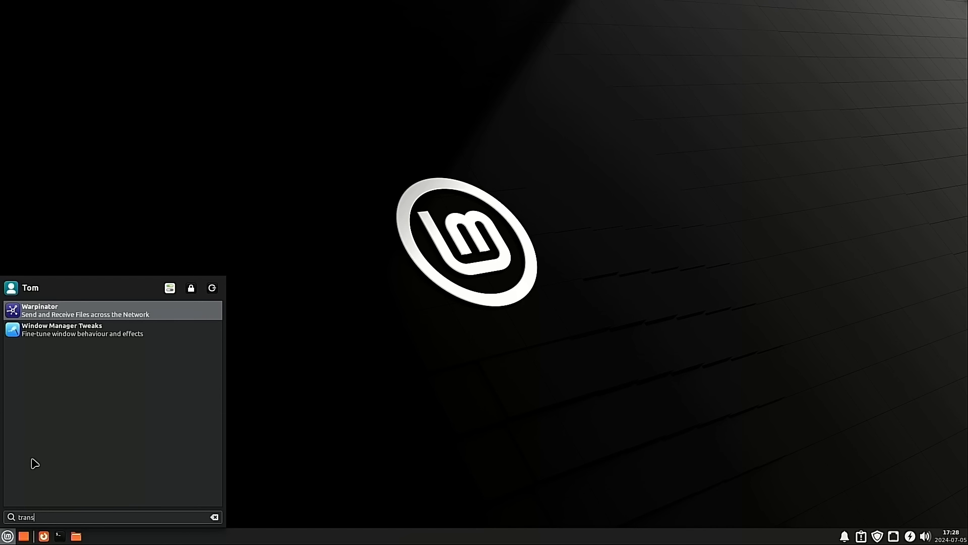
click(34, 459)
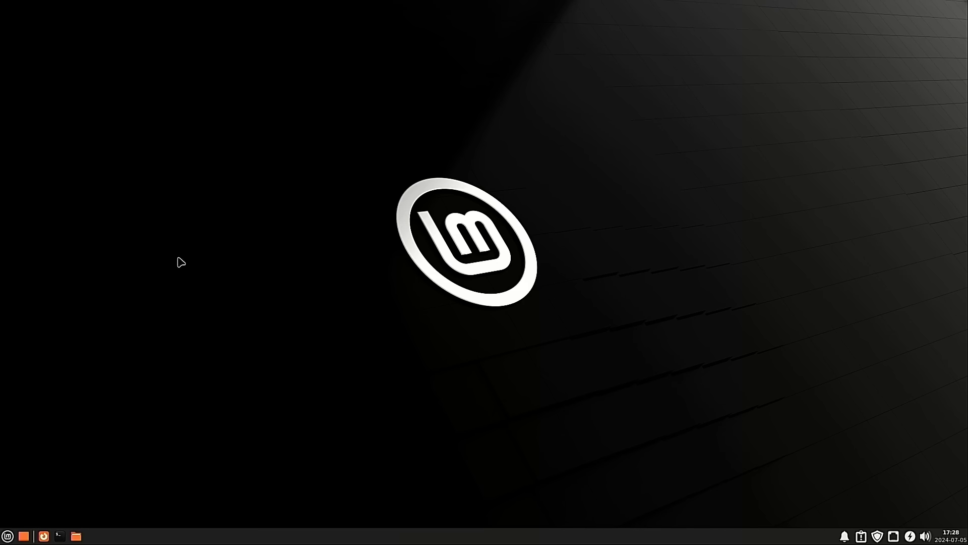
mouse_move(406, 362)
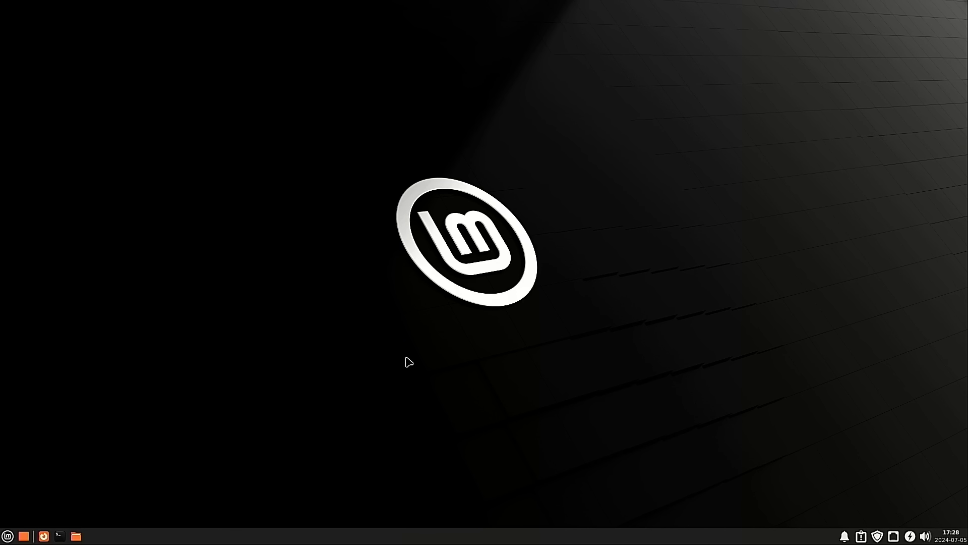
mouse_move(319, 478)
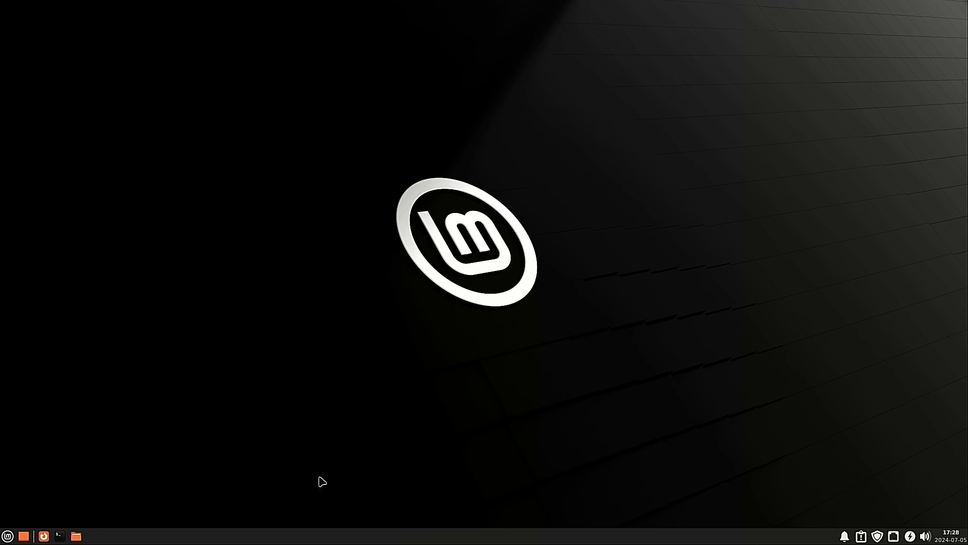
mouse_move(38, 522)
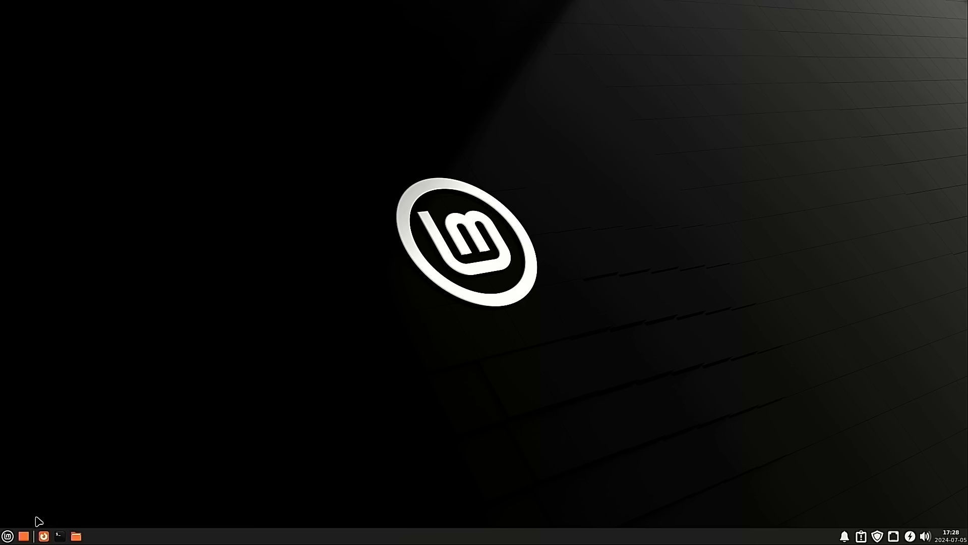
click(9, 533)
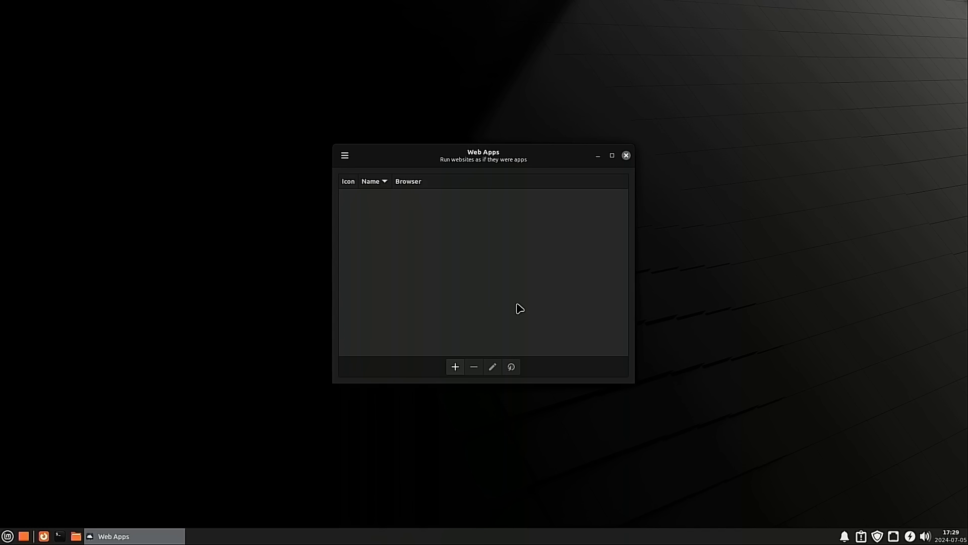
Reposition the Web Apps window and start adding a new web app
drag(484, 156, 359, 130)
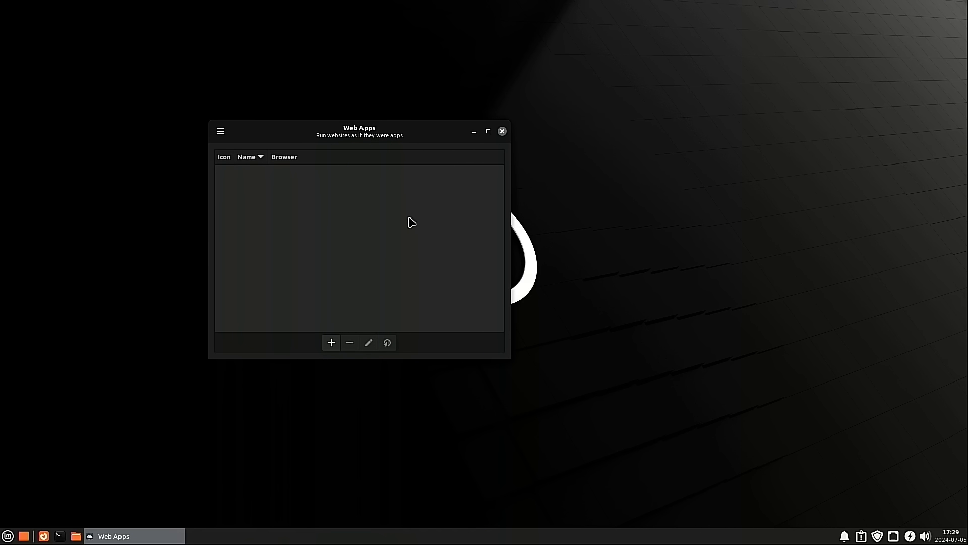
mouse_move(361, 294)
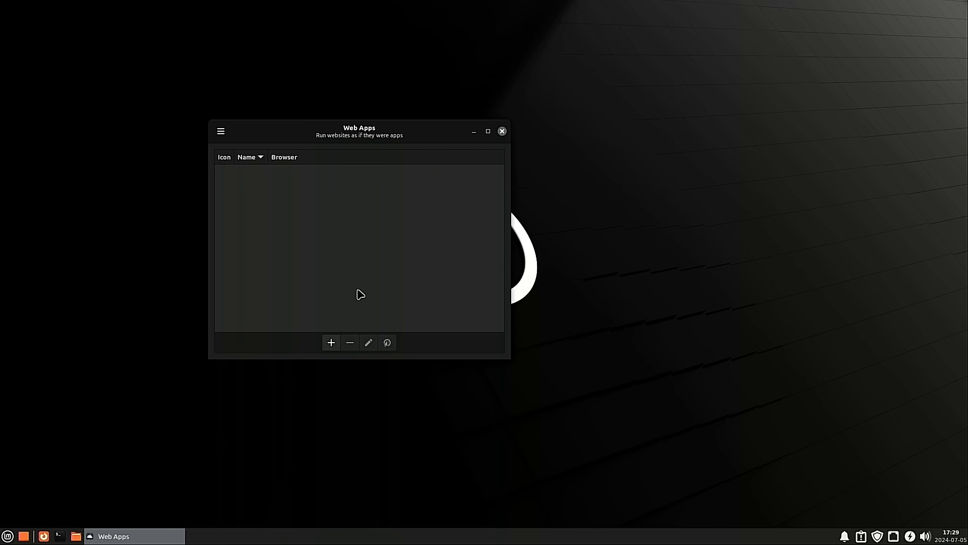
mouse_move(346, 311)
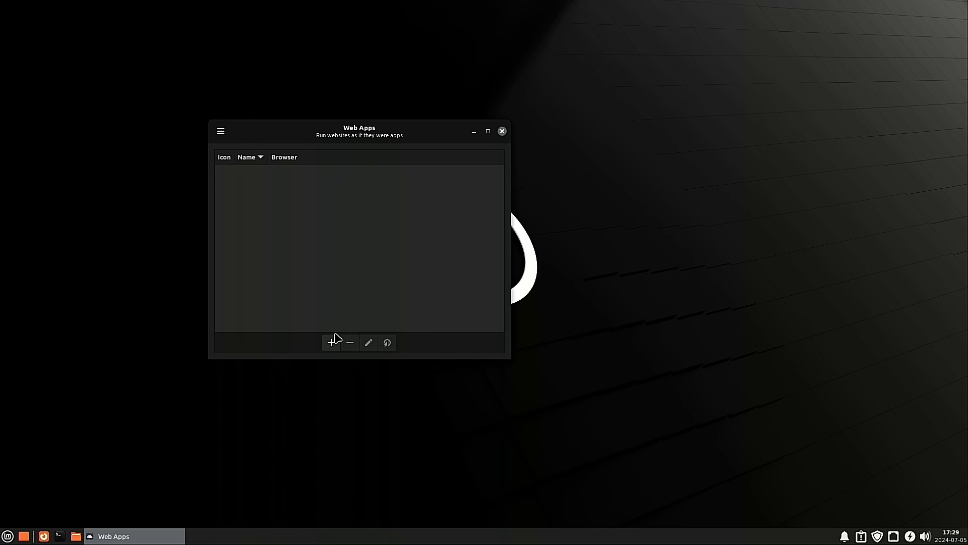
mouse_move(341, 335)
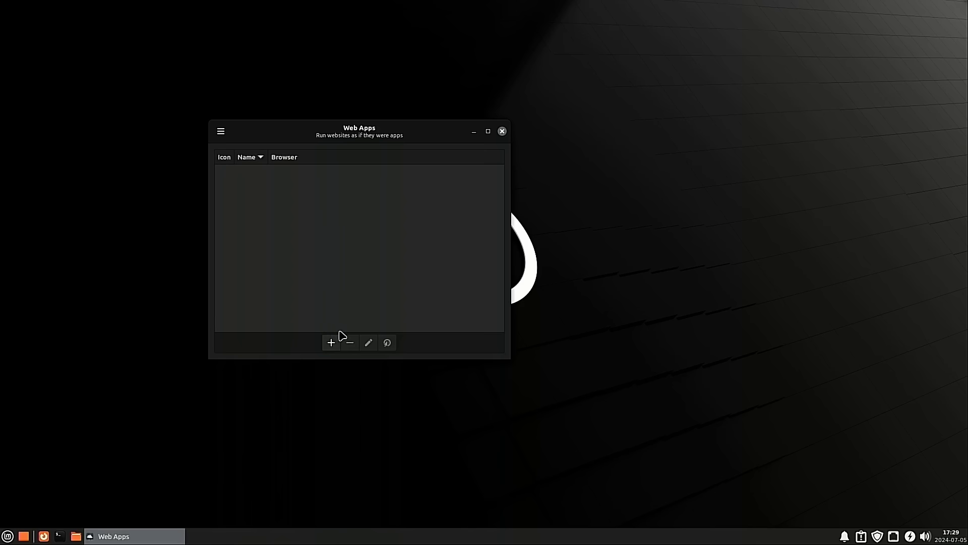
mouse_move(331, 343)
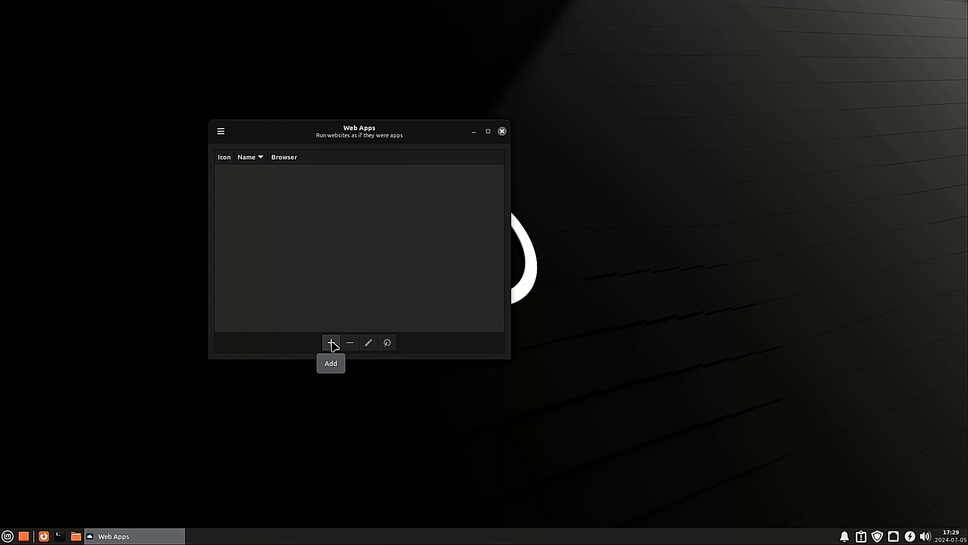
click(331, 343)
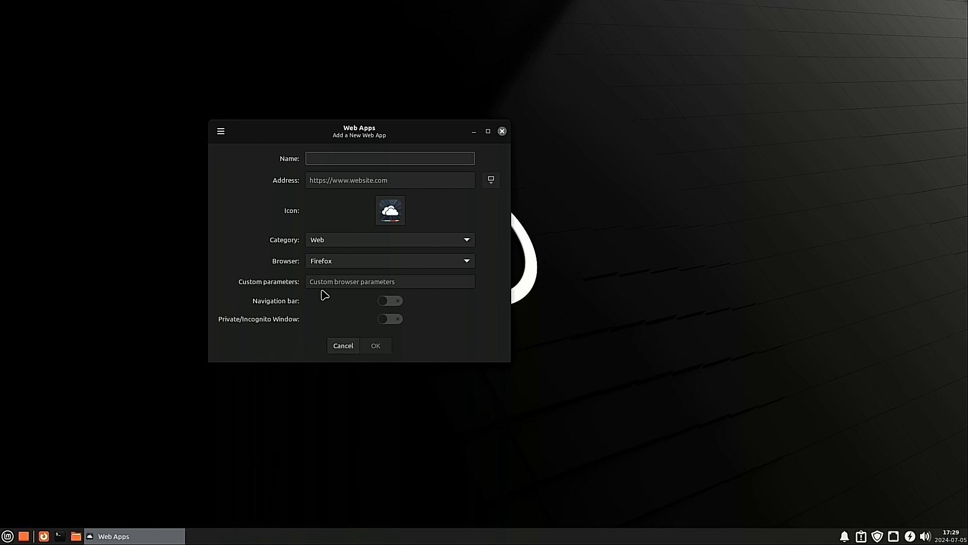
click(389, 157)
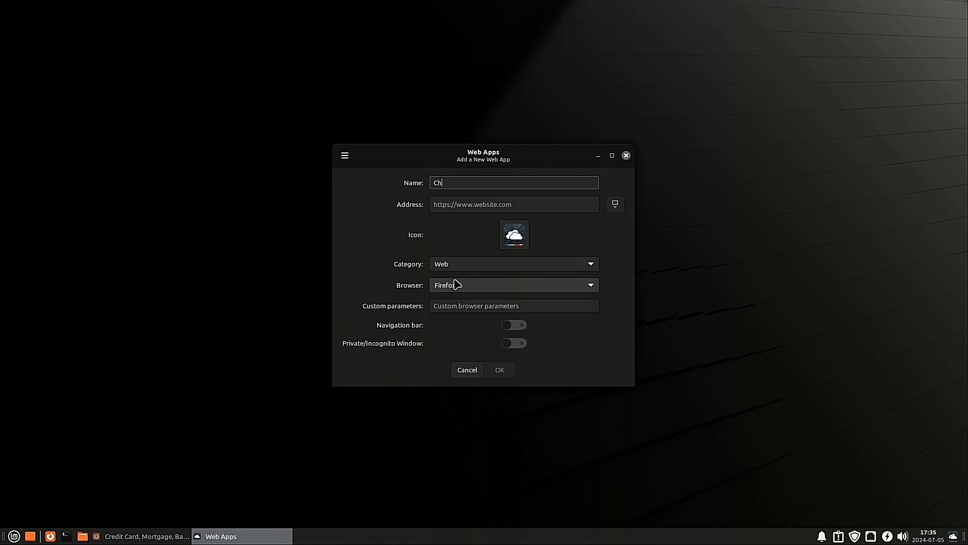
text(ase)
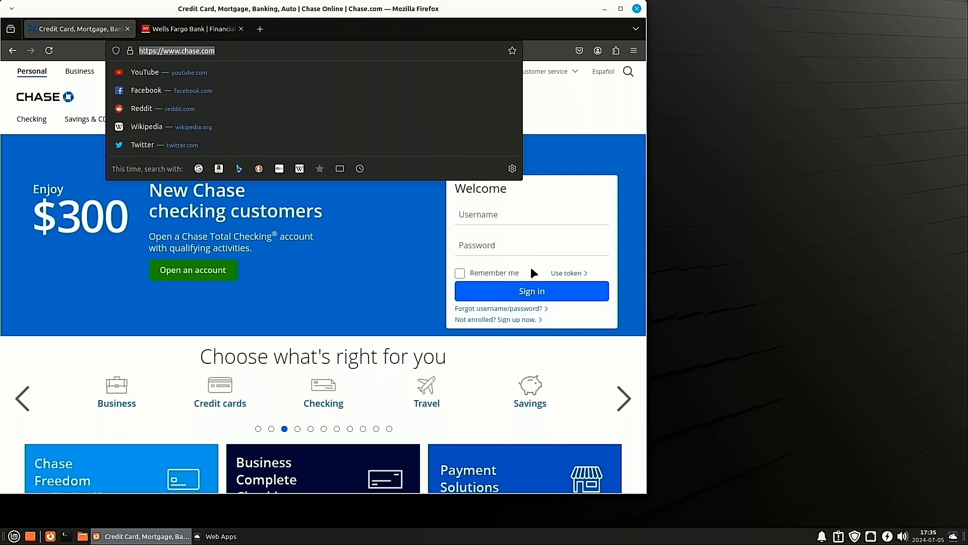
mouse_move(535, 272)
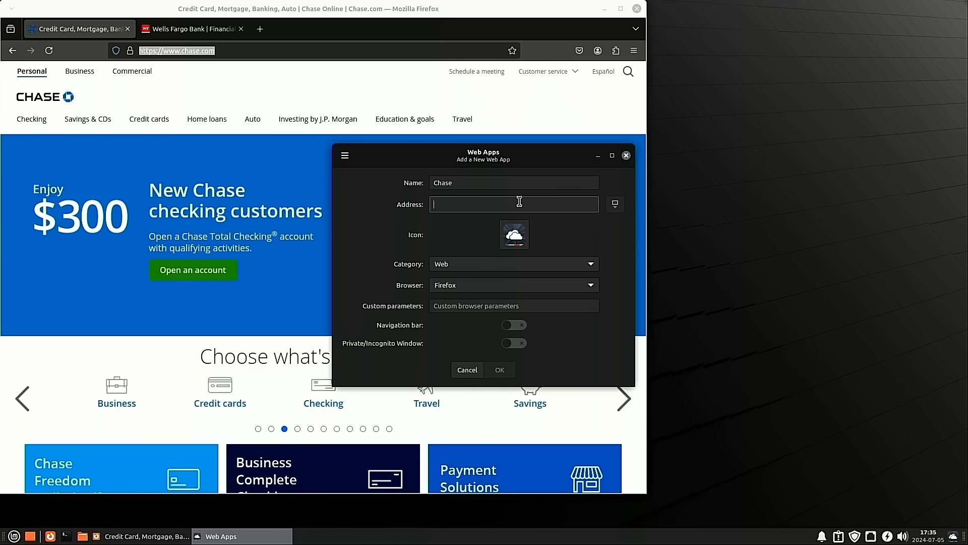
text(https://www.chase.com/)
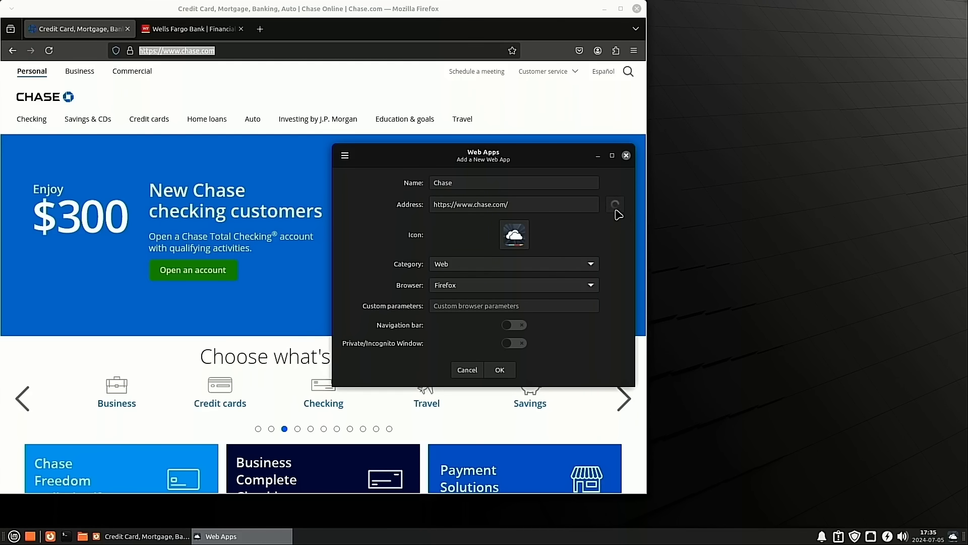
mouse_move(615, 204)
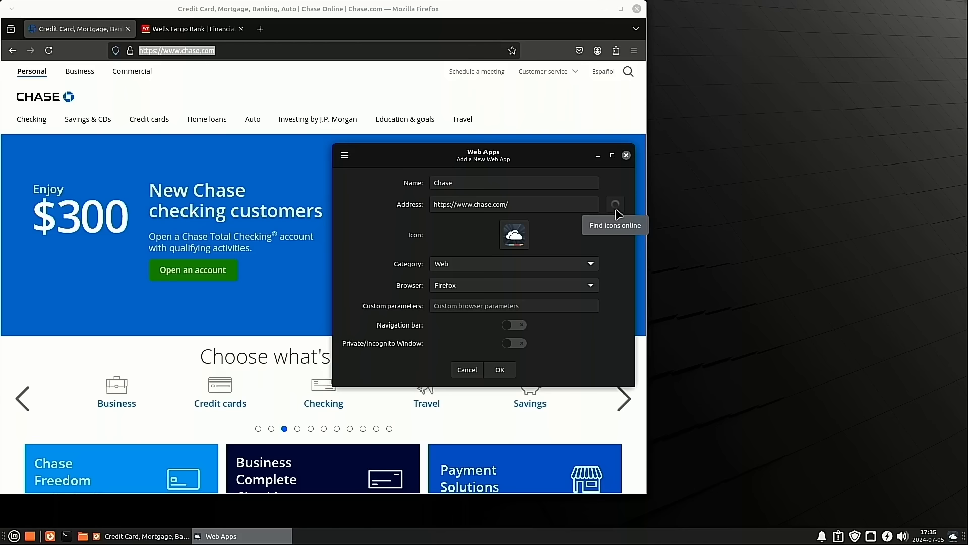
click(615, 204)
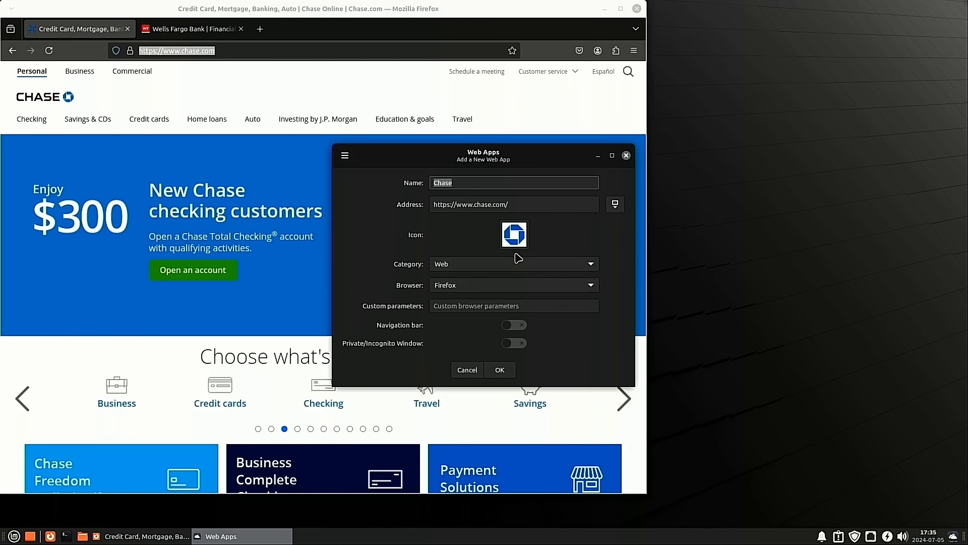
click(513, 265)
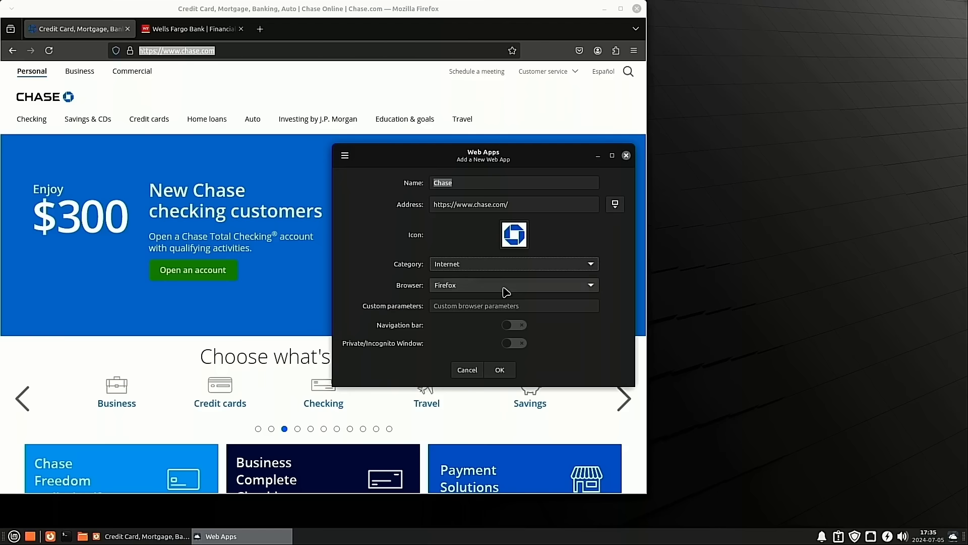
mouse_move(500, 288)
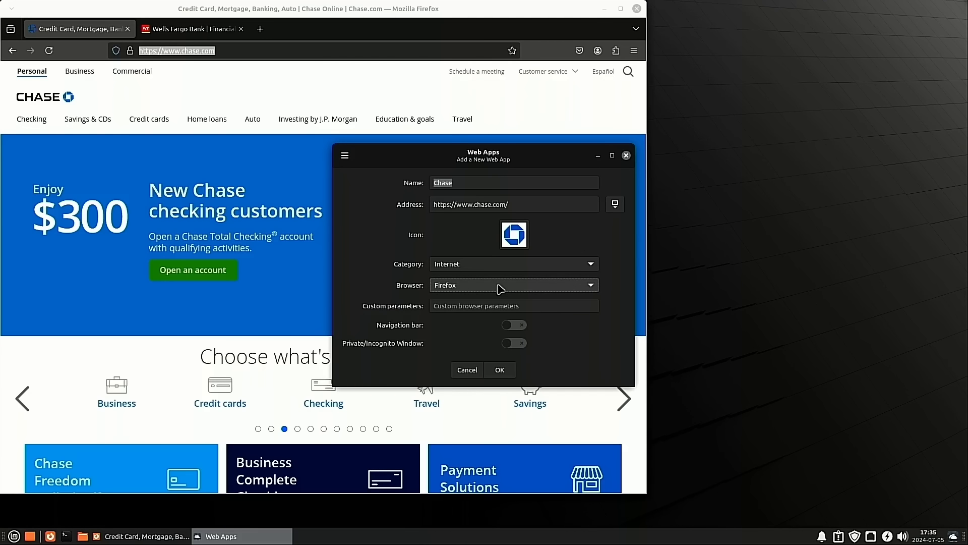
mouse_move(549, 306)
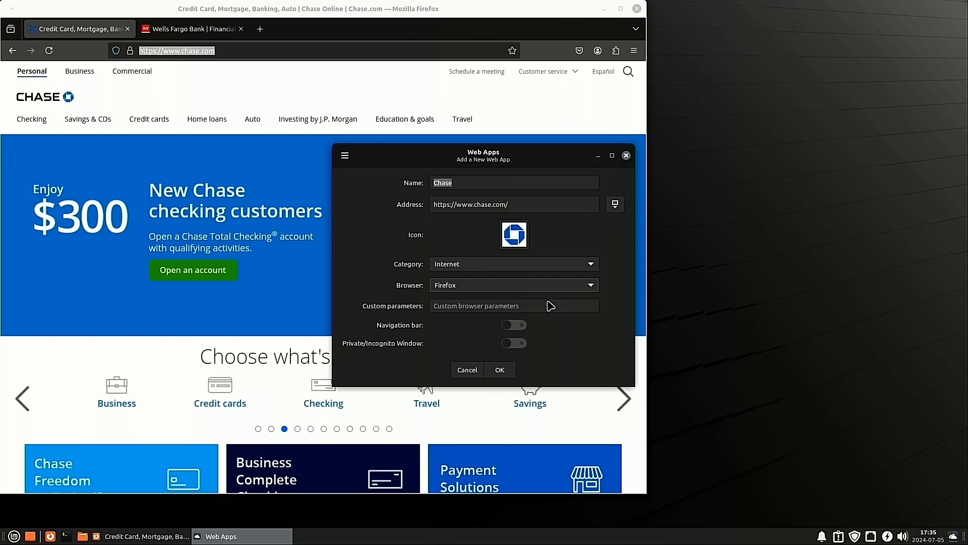
click(513, 325)
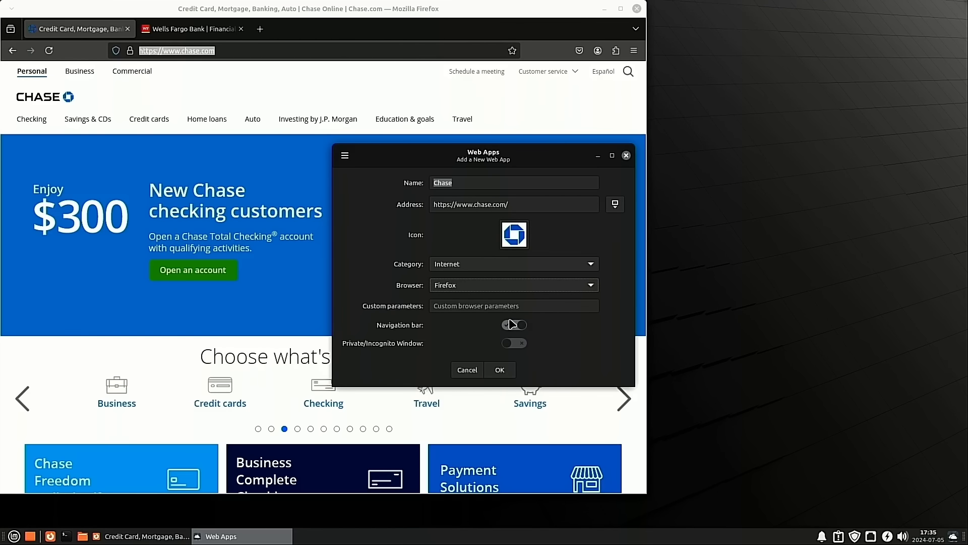
click(513, 325)
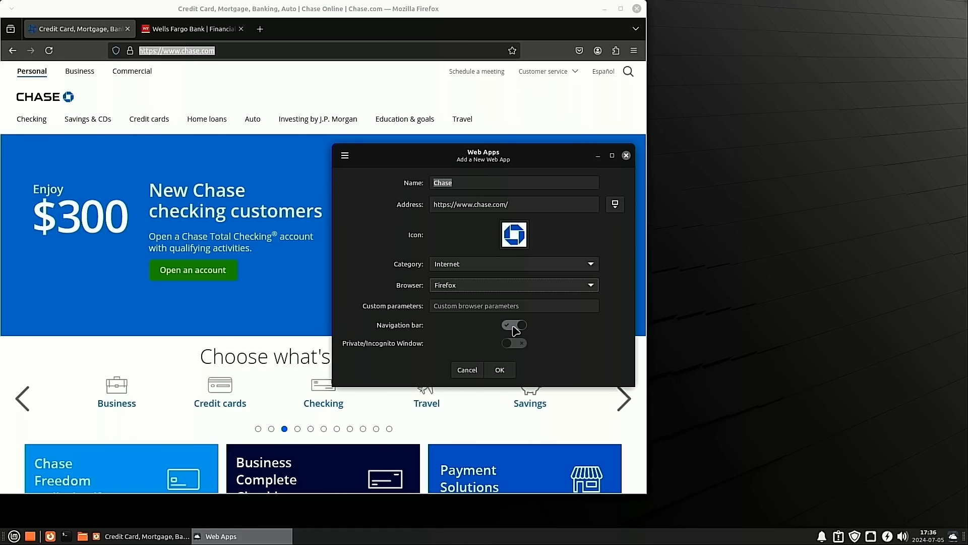
mouse_move(399, 357)
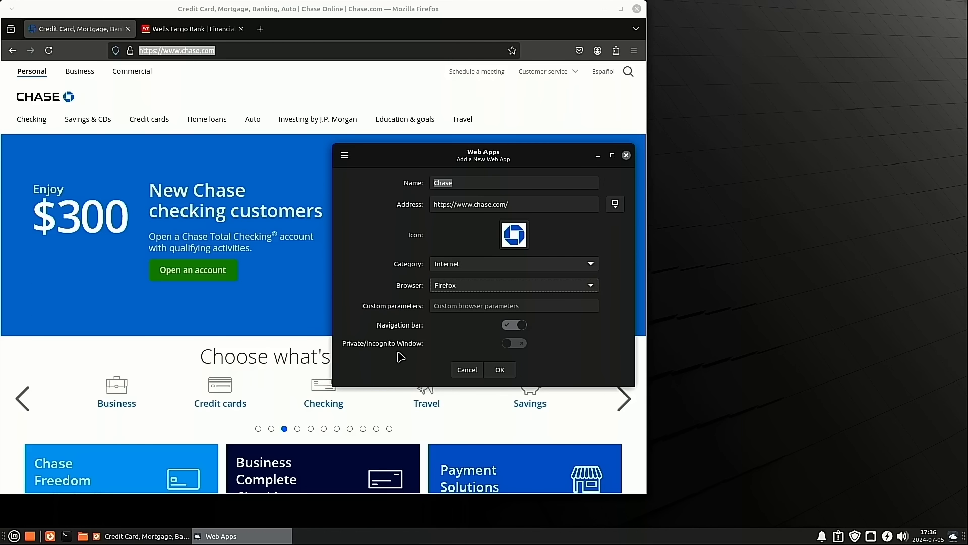
mouse_move(539, 357)
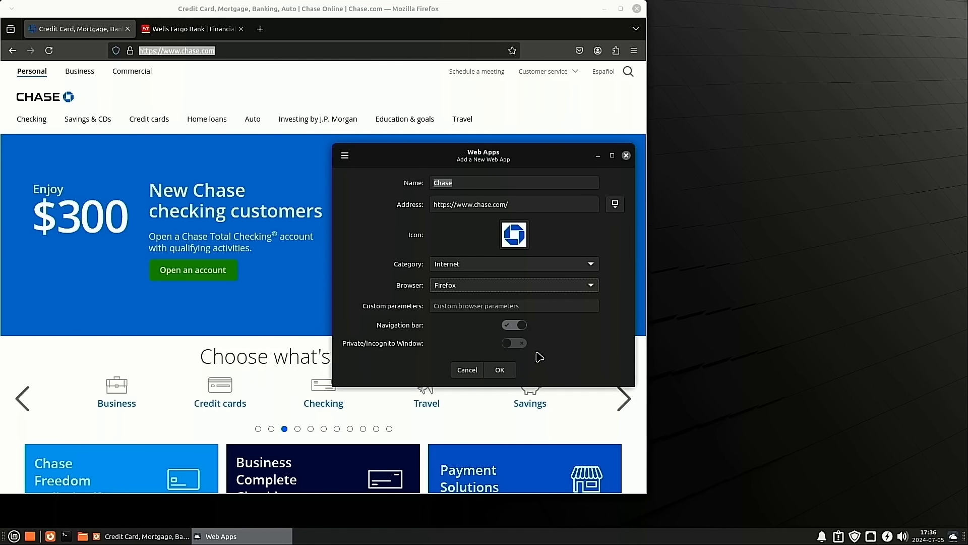
mouse_move(539, 352)
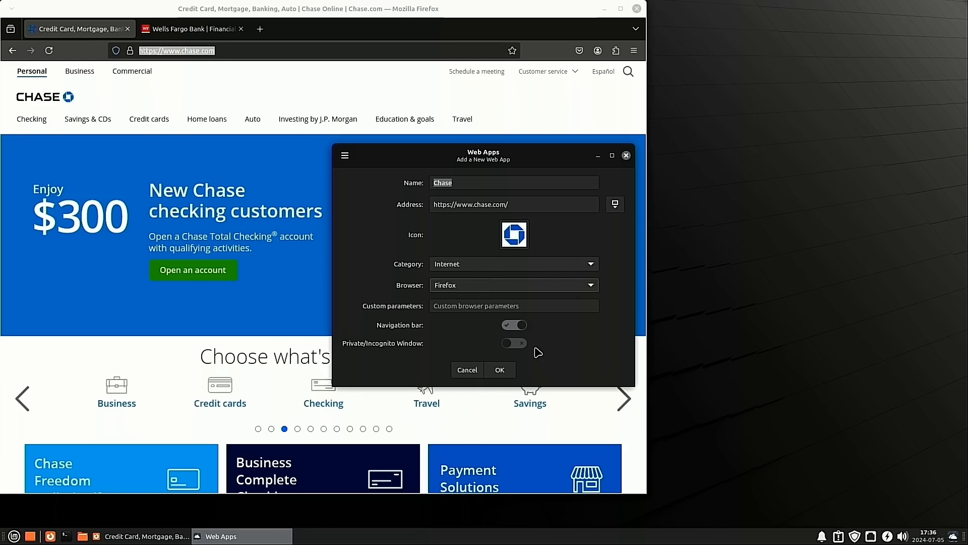
mouse_move(561, 333)
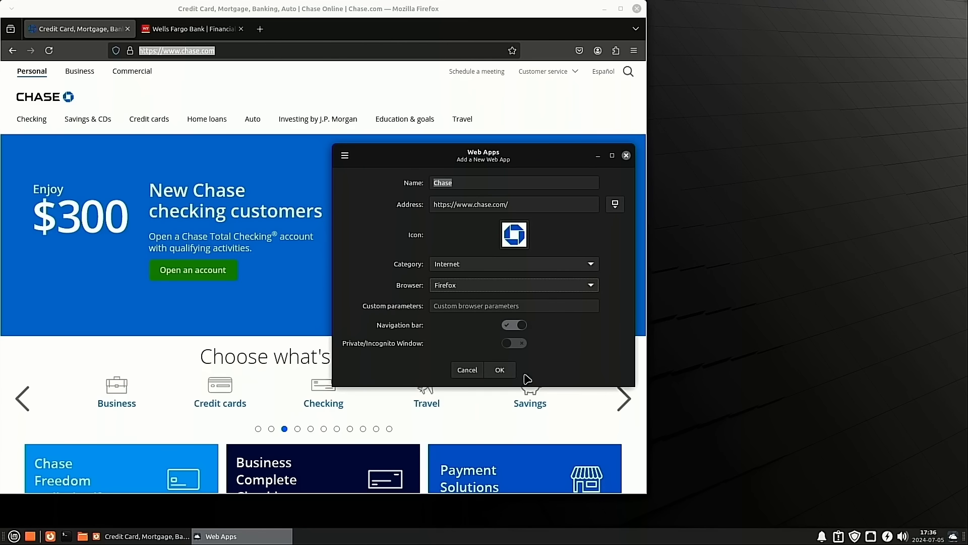
mouse_move(526, 293)
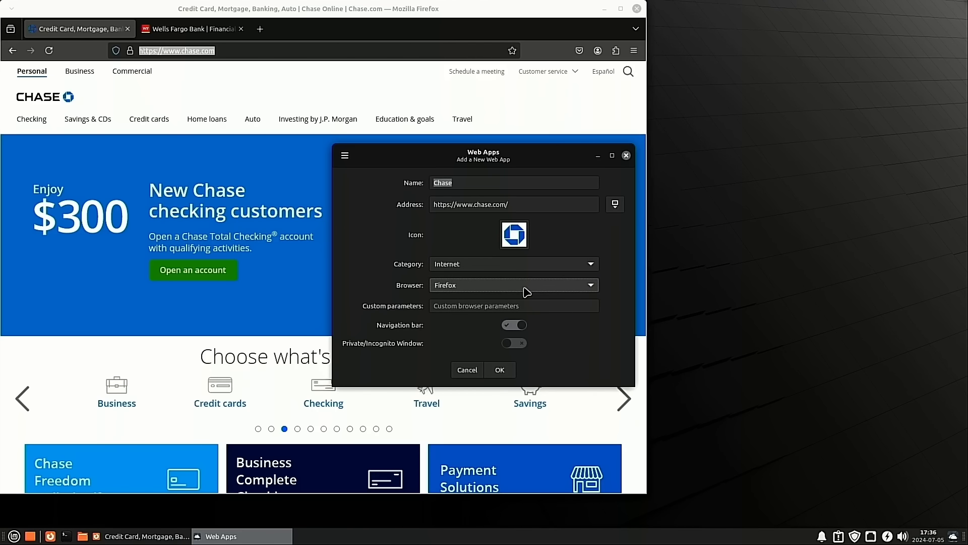
mouse_move(546, 270)
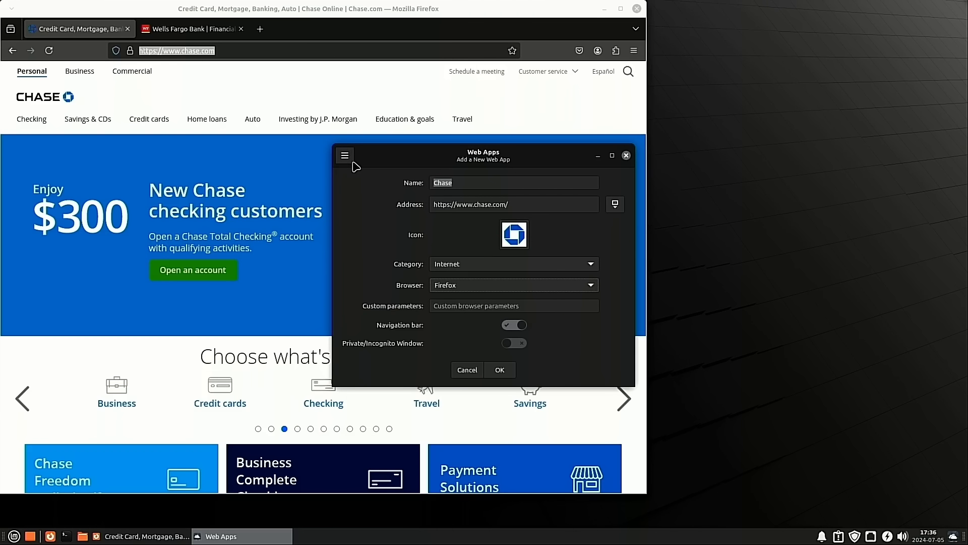
mouse_move(585, 191)
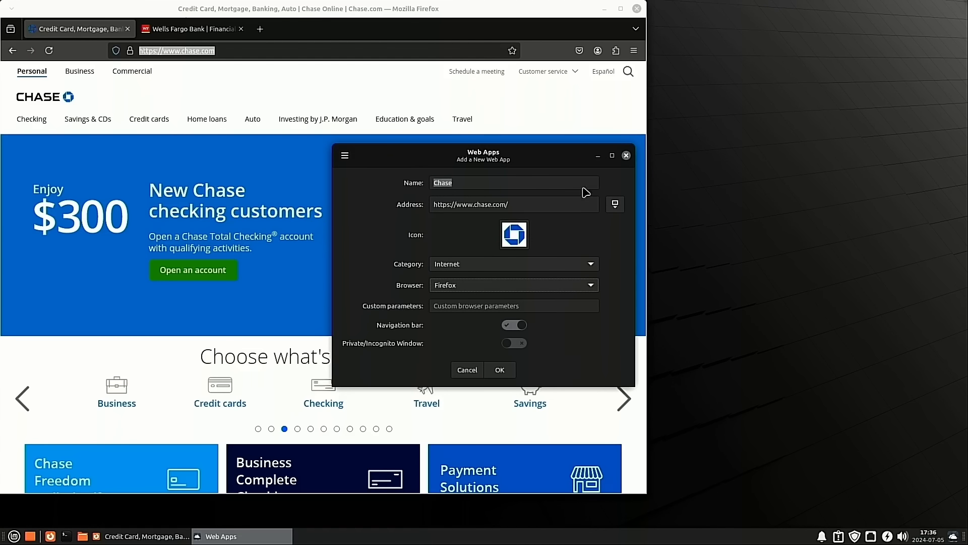
click(500, 369)
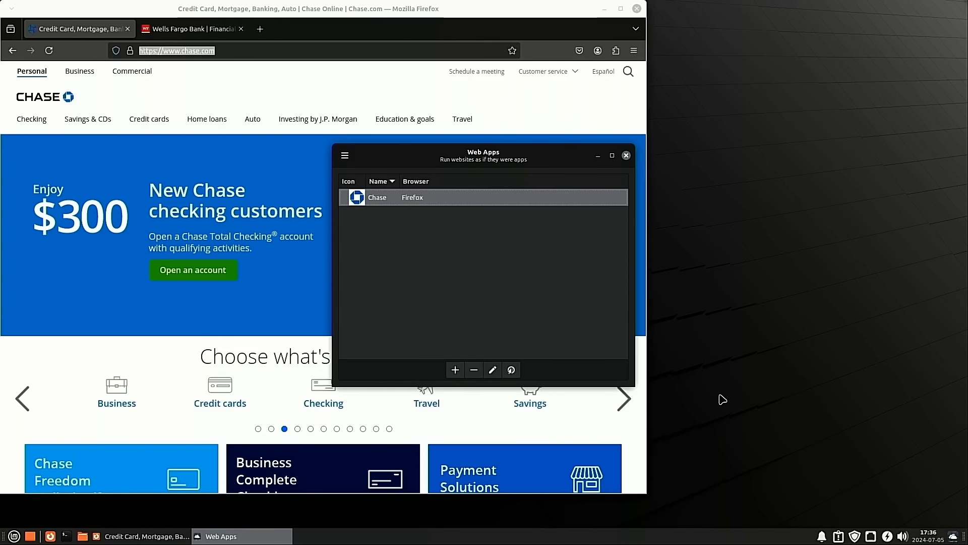
Add a Wells Fargo web app with the large WF logo found online, filed under Internet
click(455, 369)
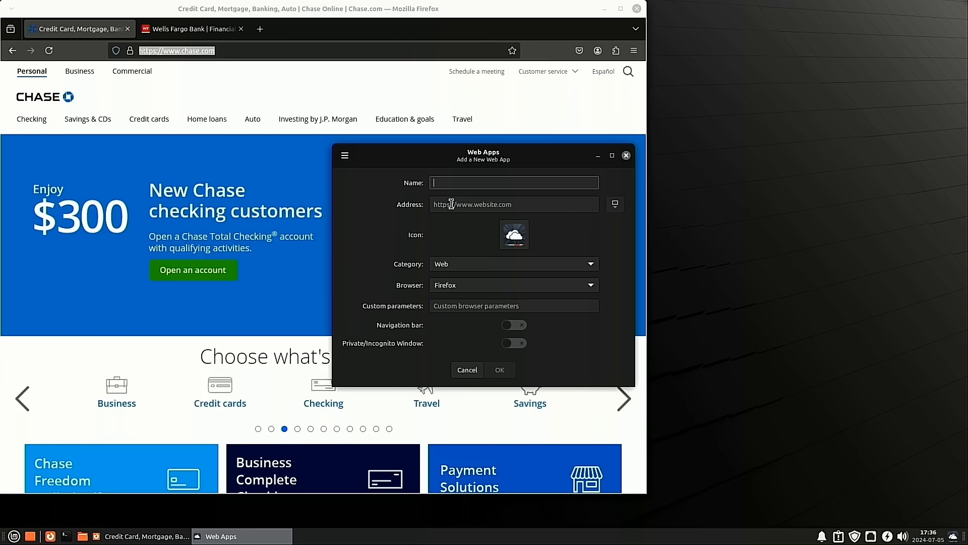
text(Wells Fargo)
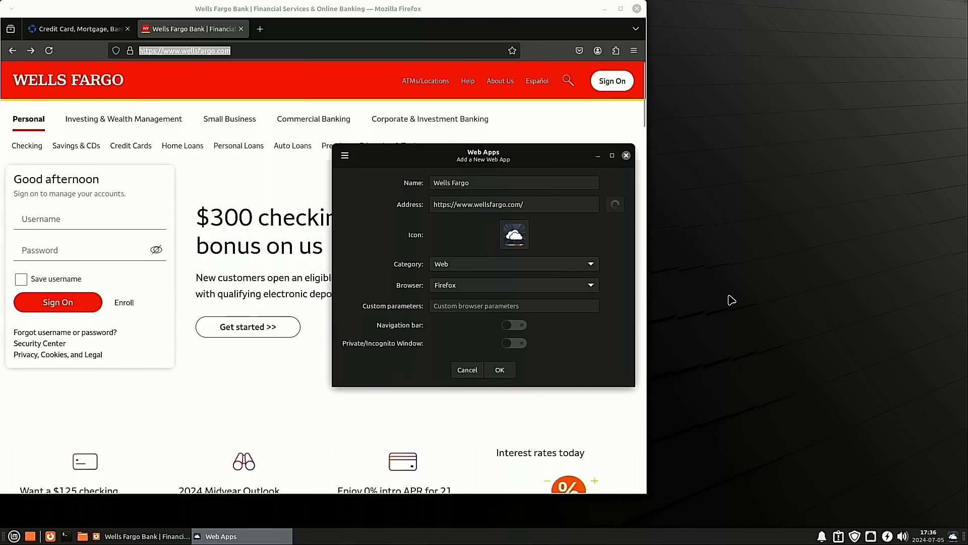
mouse_move(568, 256)
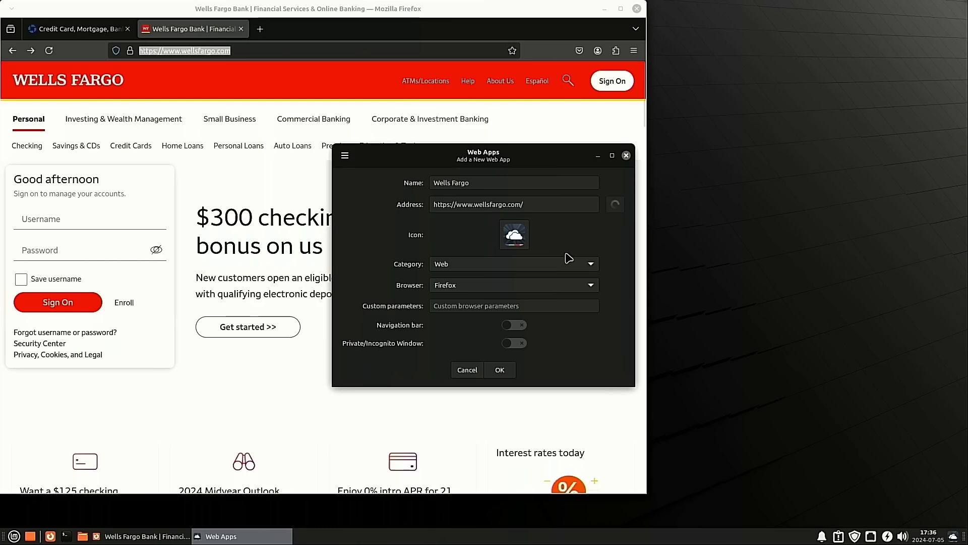
mouse_move(561, 258)
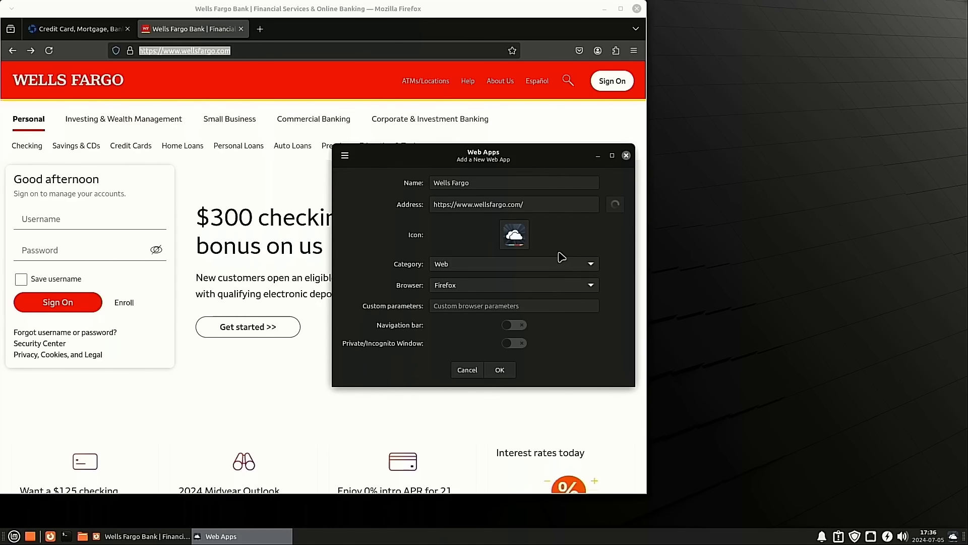
click(514, 234)
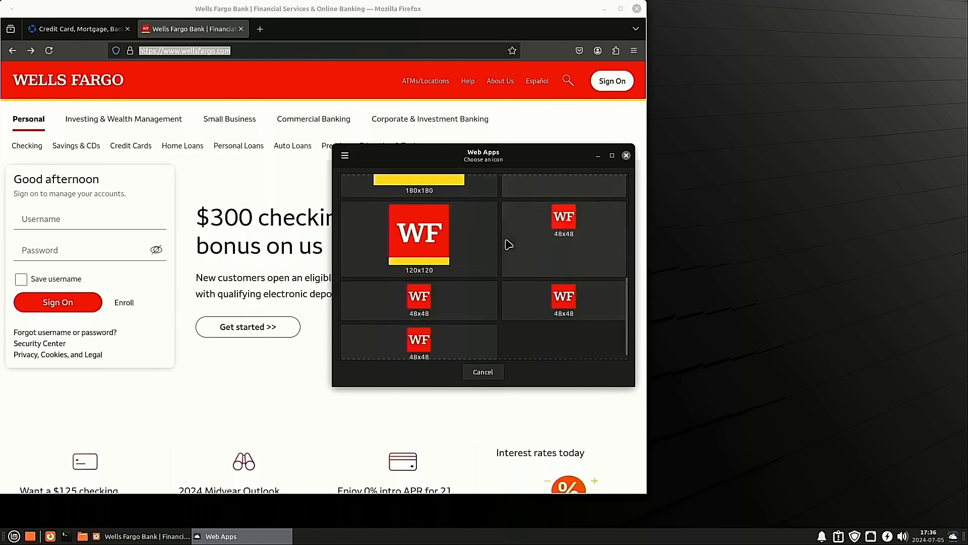
click(418, 234)
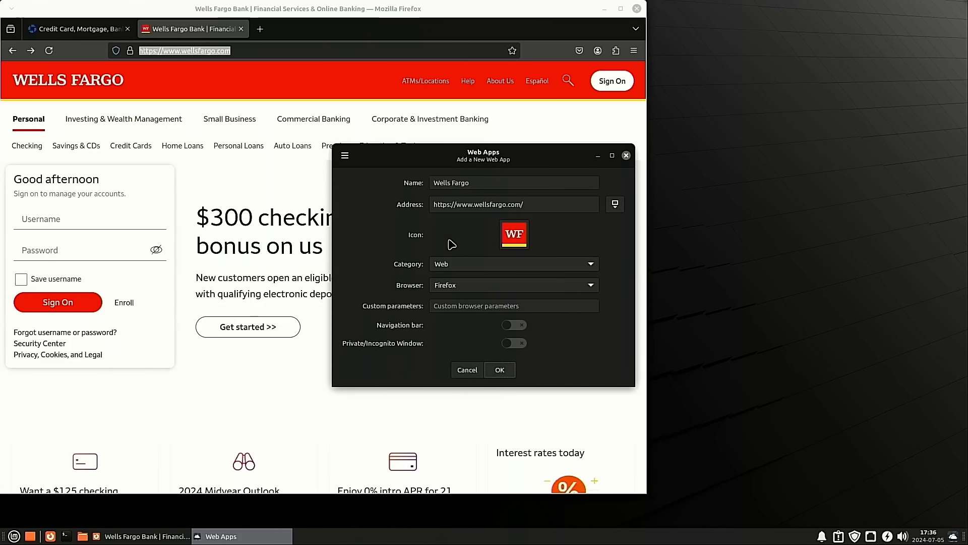
click(514, 264)
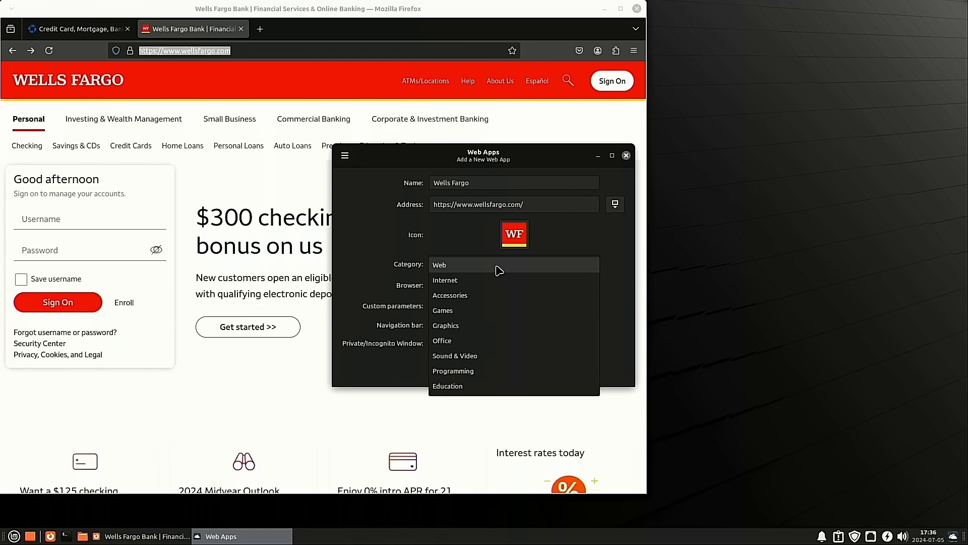
click(445, 280)
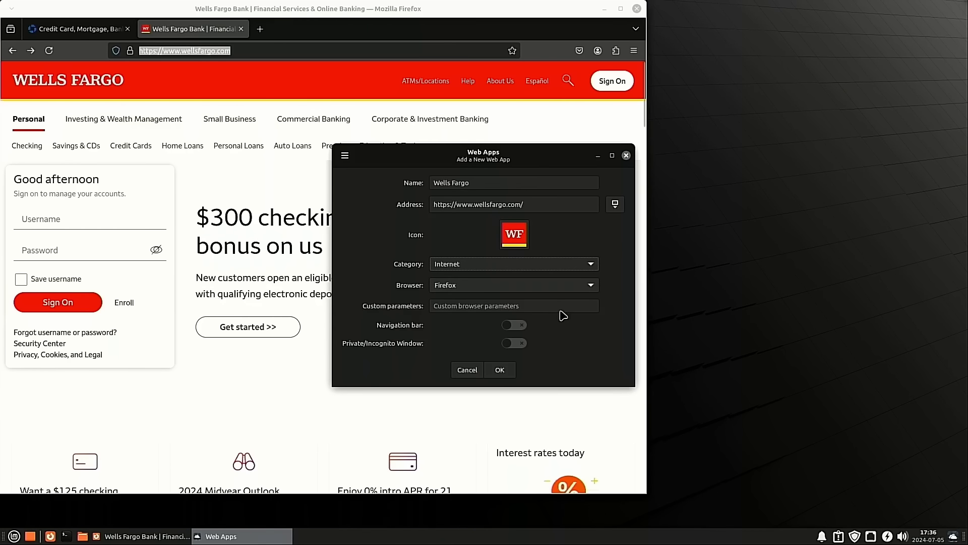
mouse_move(510, 363)
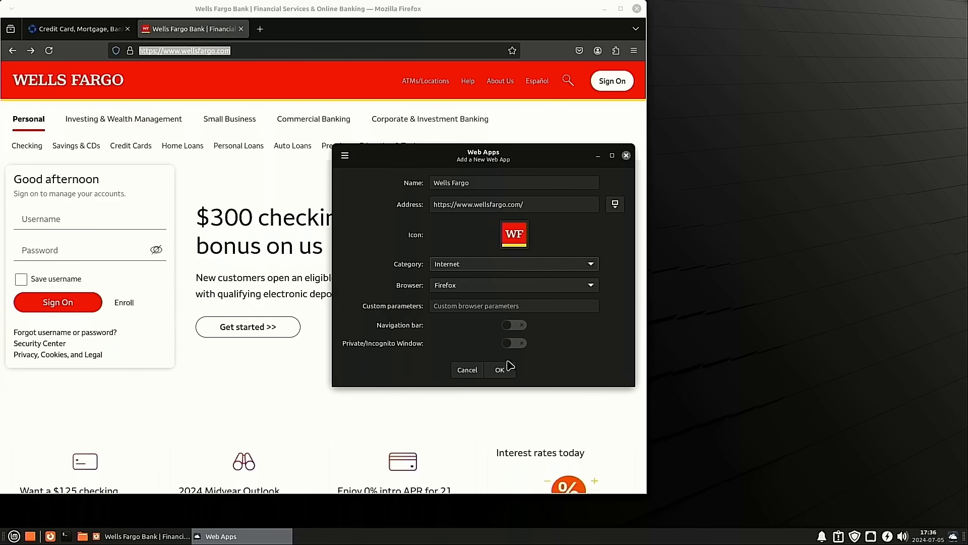
click(501, 369)
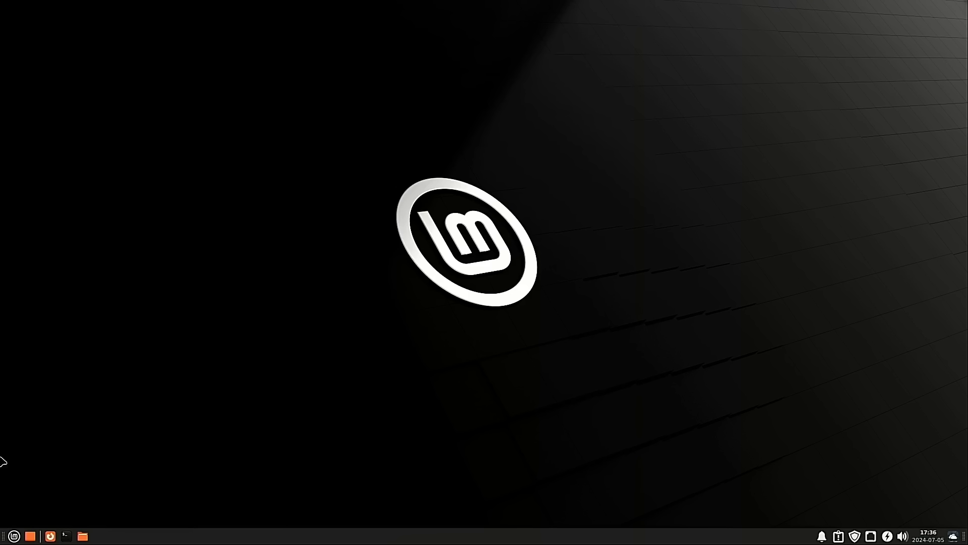
From the Whisker Menu's Internet category, add the Chase and Wells Fargo web apps to the panel
click(15, 536)
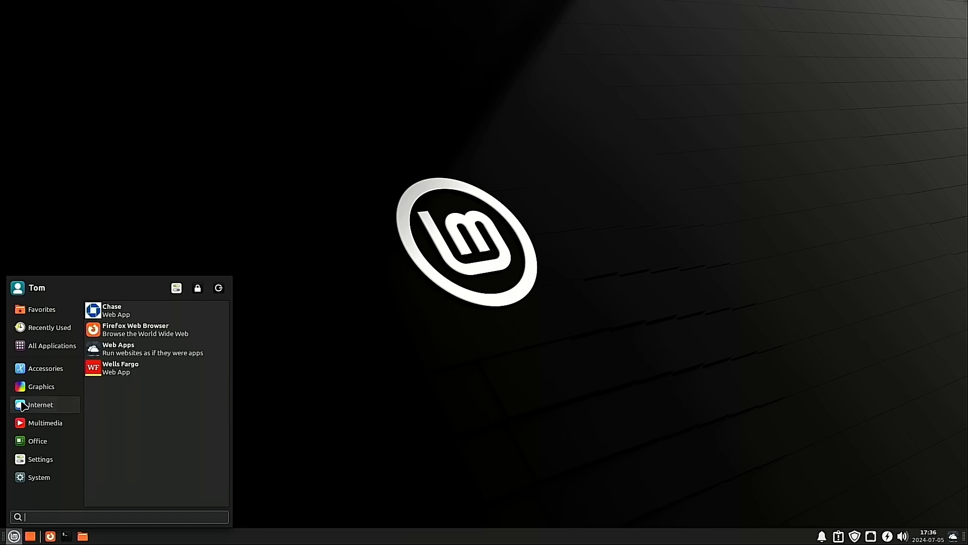
mouse_move(111, 357)
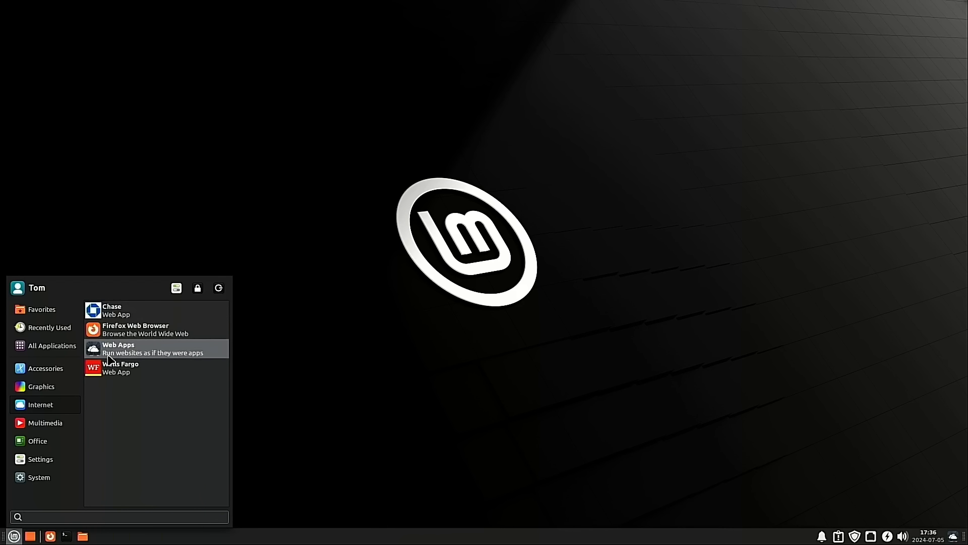
right_click(111, 310)
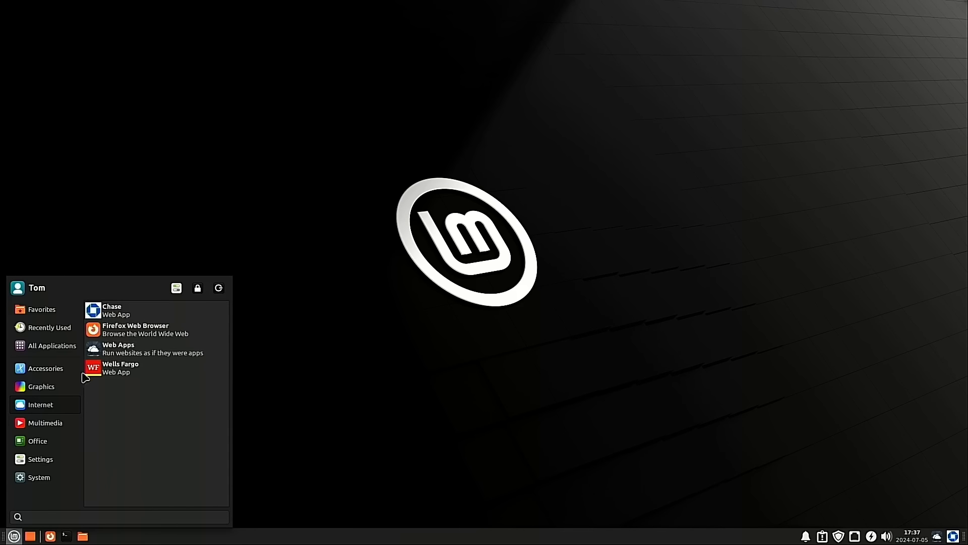
click(49, 327)
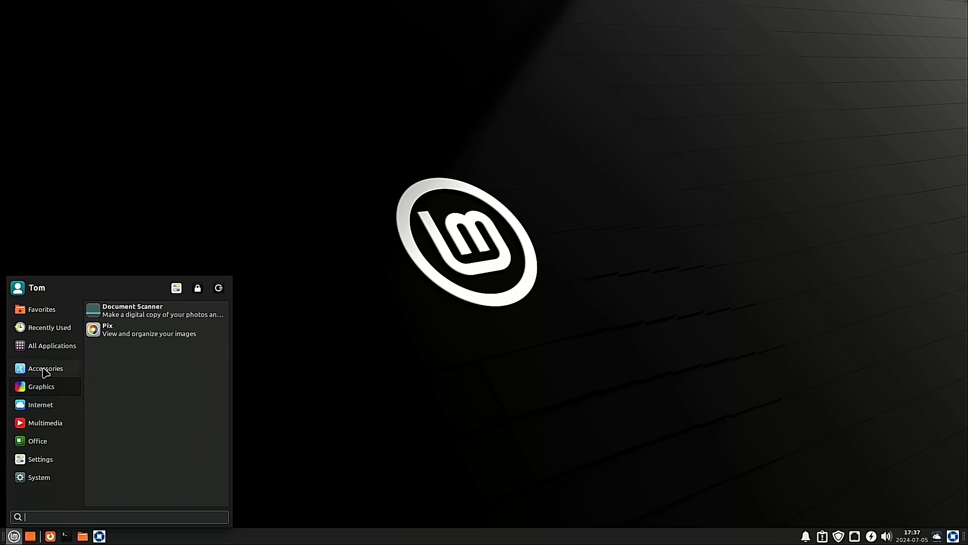
click(40, 405)
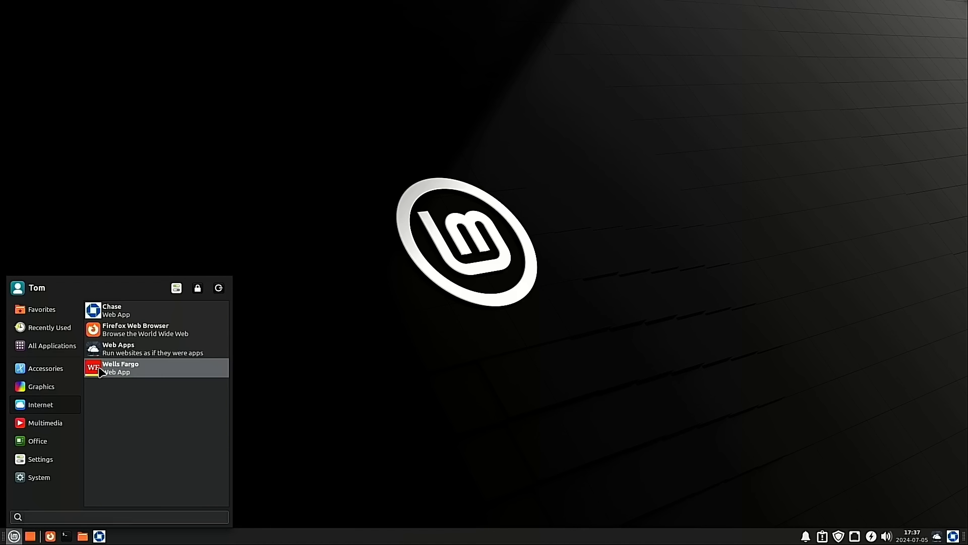
click(120, 368)
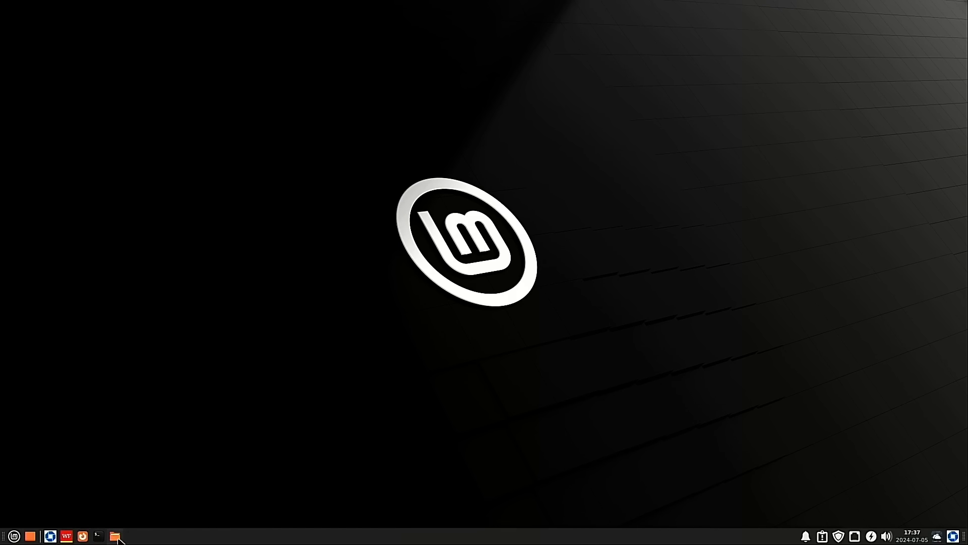
Remove the terminal launcher from the Xfce panel and confirm the removal
right_click(101, 534)
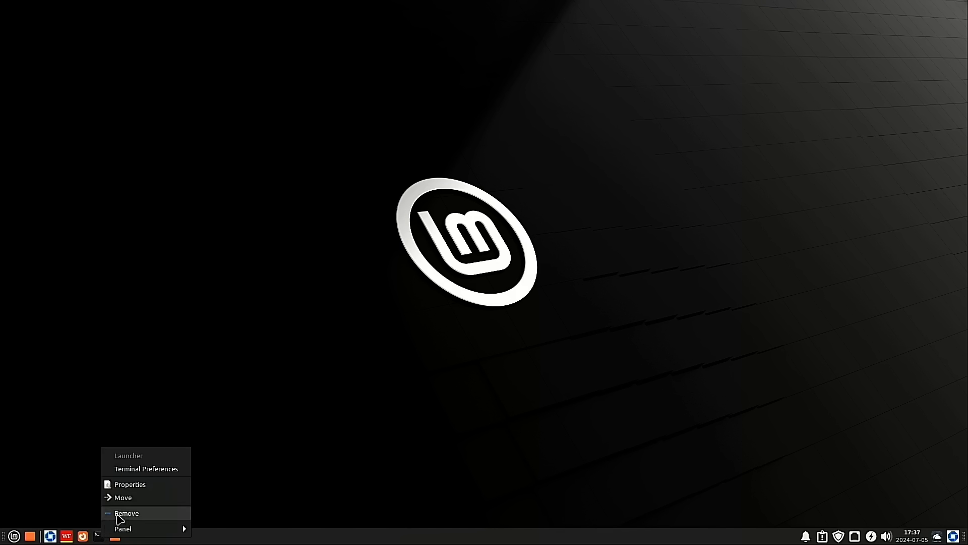
click(126, 513)
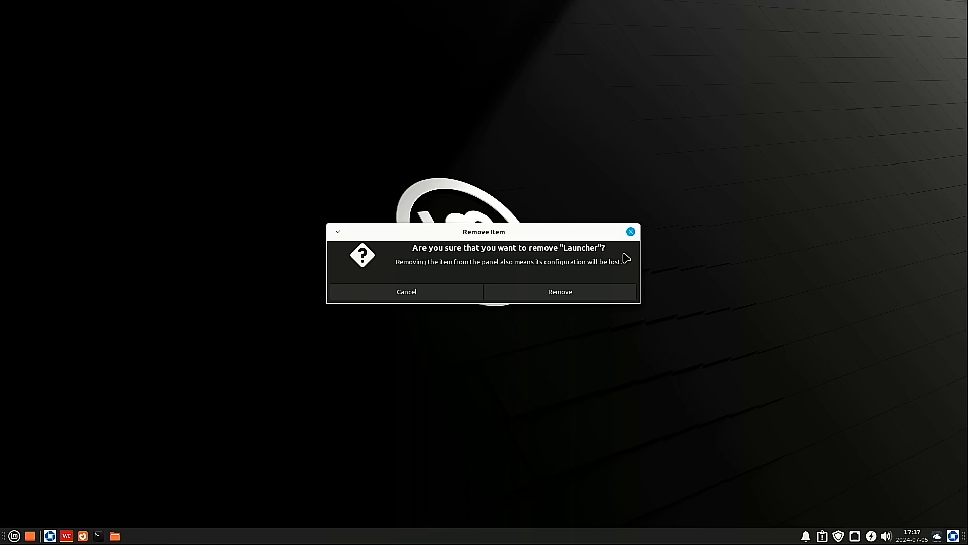
click(560, 291)
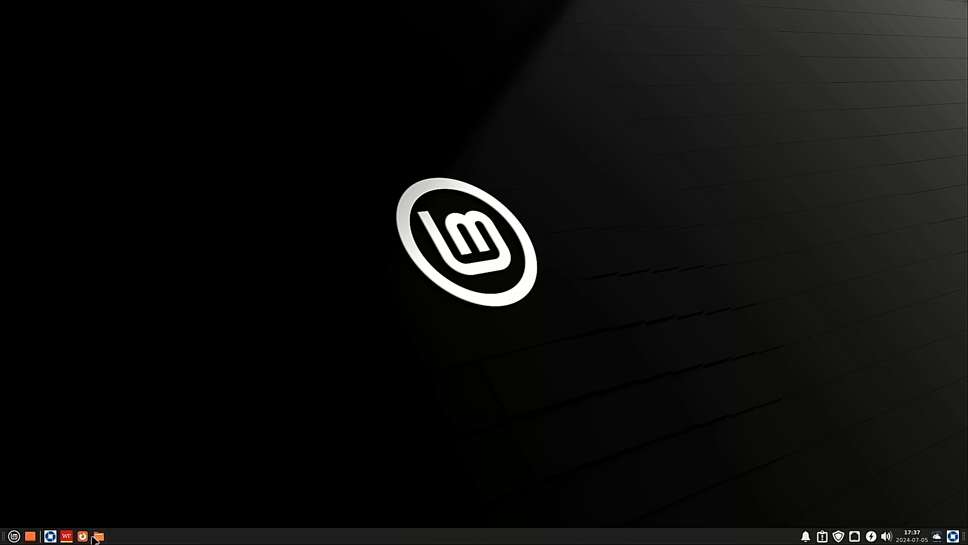
mouse_move(82, 534)
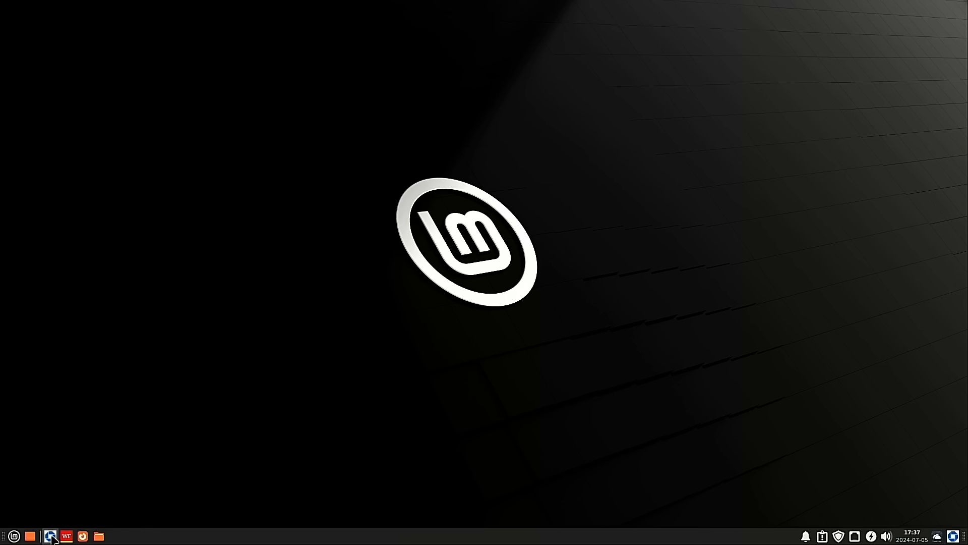
click(52, 535)
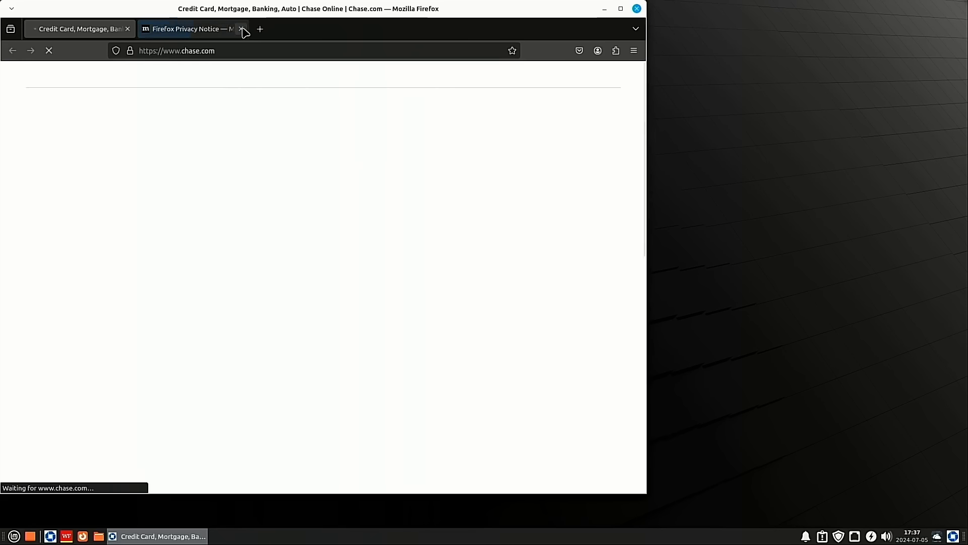
click(240, 29)
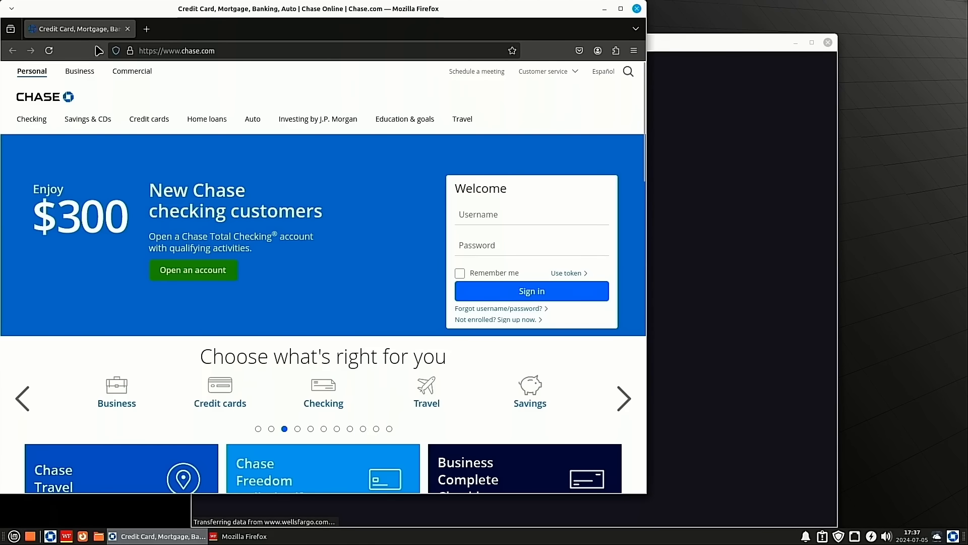
scroll(down, 3)
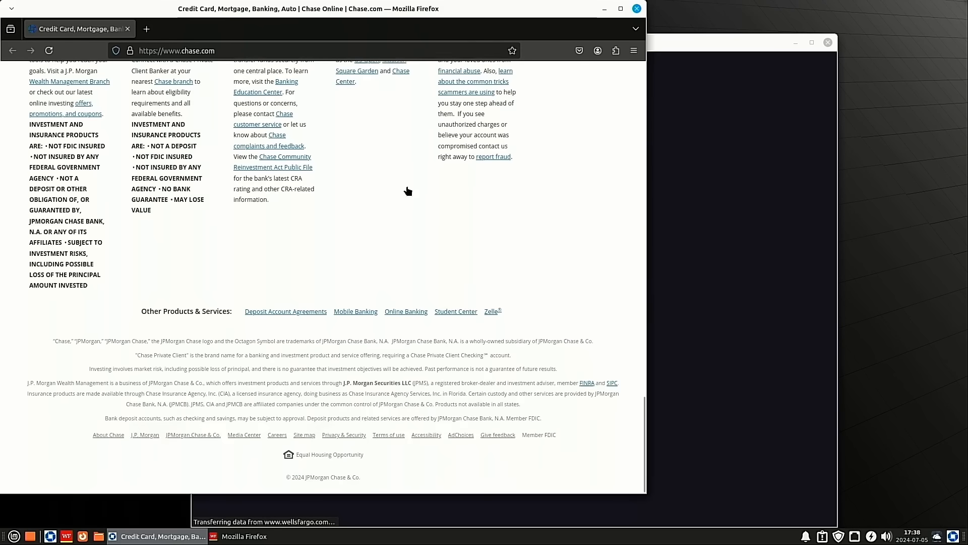
scroll(up, 3)
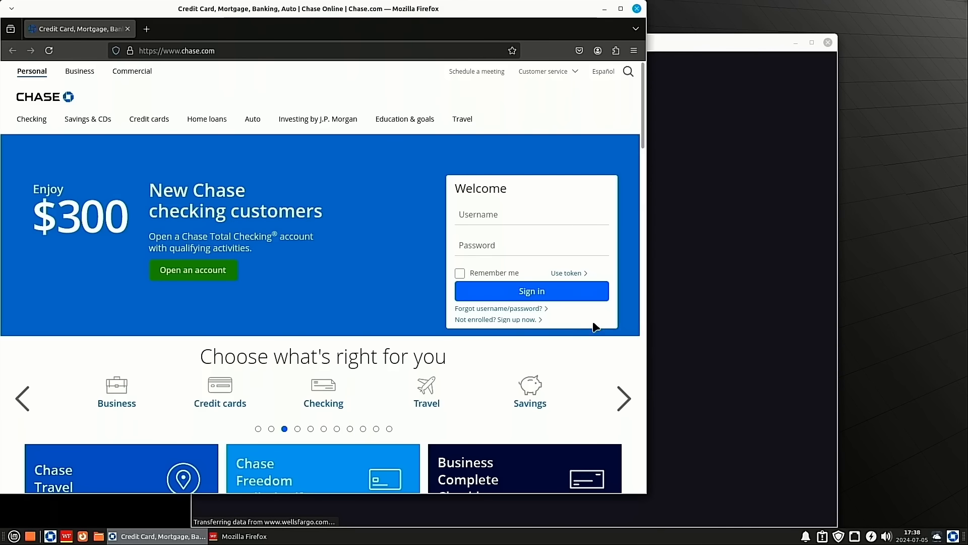
mouse_move(637, 18)
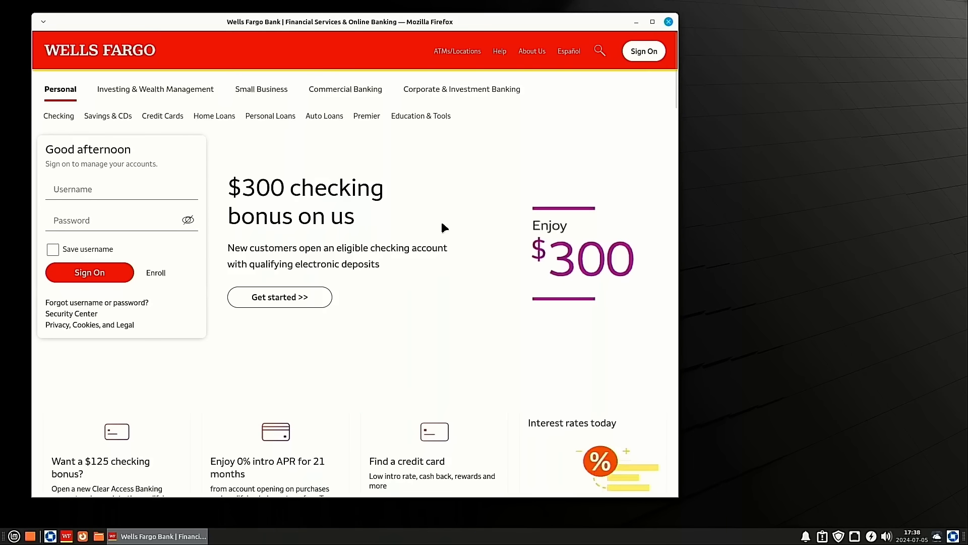
mouse_move(648, 41)
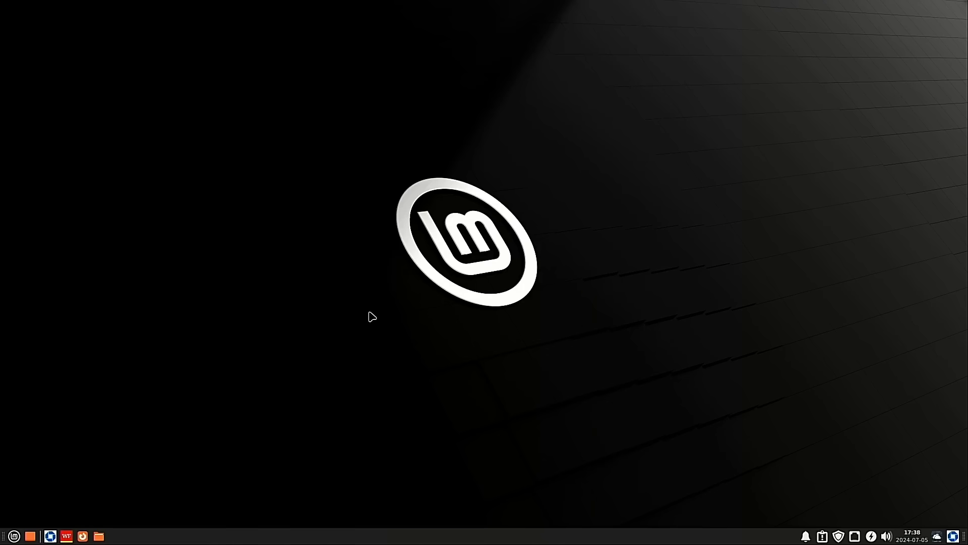
mouse_move(155, 460)
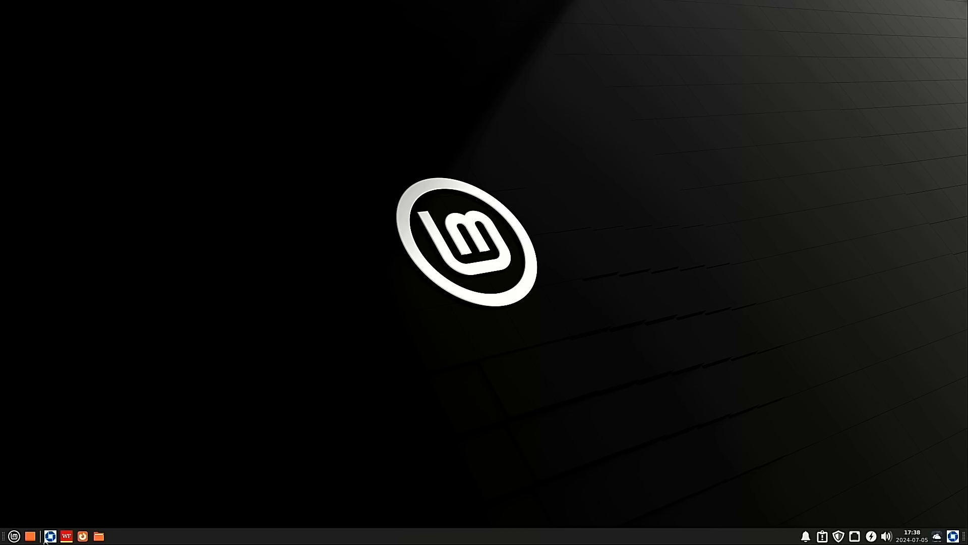
mouse_move(131, 481)
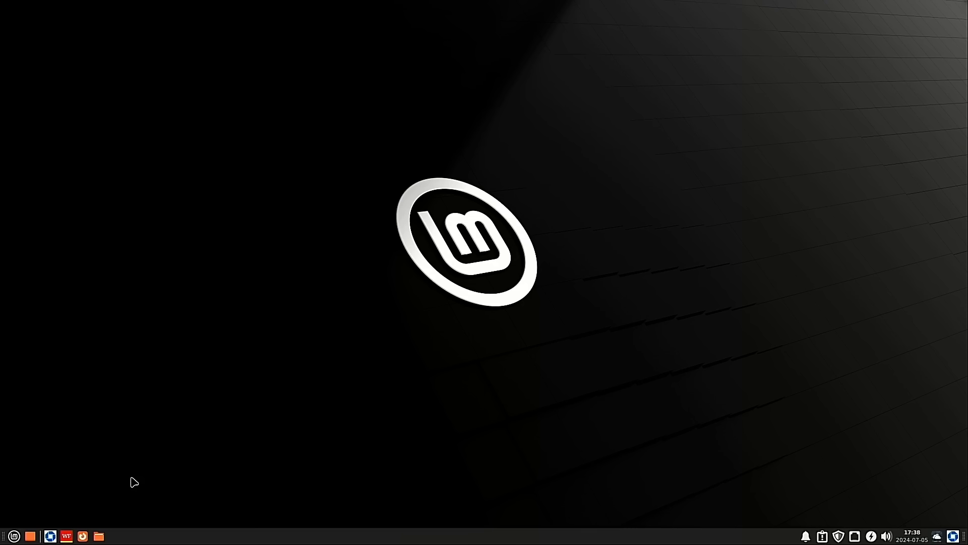
mouse_move(79, 537)
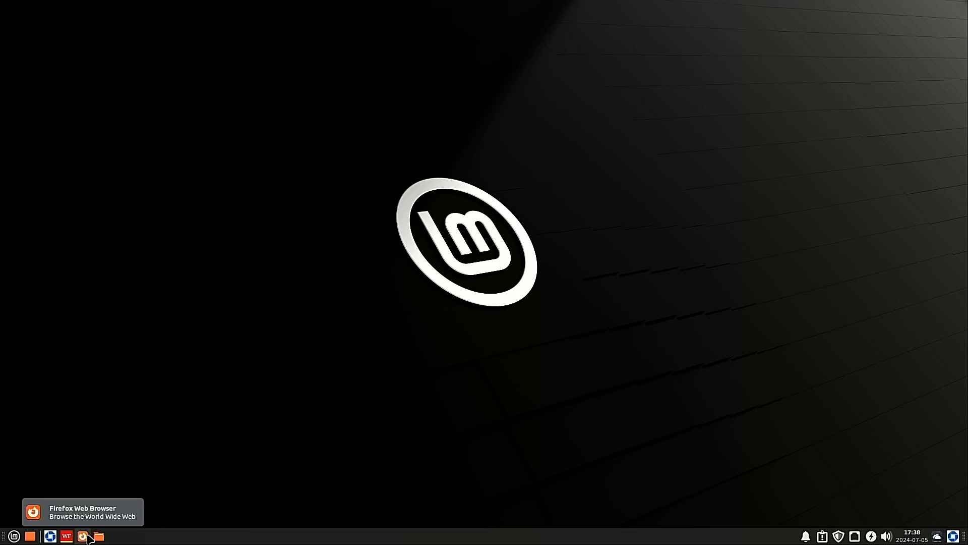
mouse_move(50, 537)
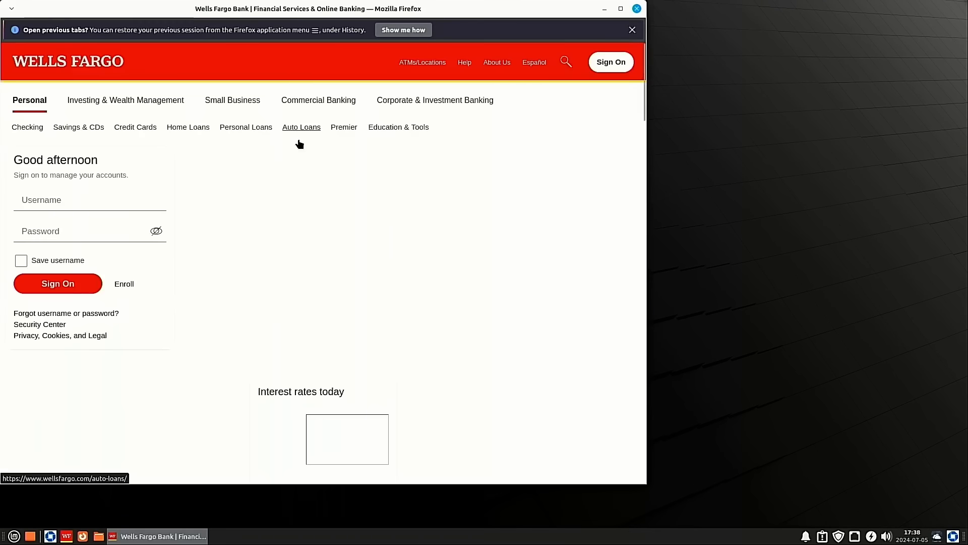
Dismiss the restore-tabs bar and show the Wells Fargo app's full history, inspecting its Wells Fargo entry
click(631, 29)
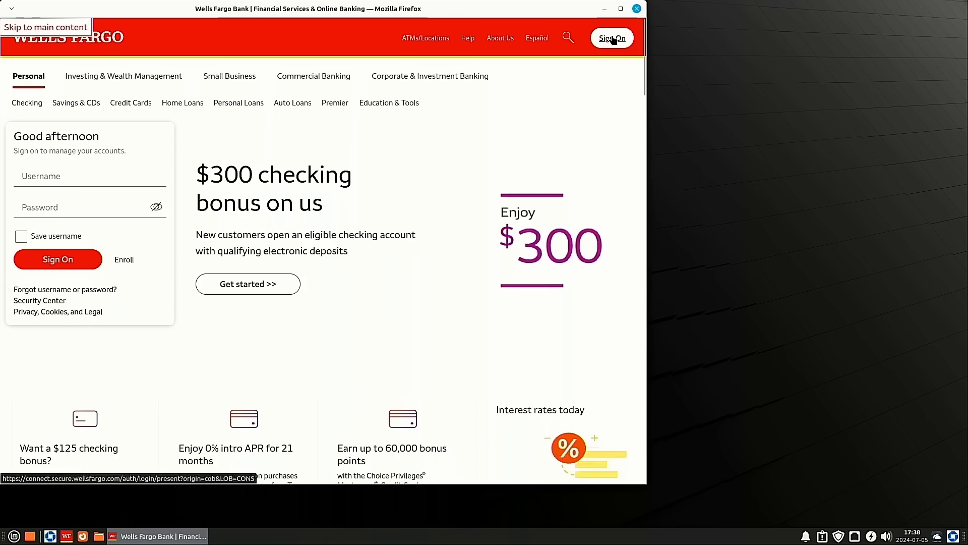
click(71, 24)
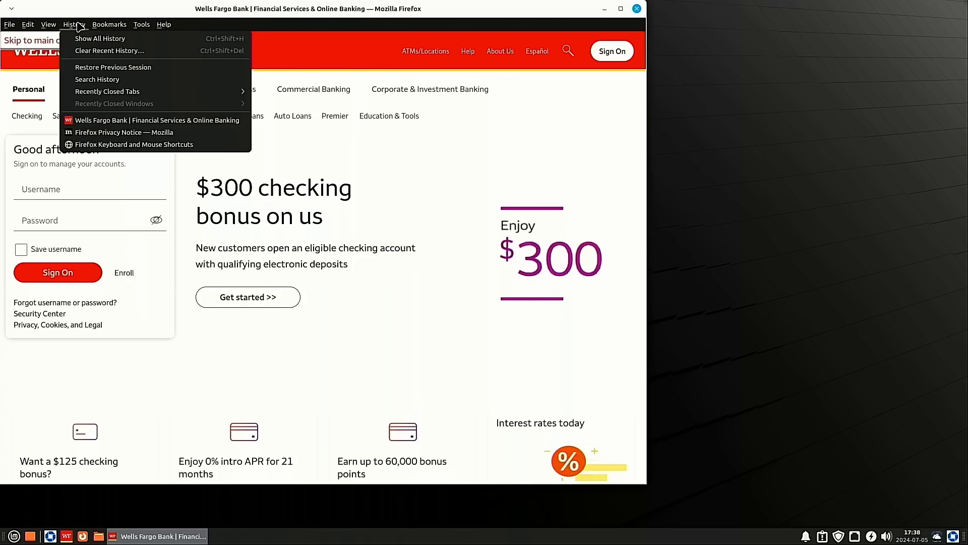
mouse_move(93, 42)
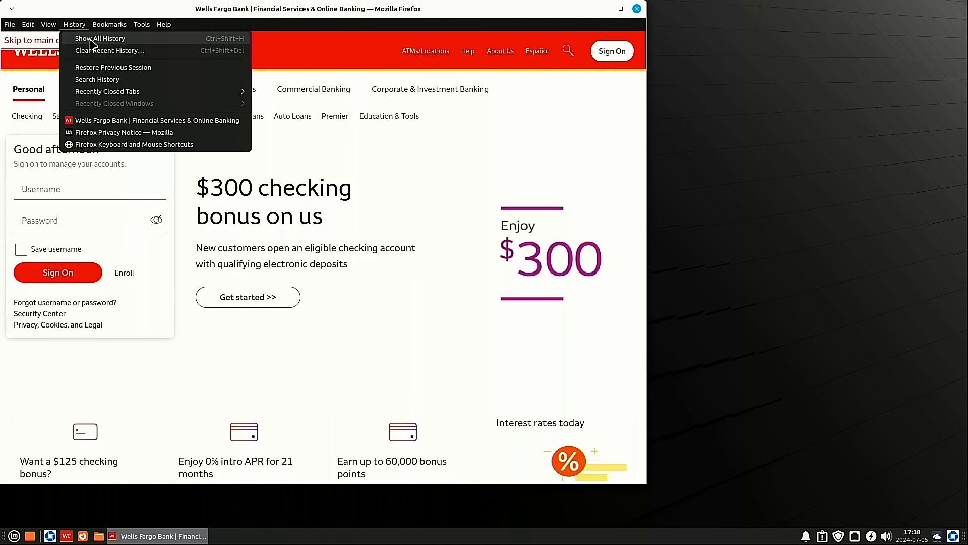
click(100, 39)
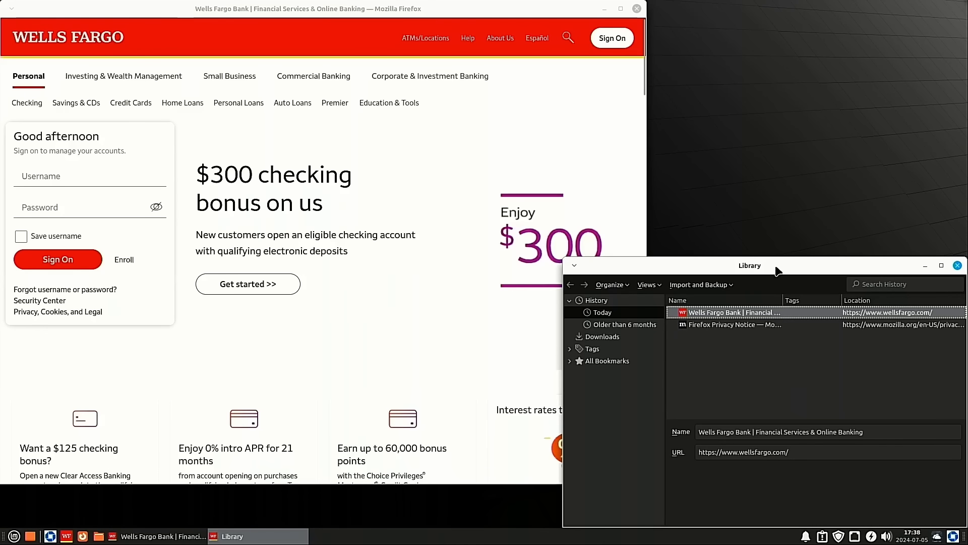
drag(749, 266, 274, 126)
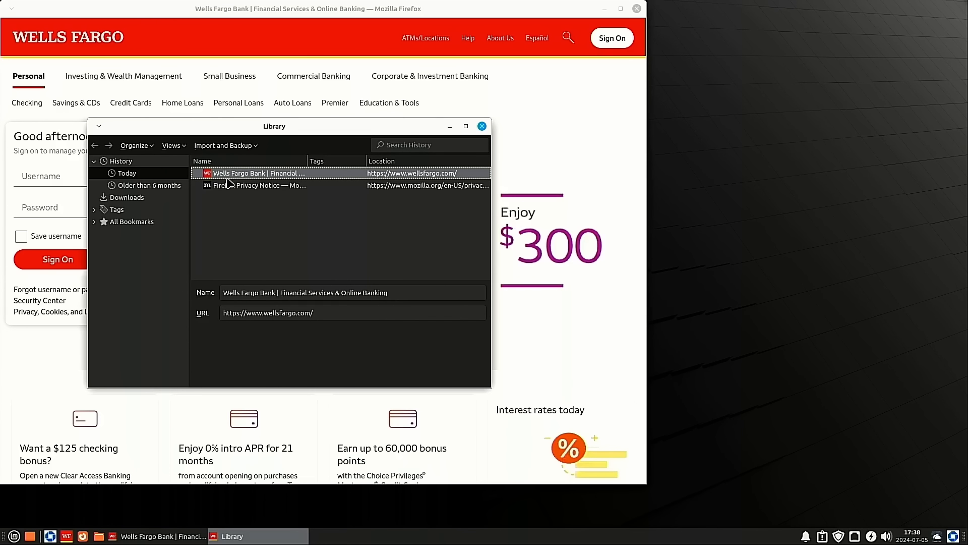
click(127, 173)
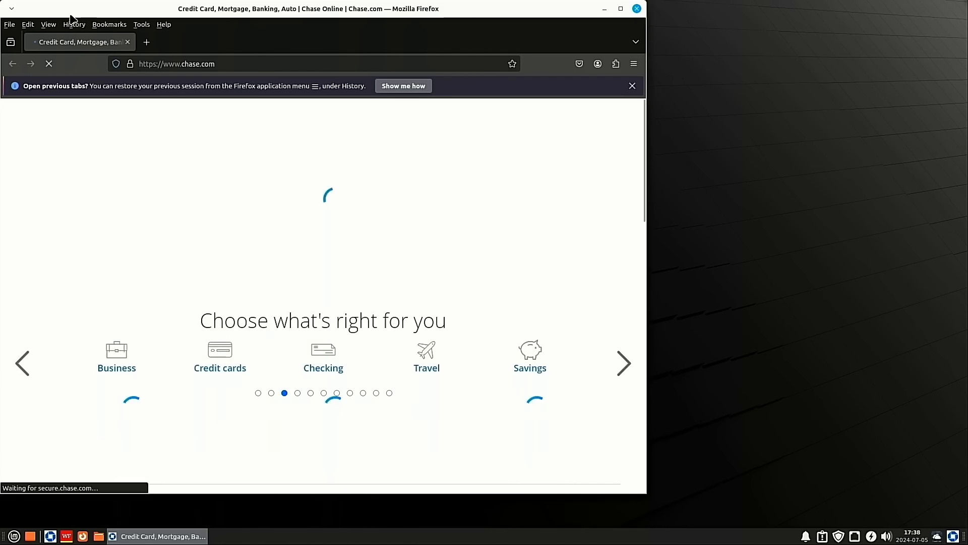
Show the Chase app's full history, close the Library and Firefox, and bring up the Whisker Menu
click(74, 24)
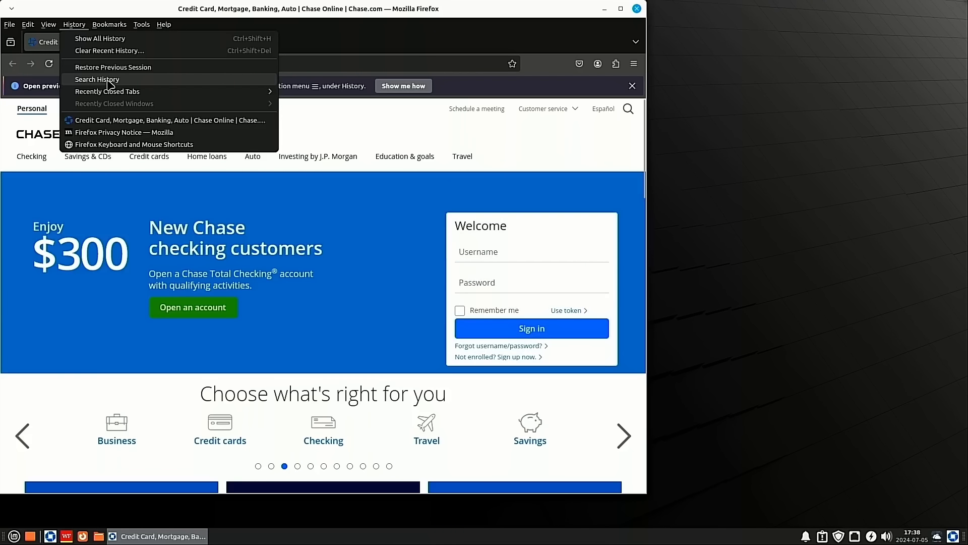
mouse_move(99, 39)
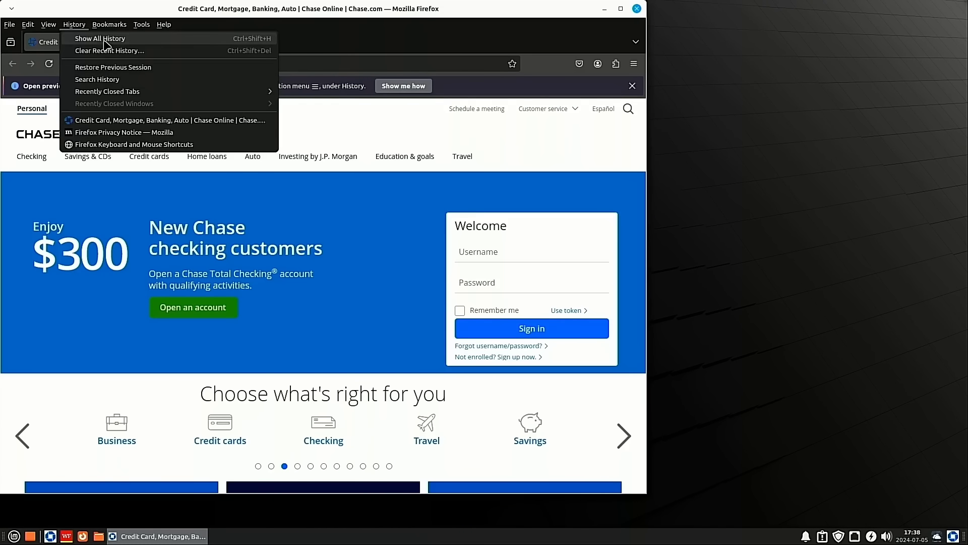
click(99, 39)
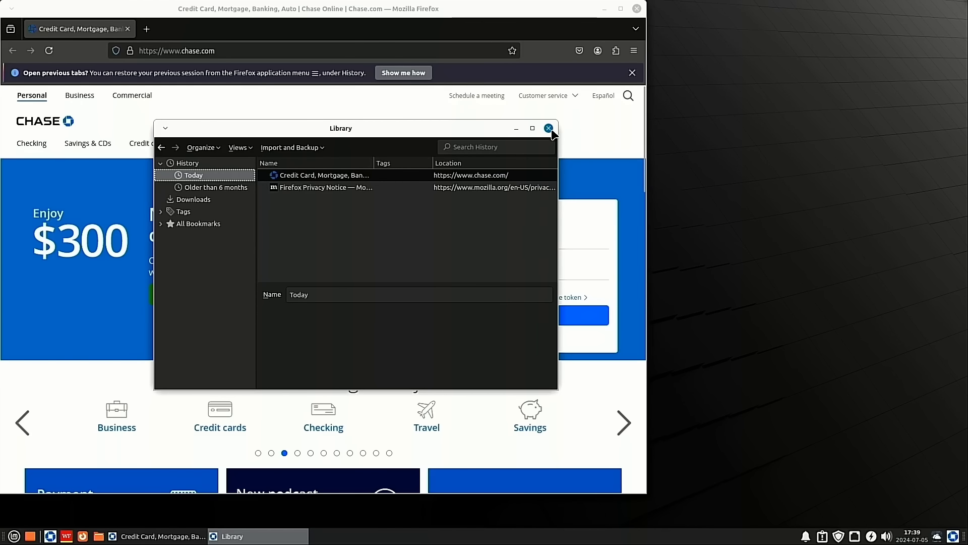
click(549, 128)
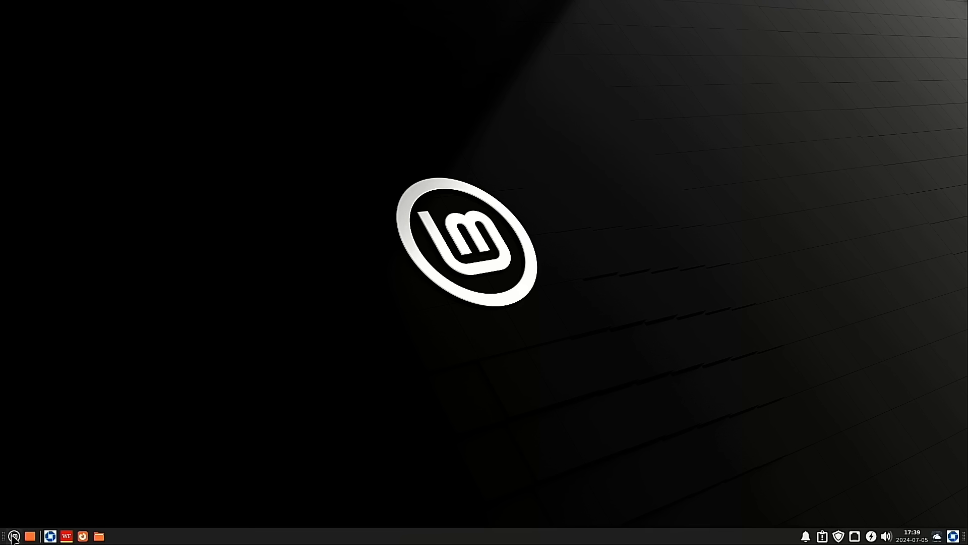
click(15, 534)
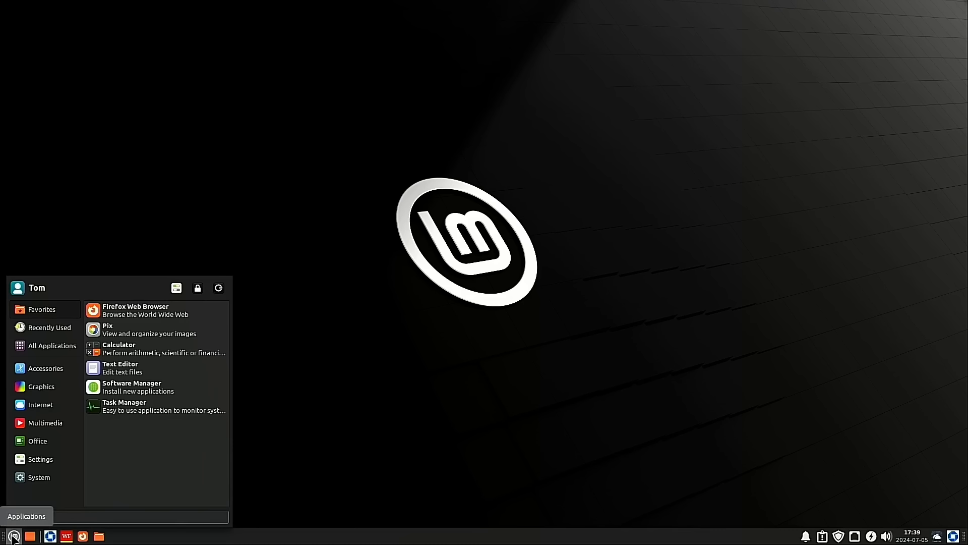